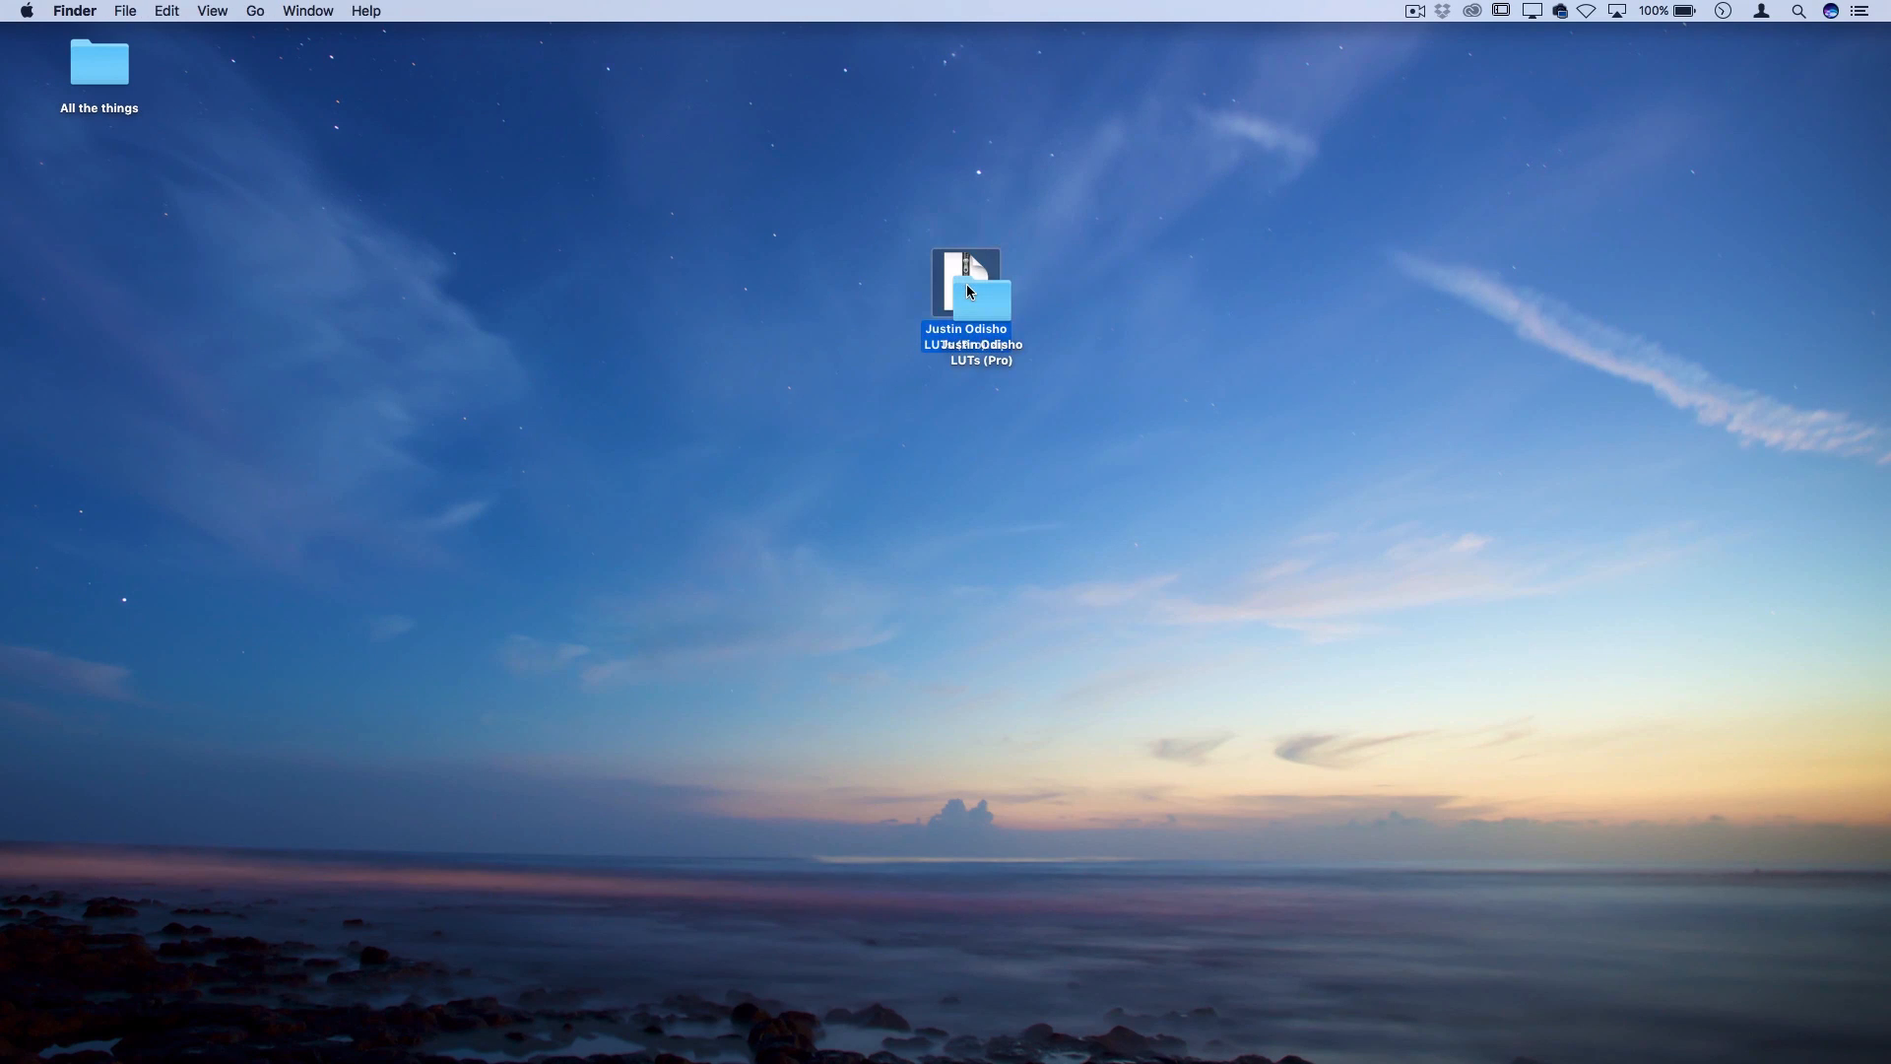
- Open the extracted LUTs (Pro) folder to inspect its 3DL Files, CUBE Files and Read Me
{"action": "double_click", "coordinate": [966, 290]}
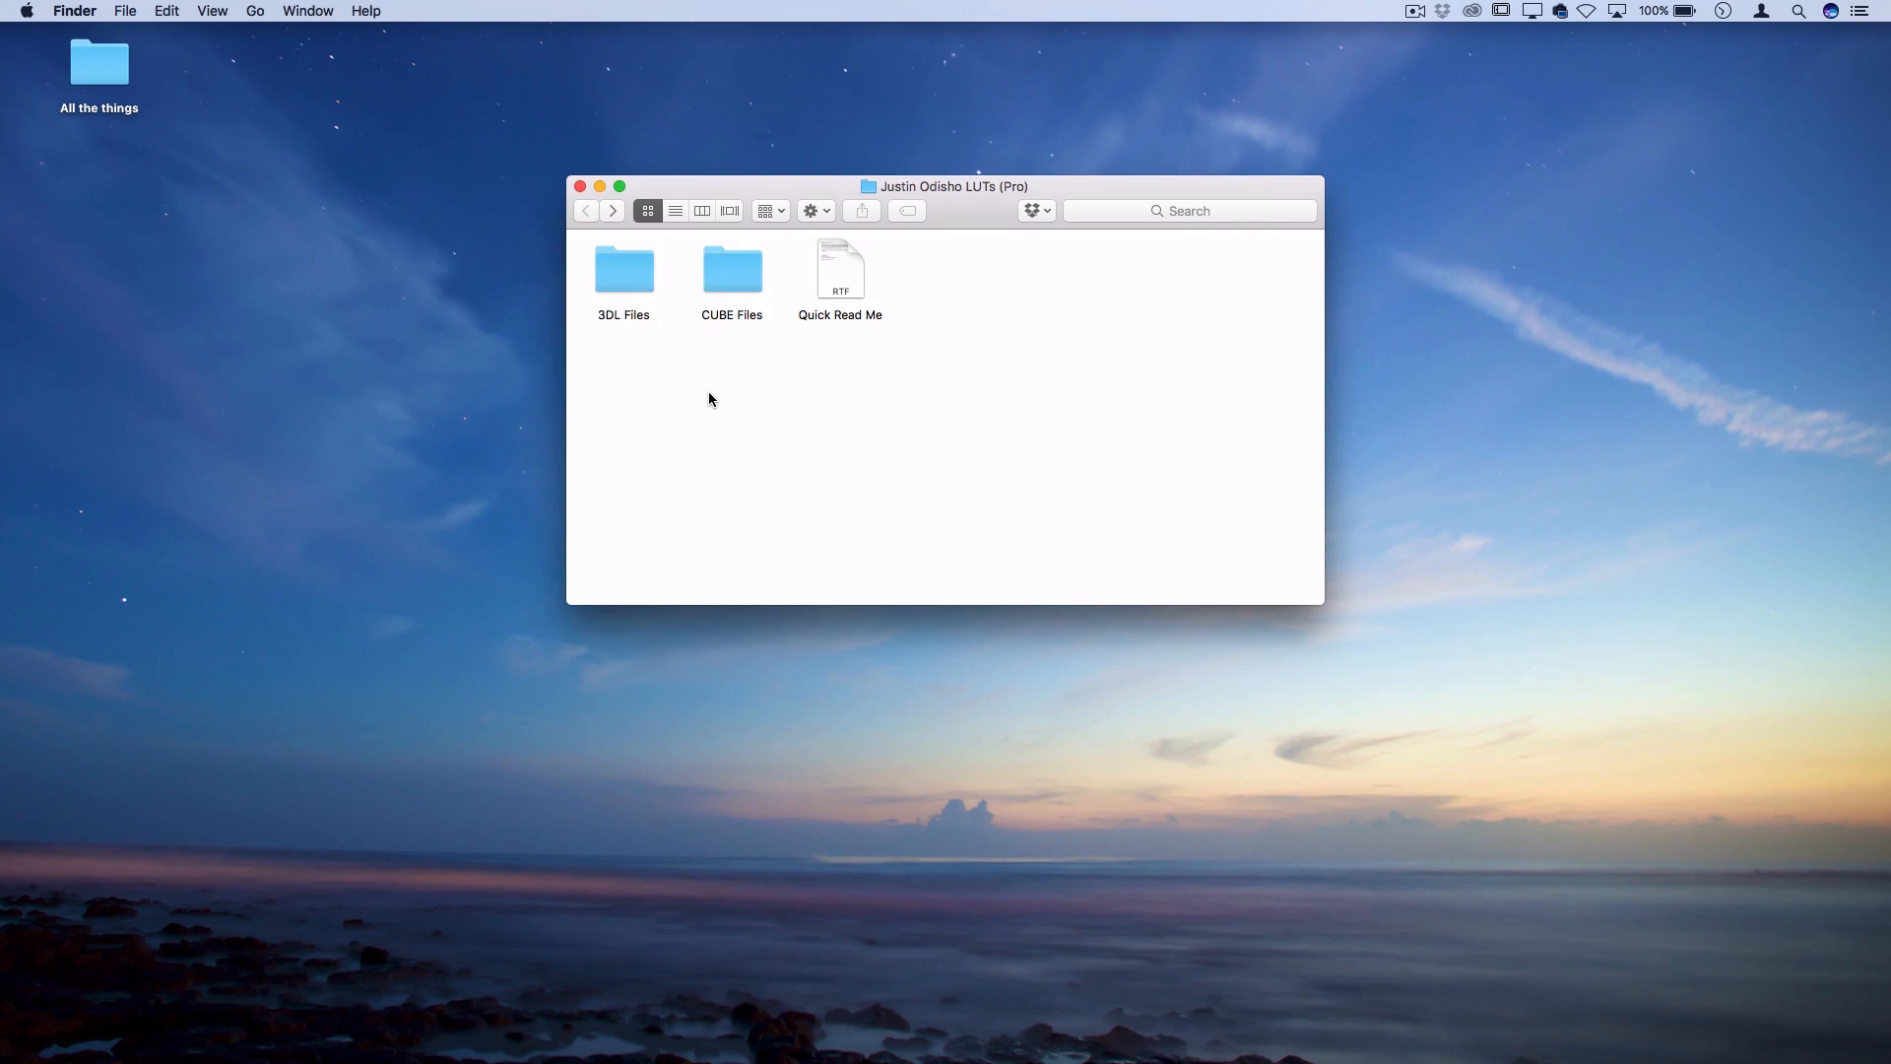
{"action": "left_click", "coordinate": [623, 269]}
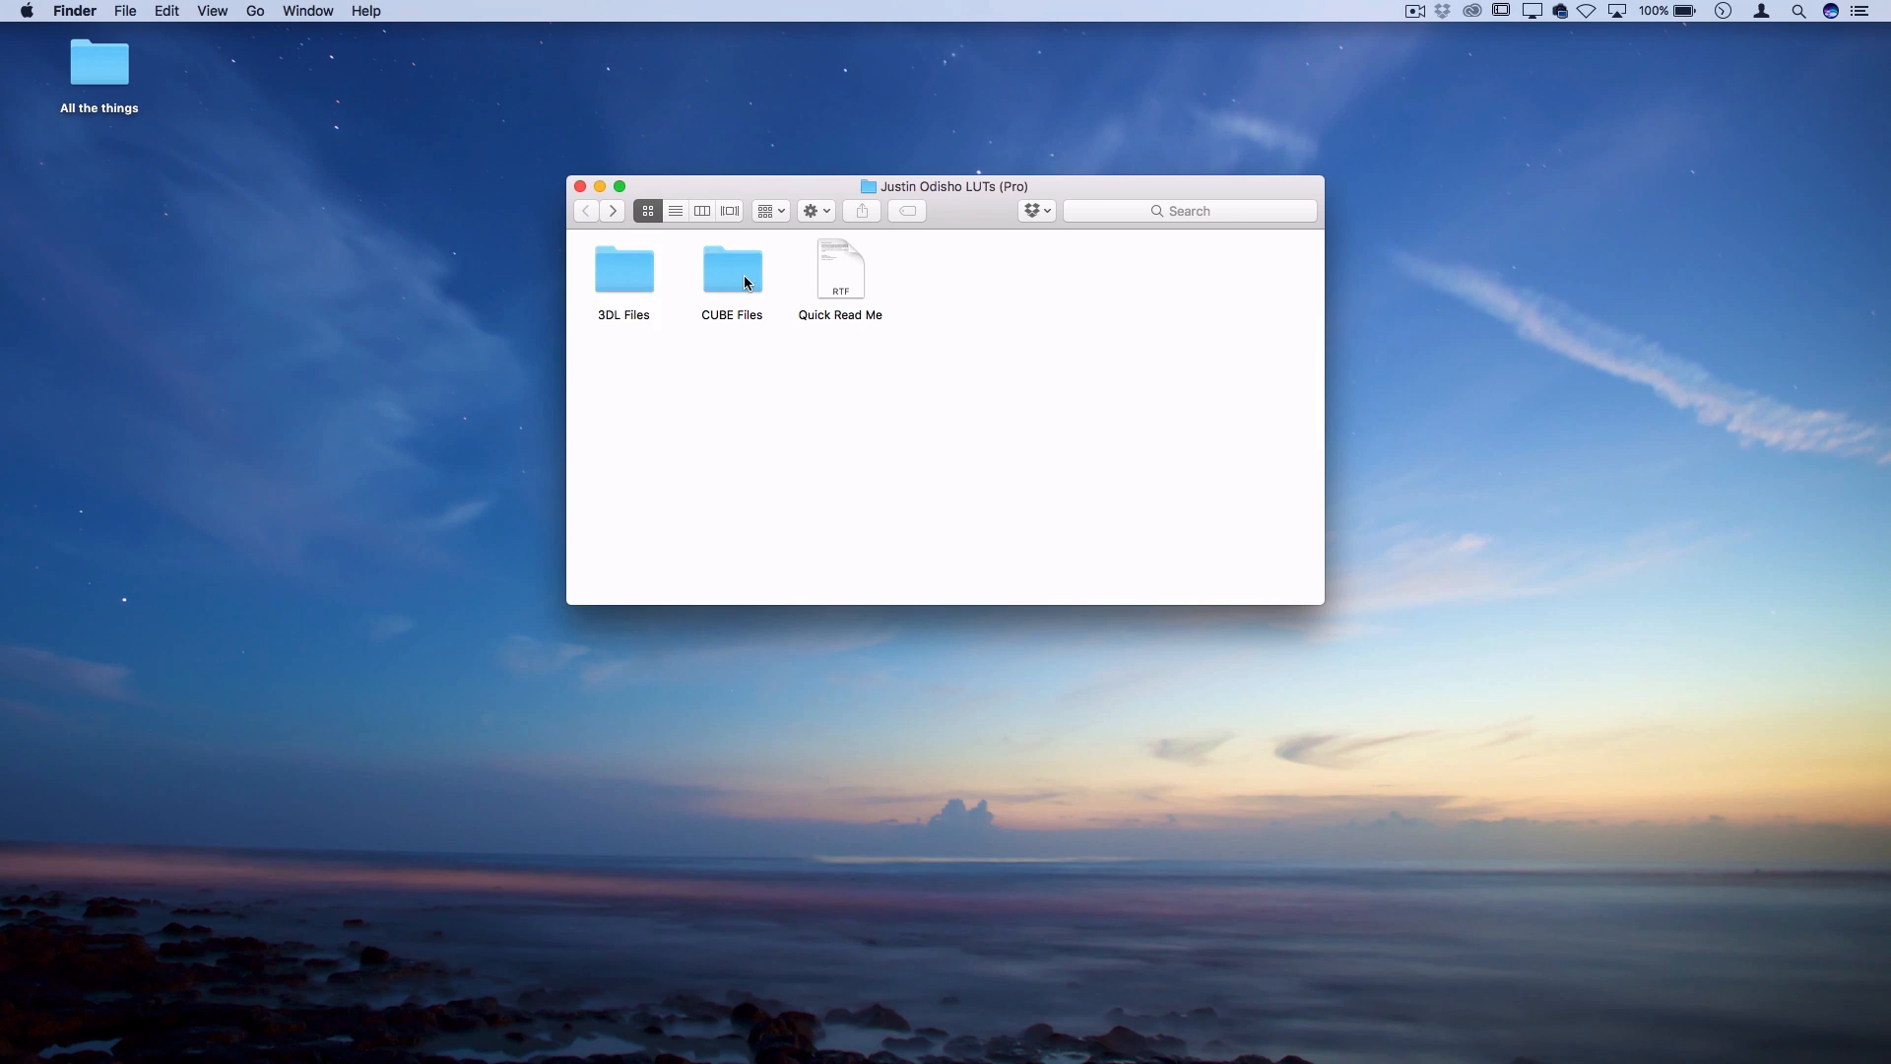
{"action": "double_click", "coordinate": [732, 269]}
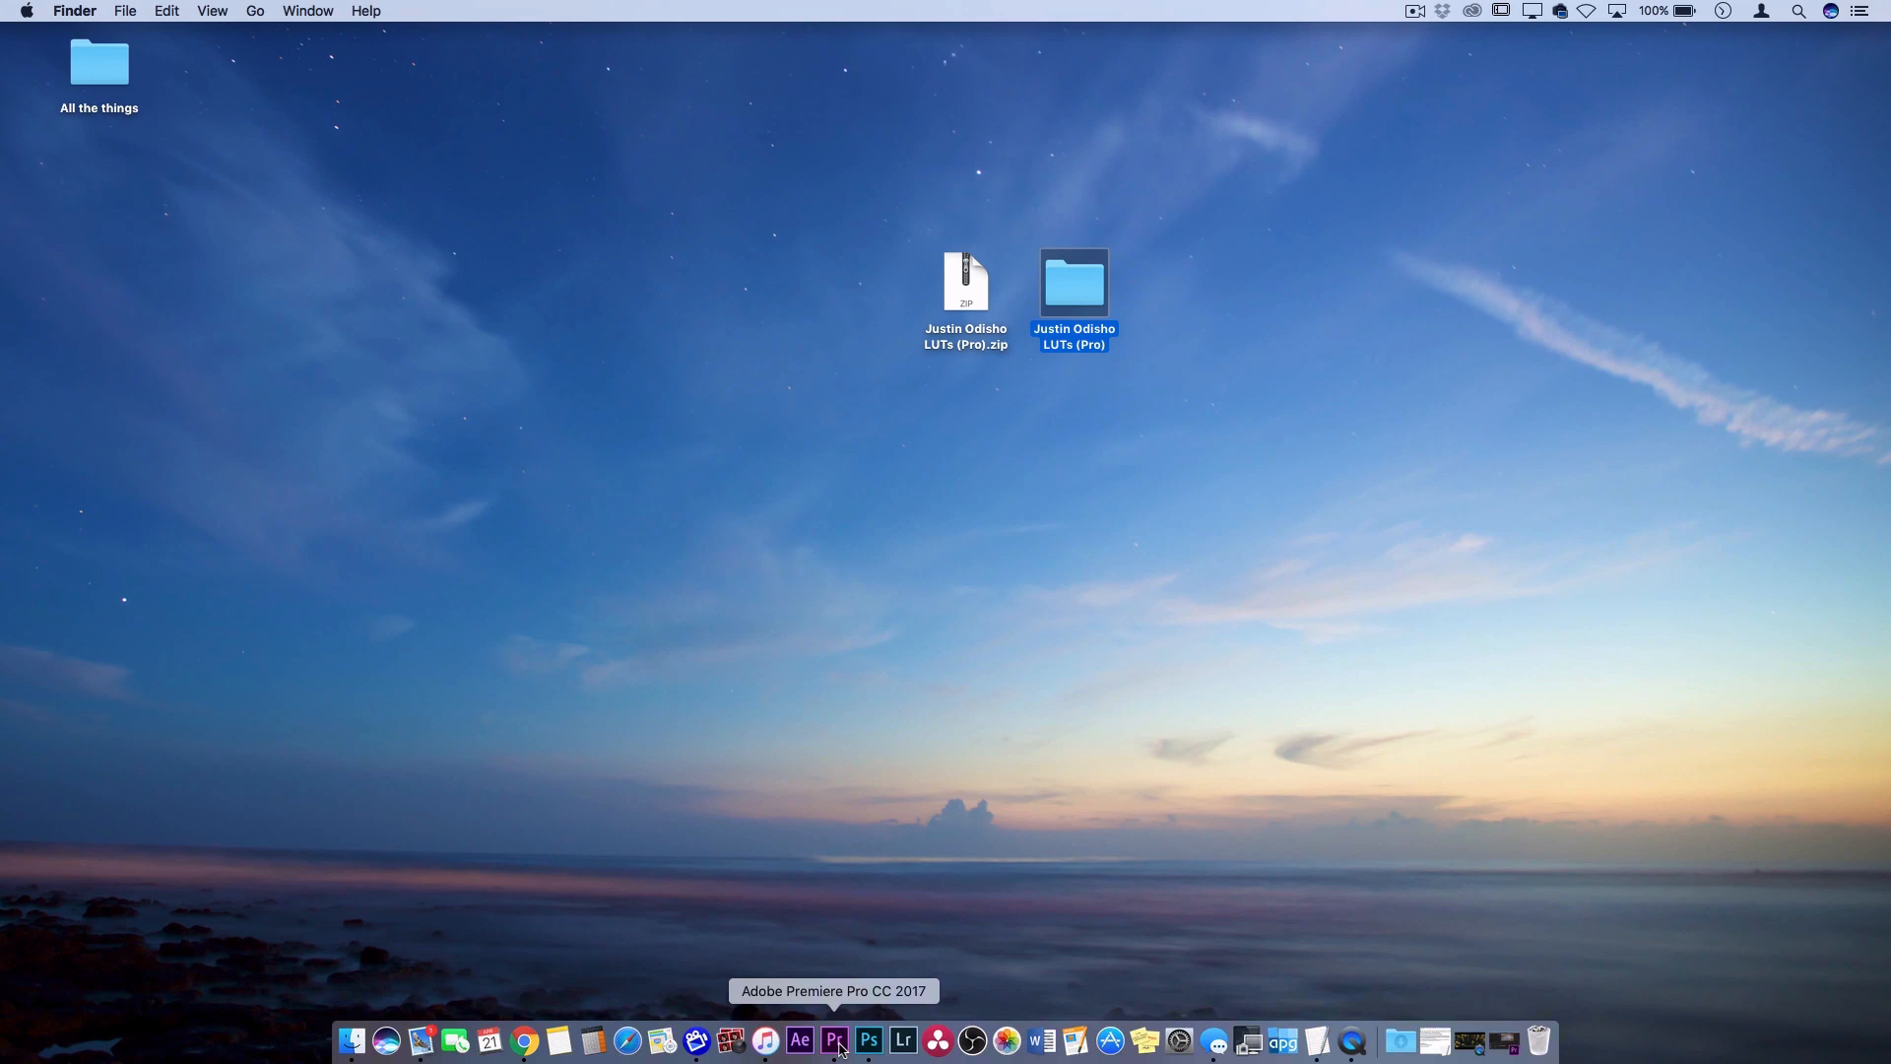
- Reveal Premiere Pro's package contents and browse to Contents > Lumetri > LUTs > Creative
{"action": "right_click", "coordinate": [833, 1040]}
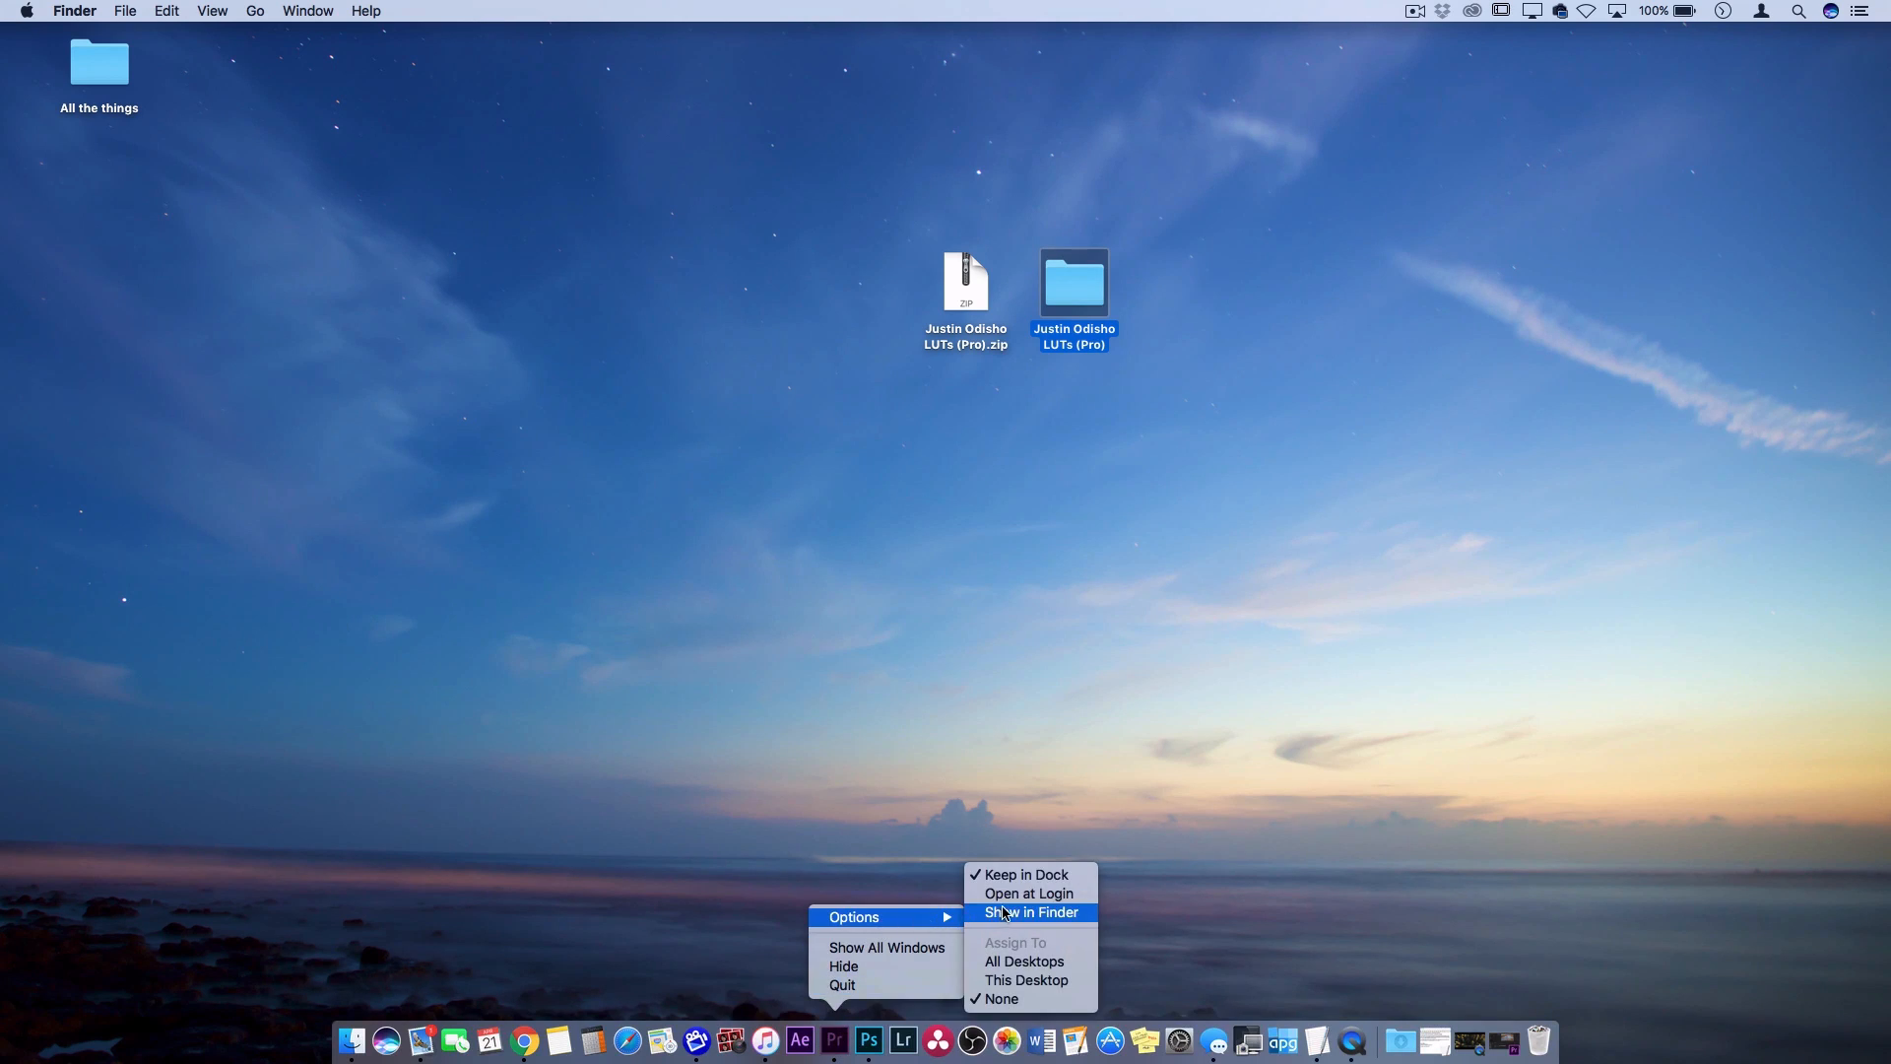
{"action": "left_click", "coordinate": [1027, 912]}
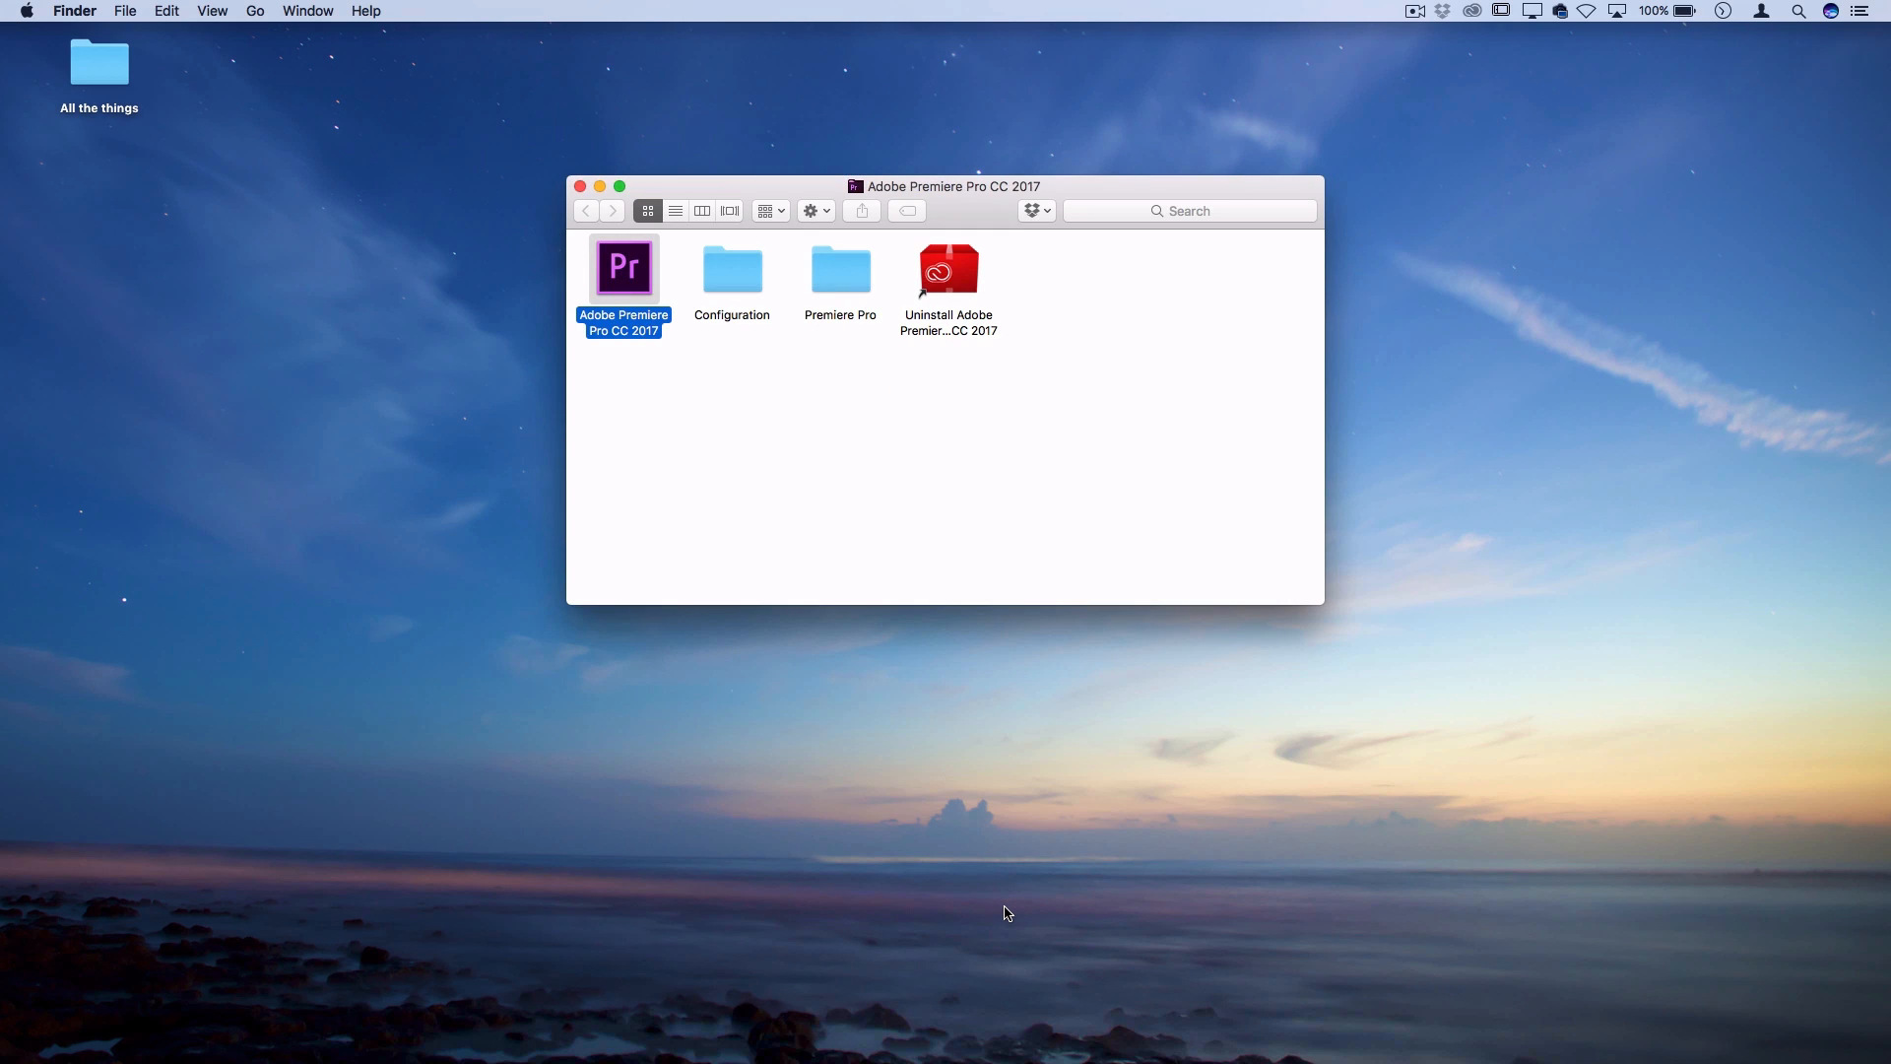
{"action": "mouse_move", "coordinate": [672, 429]}
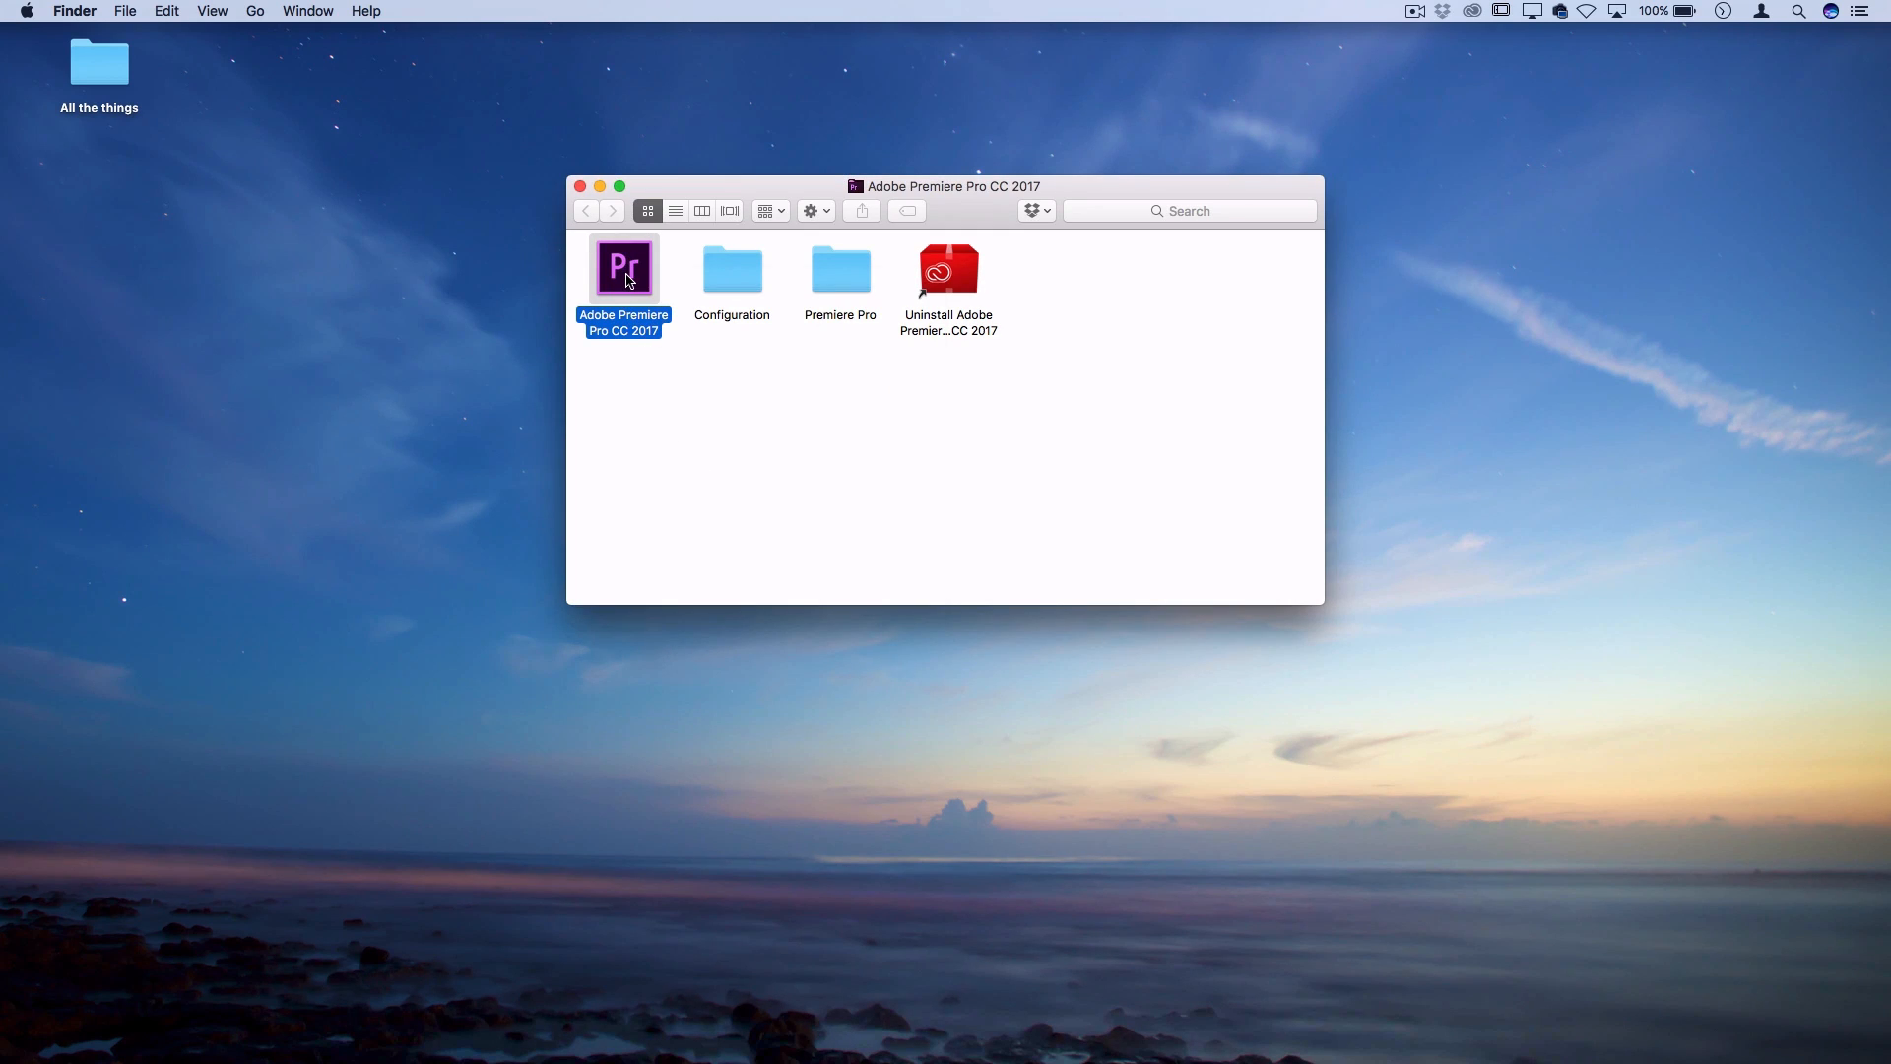
{"action": "right_click", "coordinate": [624, 267]}
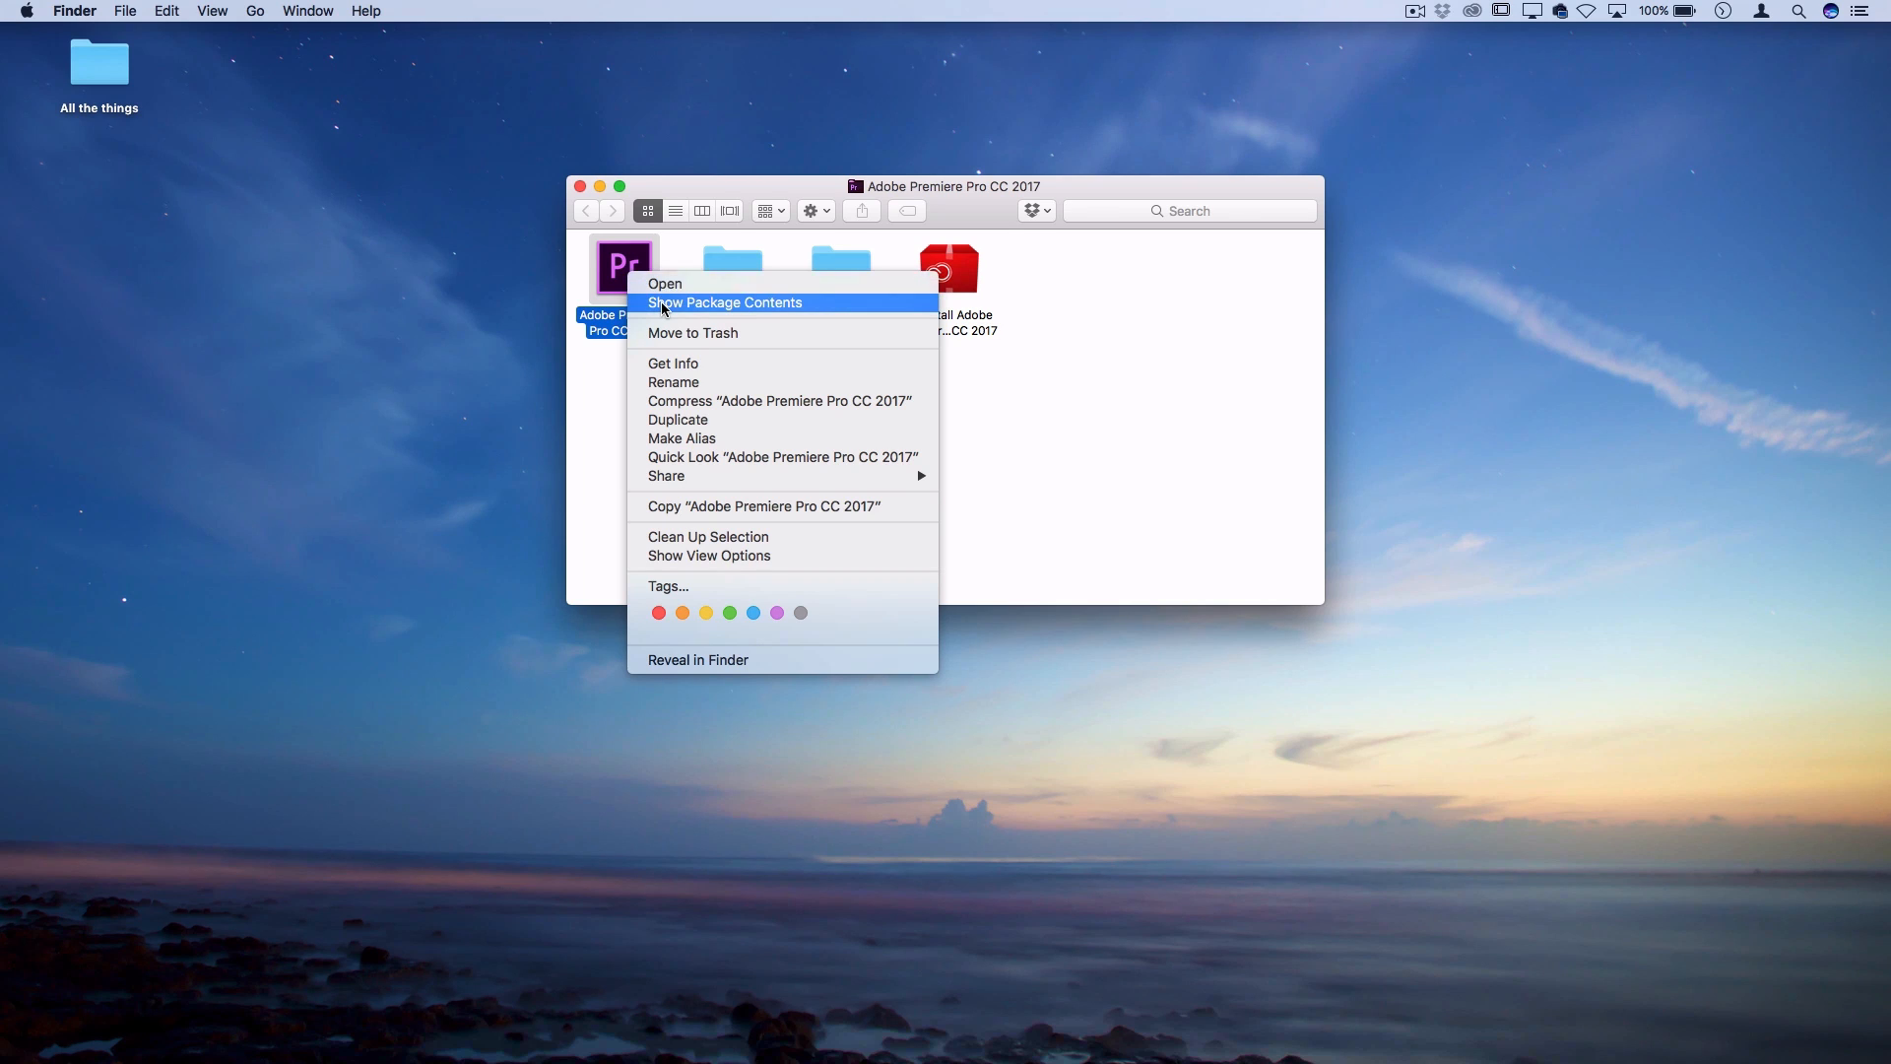
{"action": "left_click", "coordinate": [725, 302]}
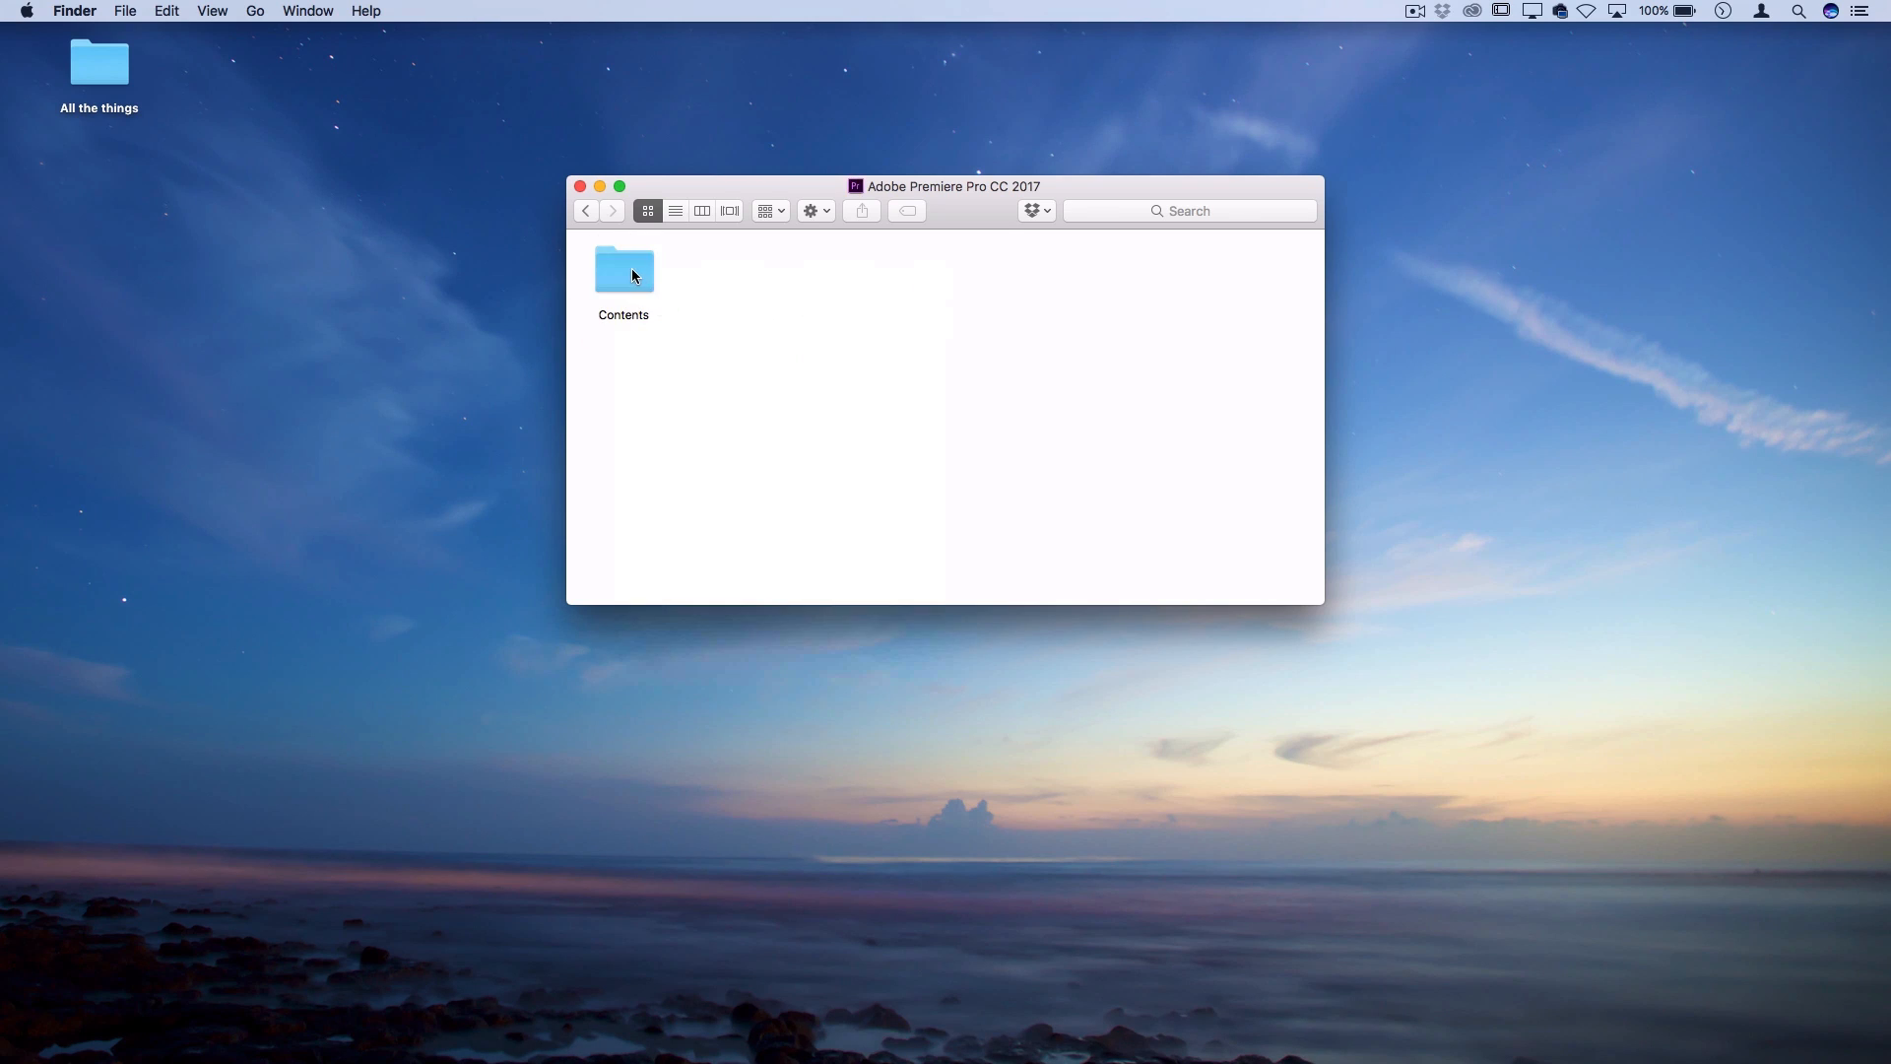
{"action": "double_click", "coordinate": [623, 269]}
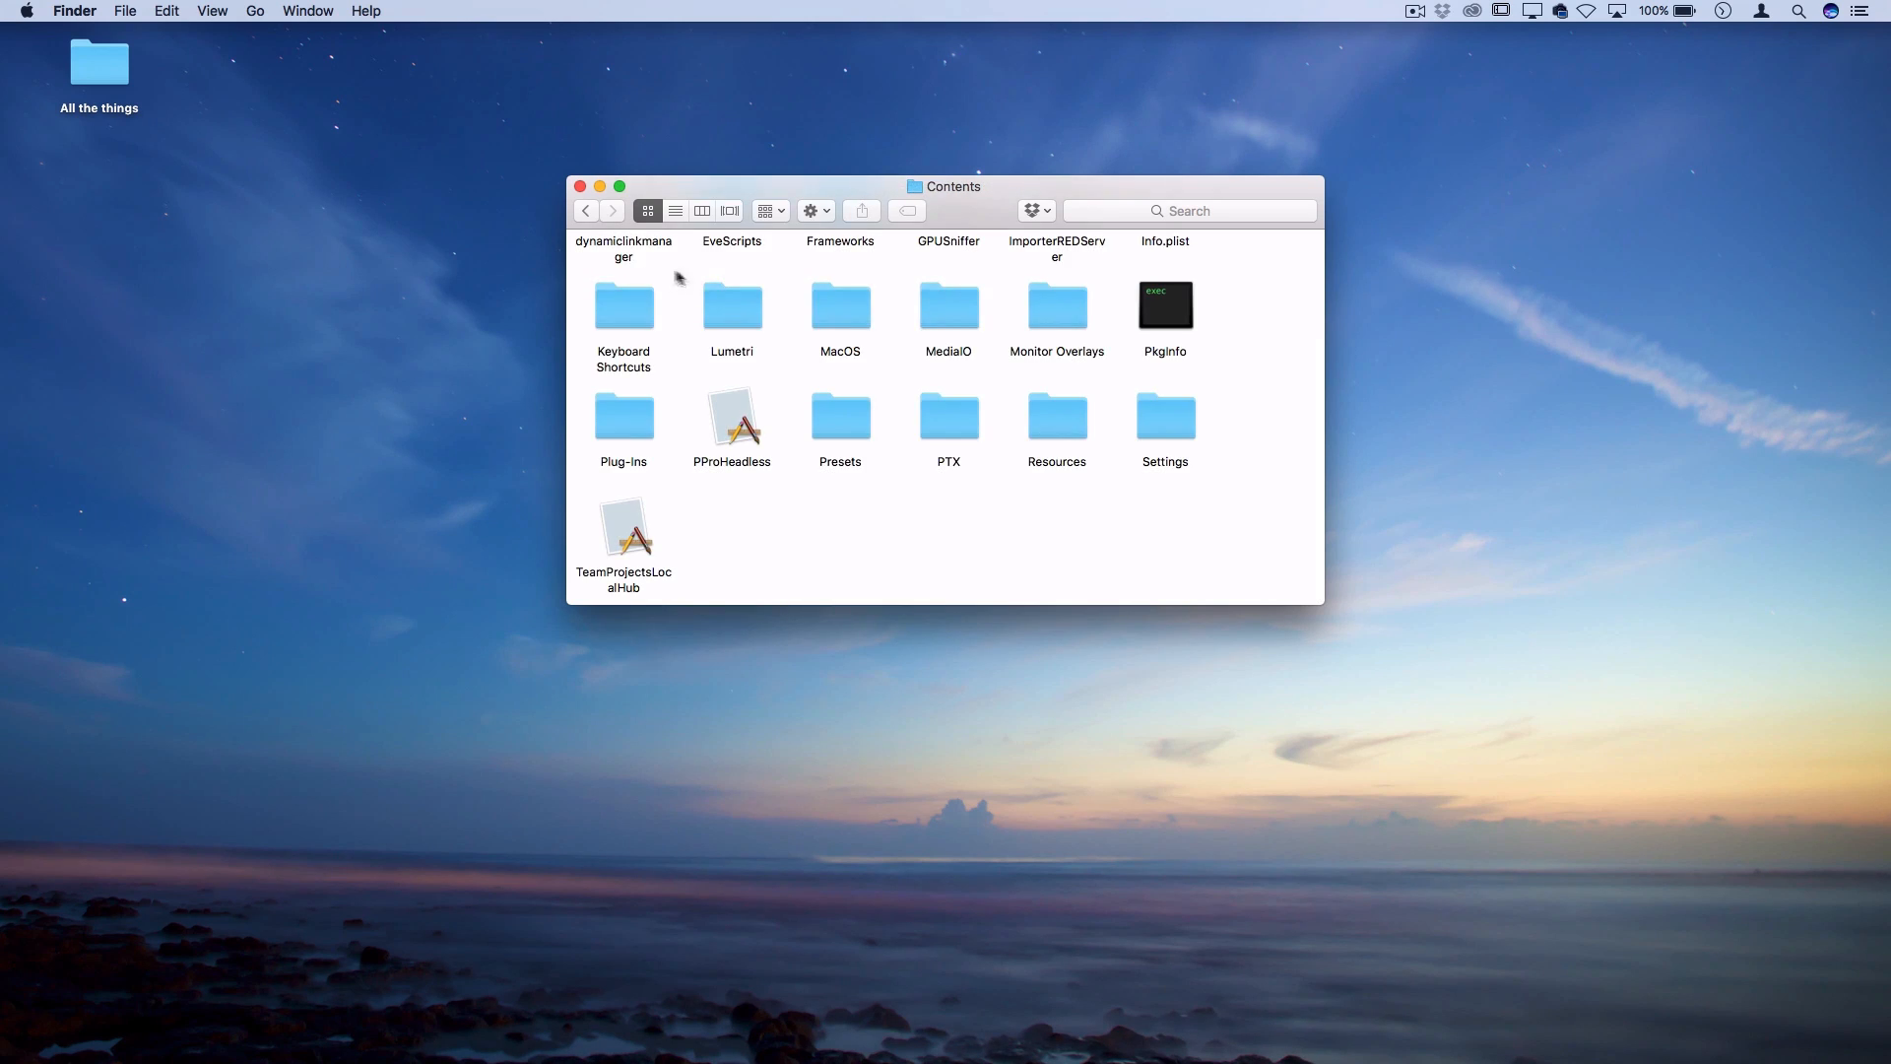
{"action": "double_click", "coordinate": [731, 303]}
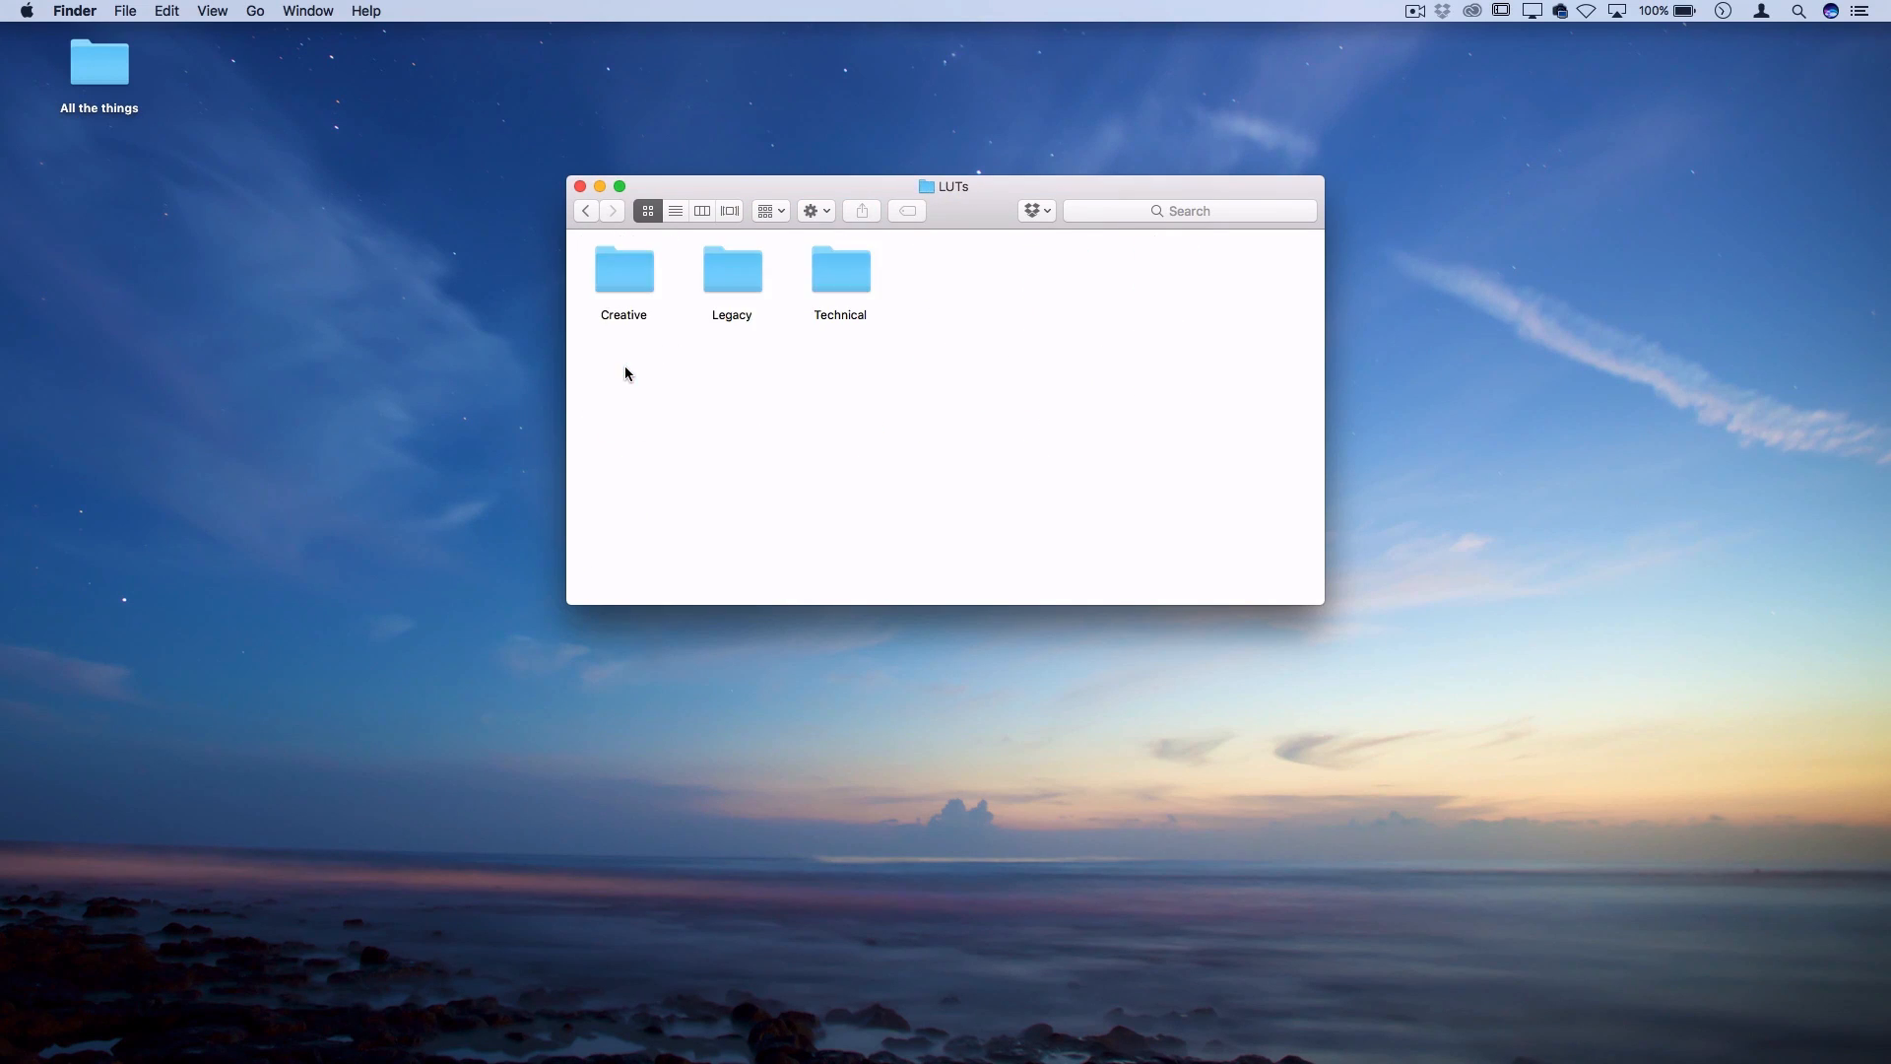
{"action": "double_click", "coordinate": [623, 268]}
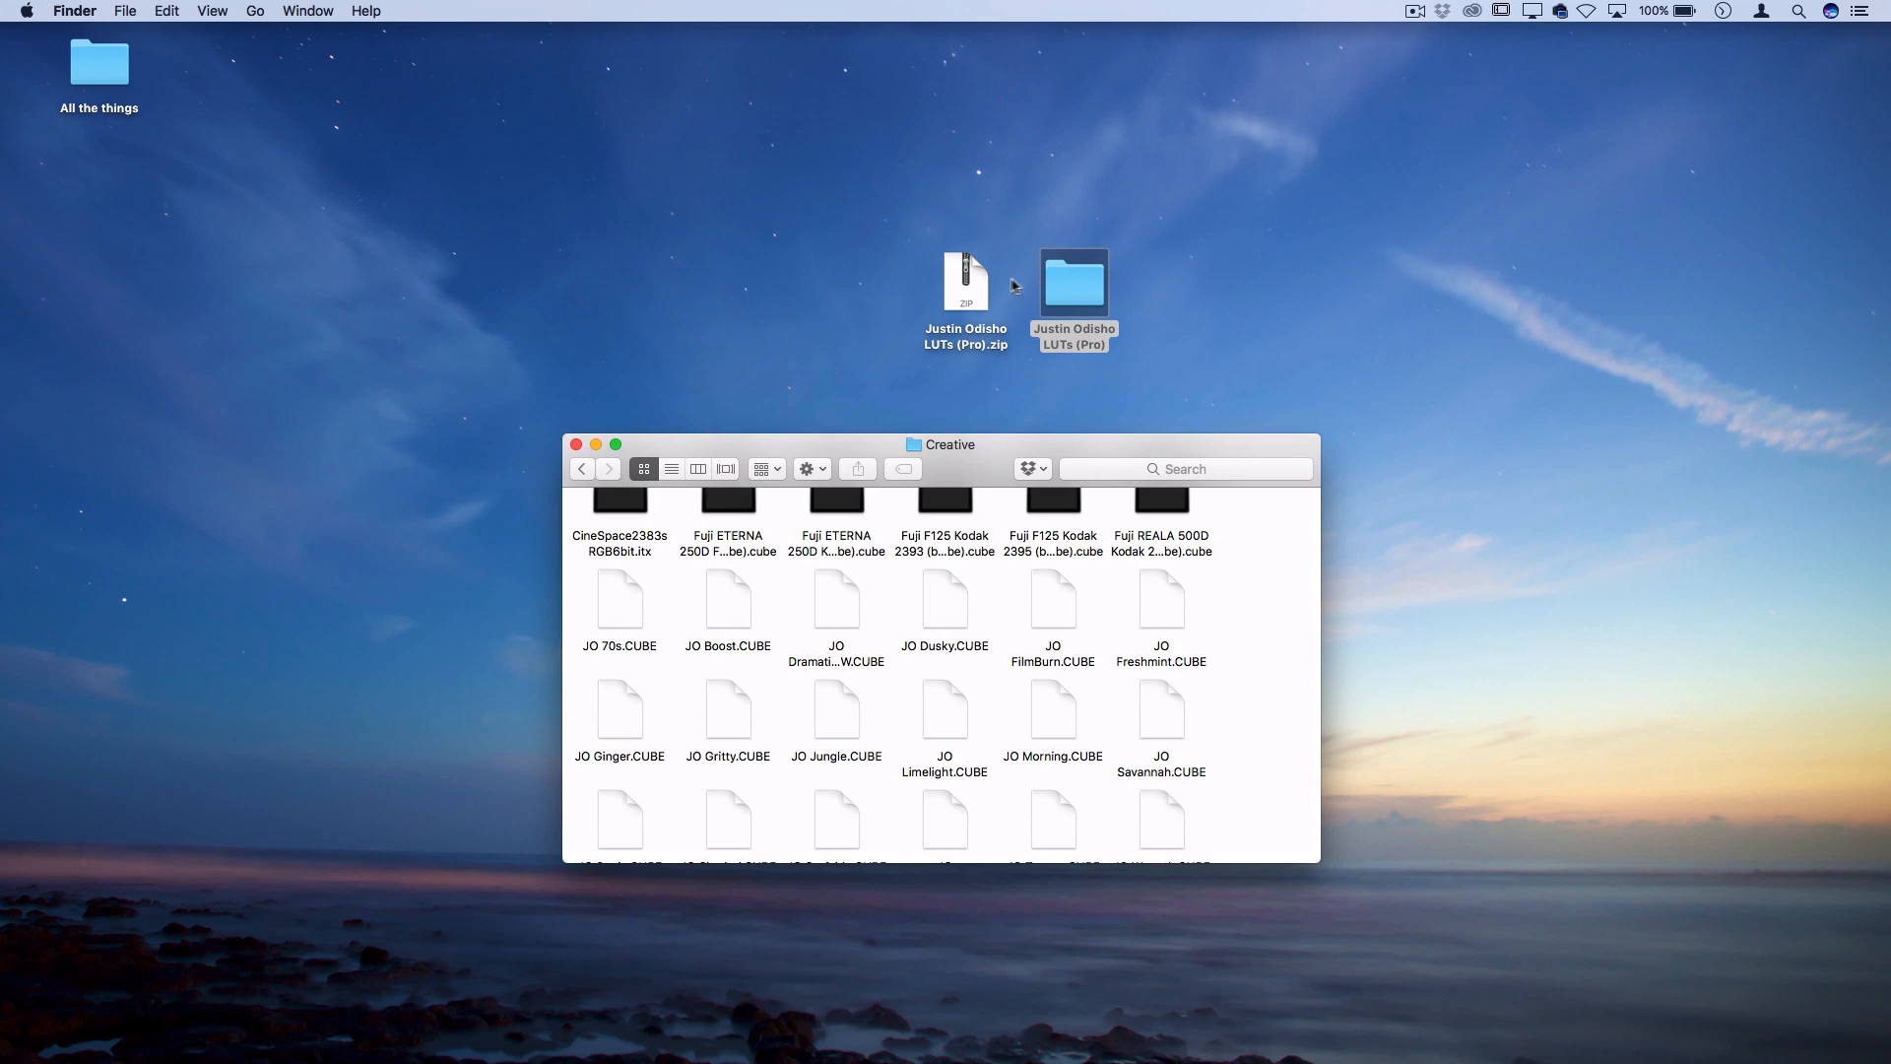
- Check the LUT pack's CUBE Files against the JO looks, then bring Premiere Pro forward
{"action": "double_click", "coordinate": [1074, 280]}
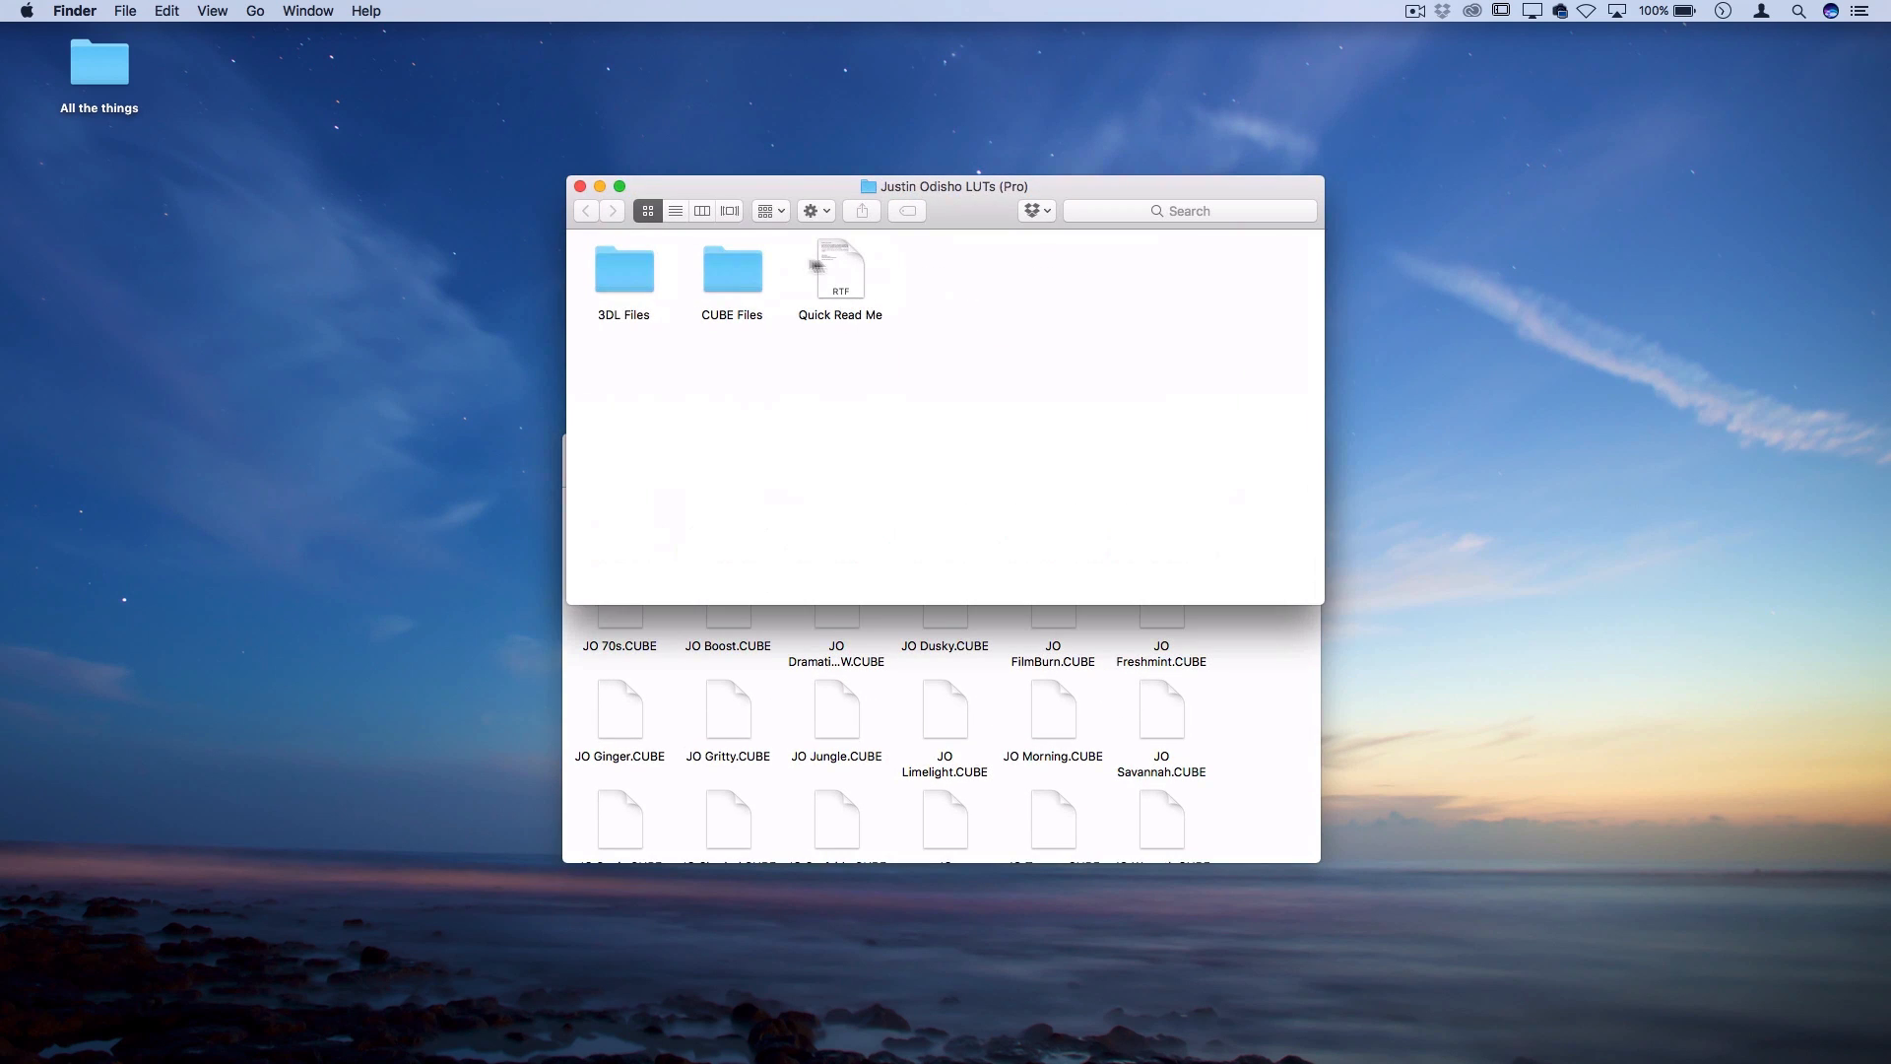
{"action": "double_click", "coordinate": [732, 269]}
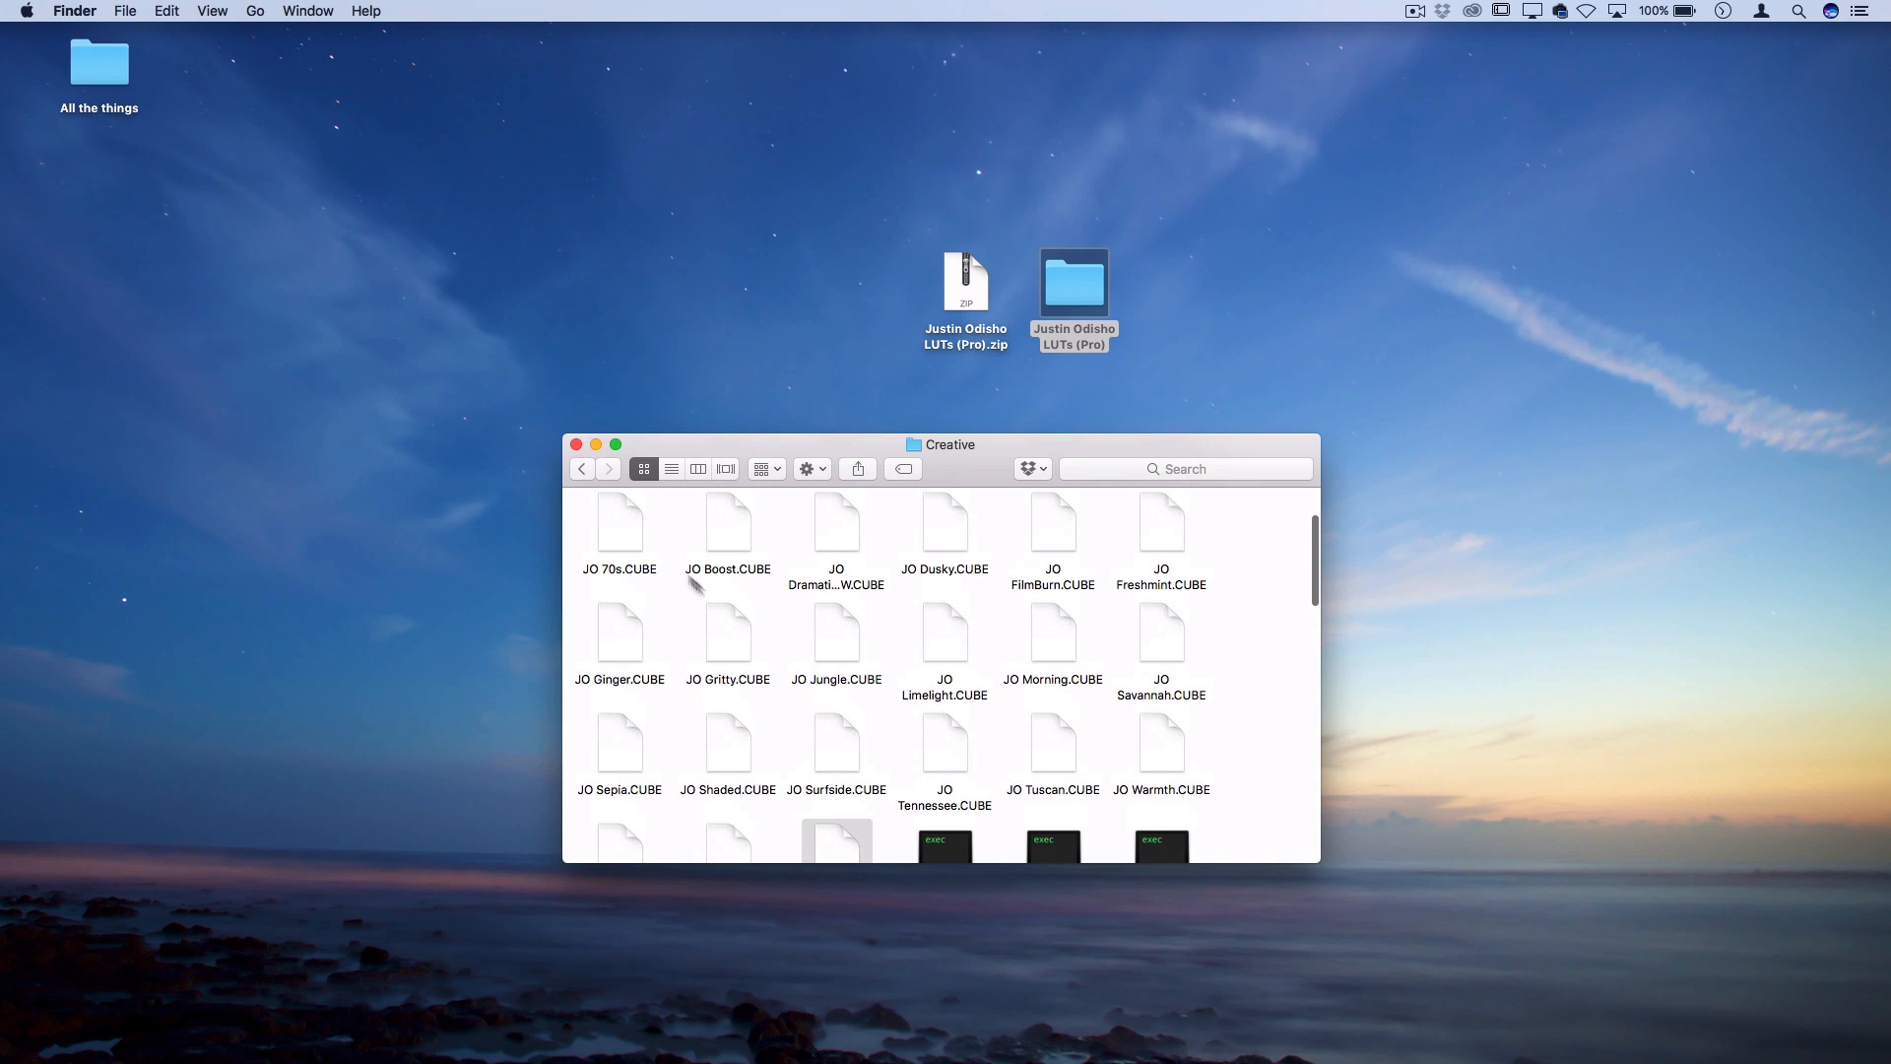
{"action": "left_click", "coordinate": [800, 1039]}
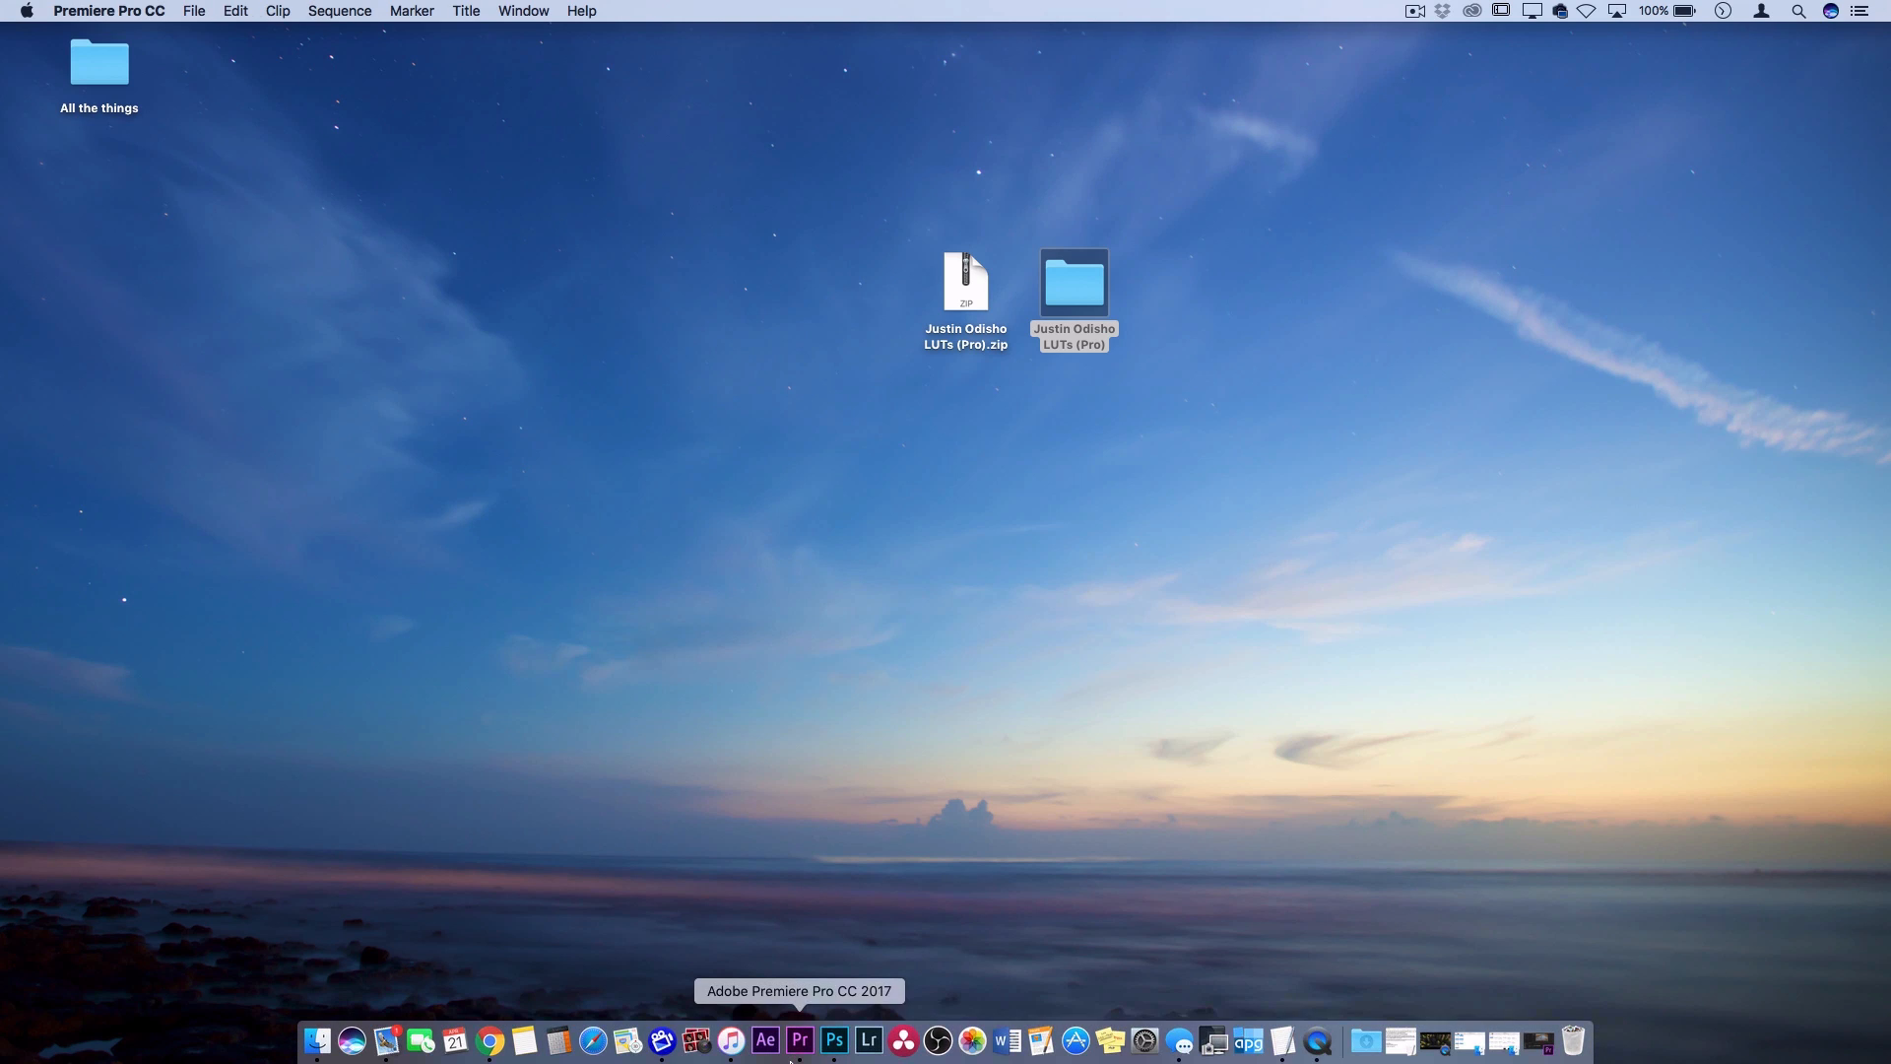
- Select the Reeds_and_Marshland clip and expand Lumetri Color's Creative section
{"action": "left_click", "coordinate": [799, 1038]}
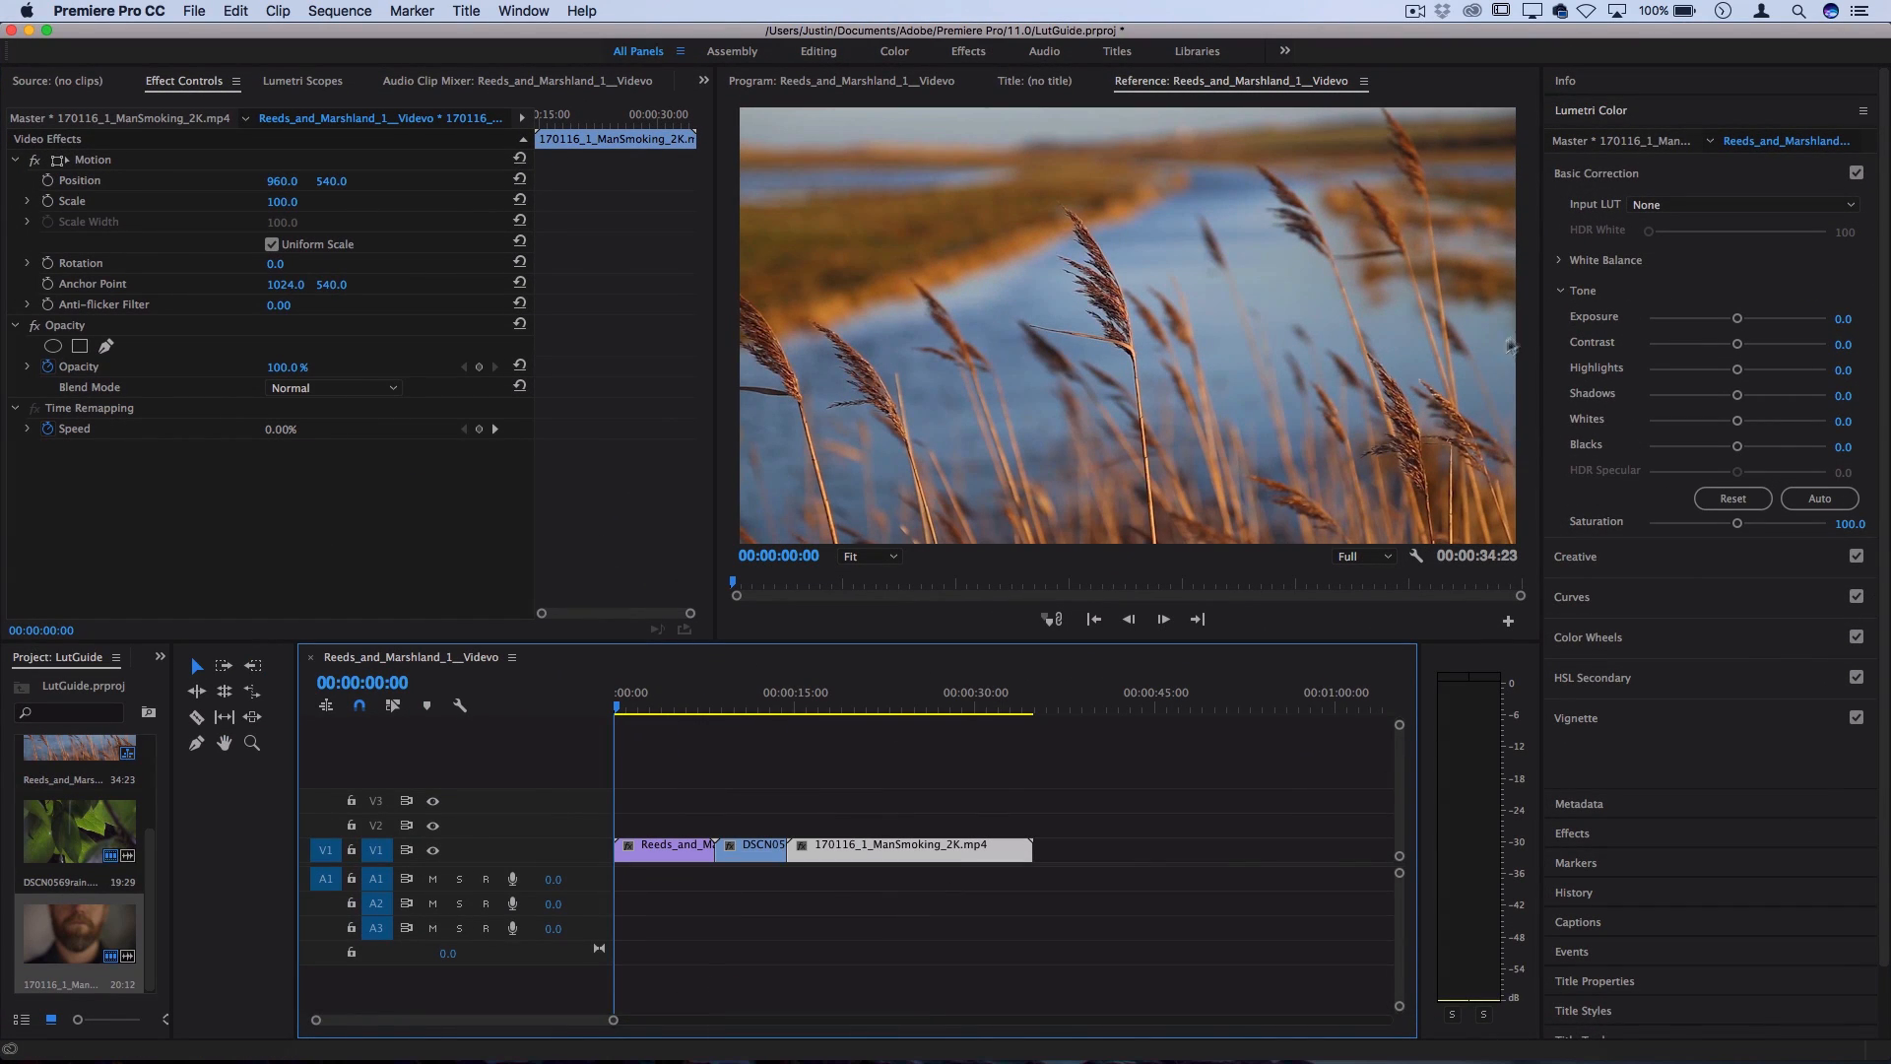
{"action": "left_click", "coordinate": [663, 844]}
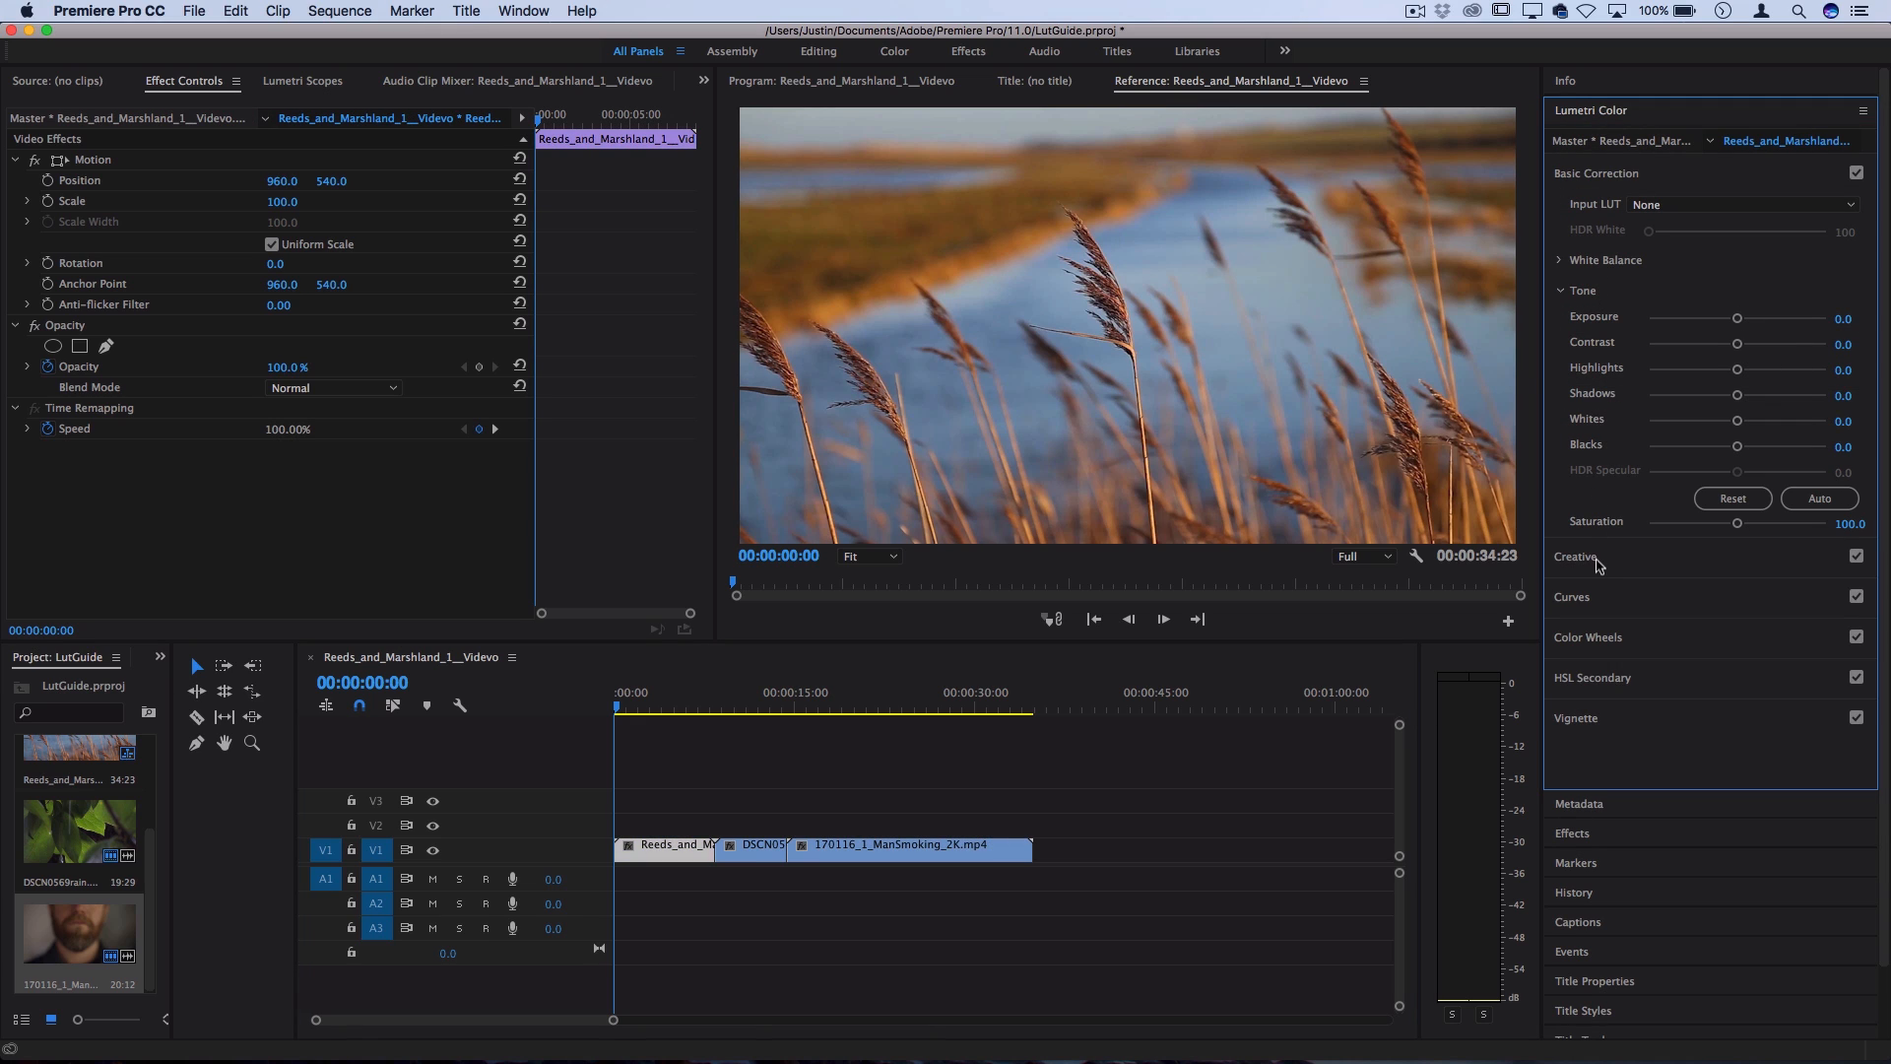
{"action": "left_click", "coordinate": [1622, 246]}
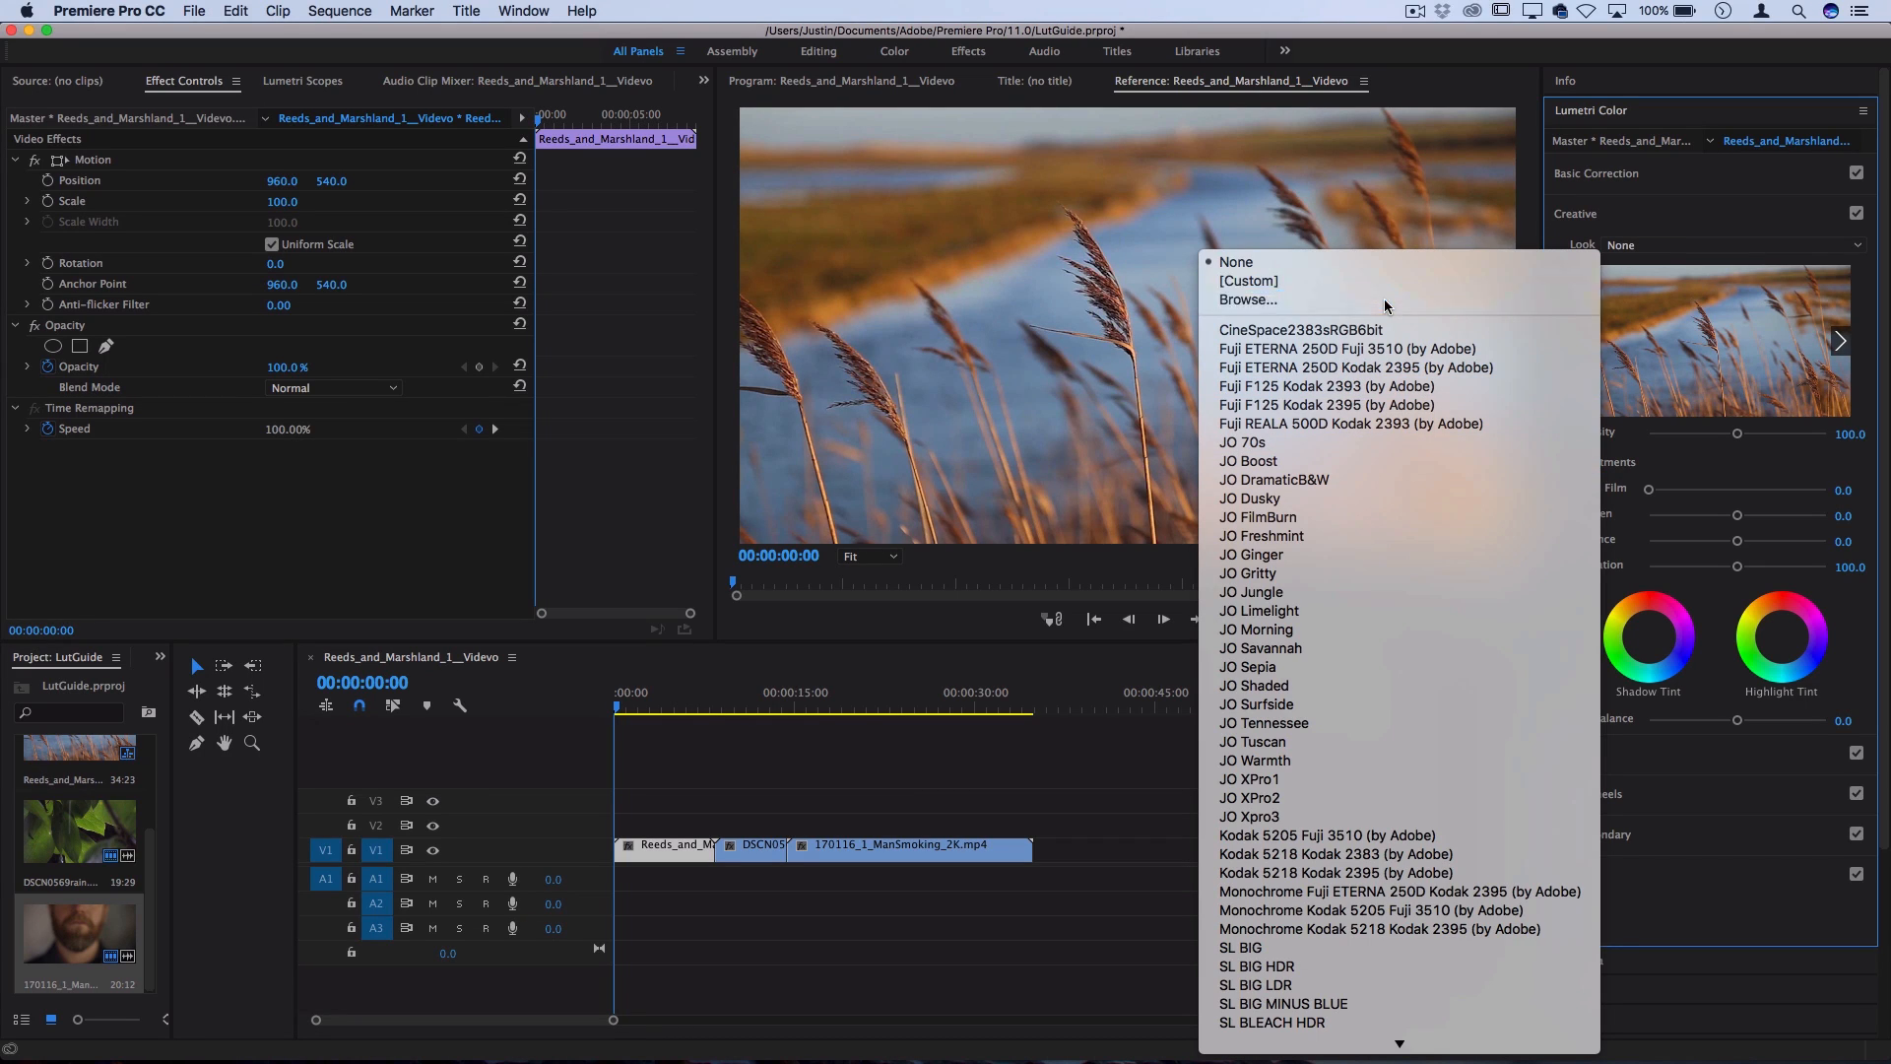
- Browse to the LUT pack's 3DL Files folder and apply JO Dusky as the Look
{"action": "left_click", "coordinate": [1248, 299]}
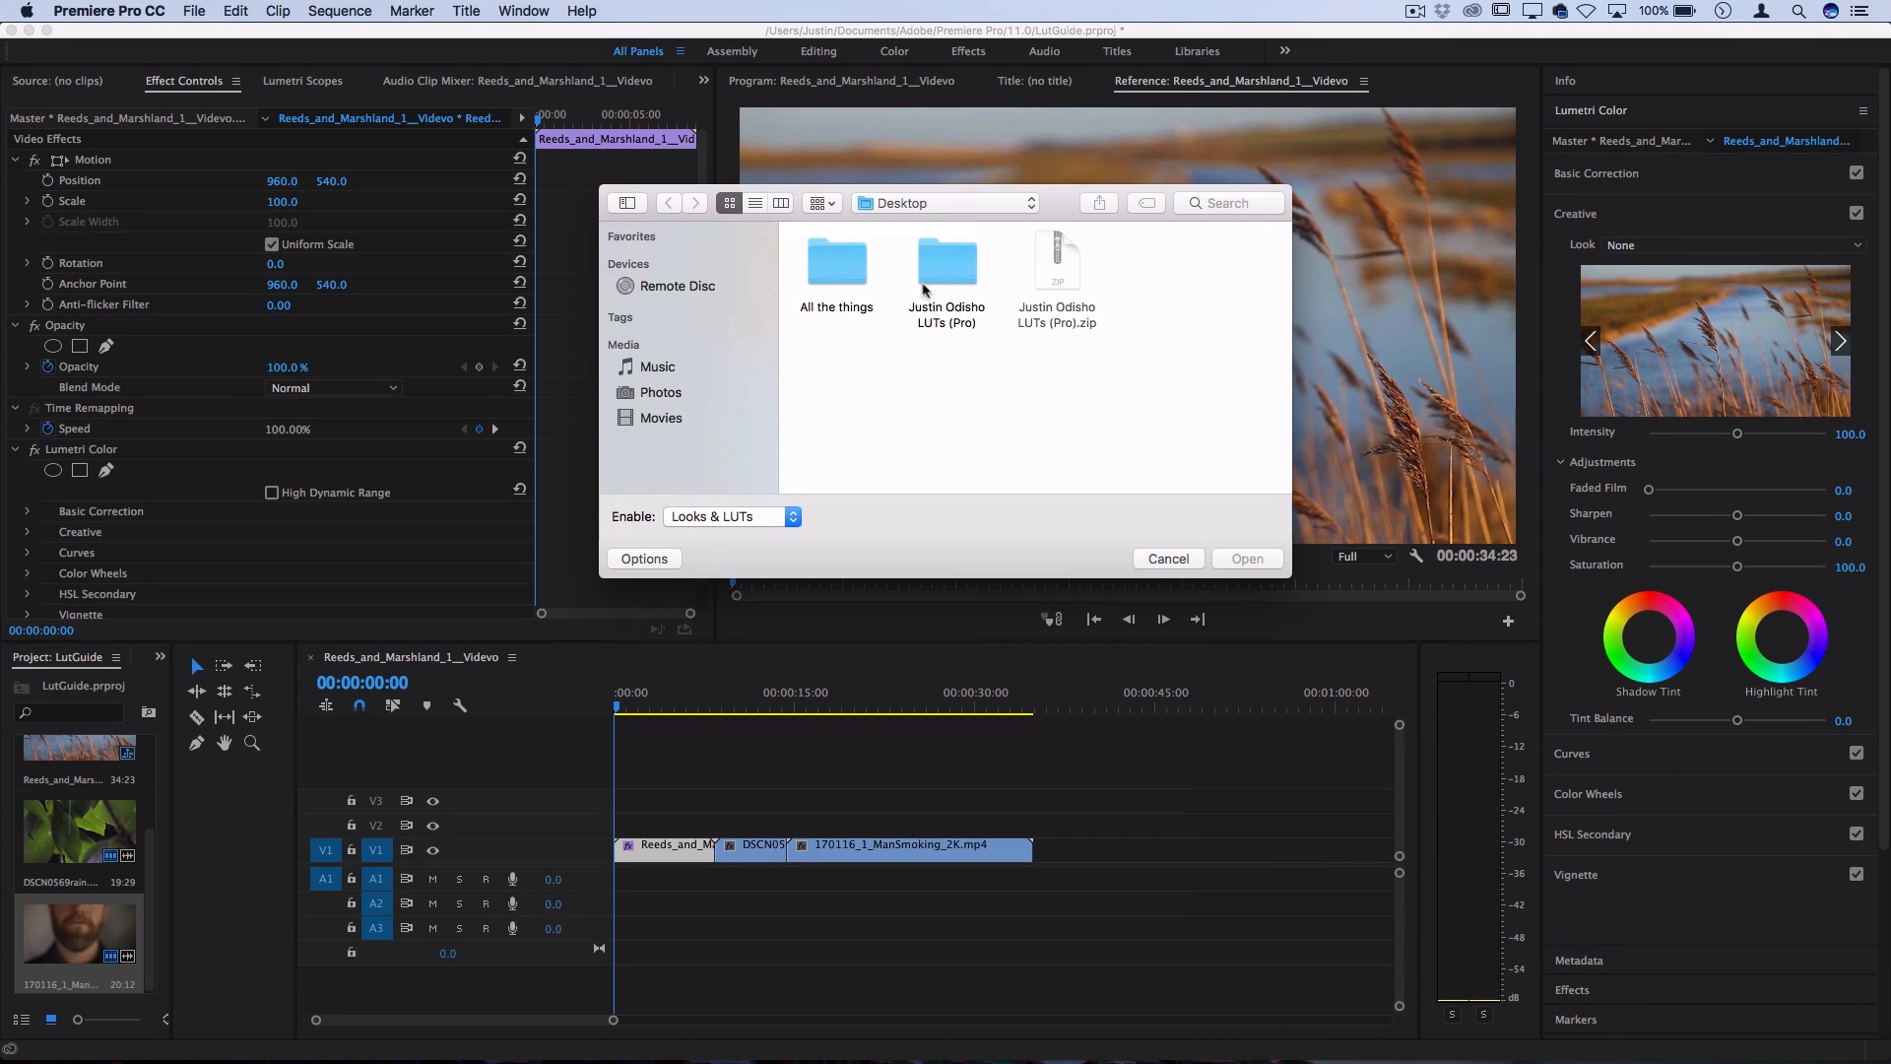
{"action": "double_click", "coordinate": [945, 263]}
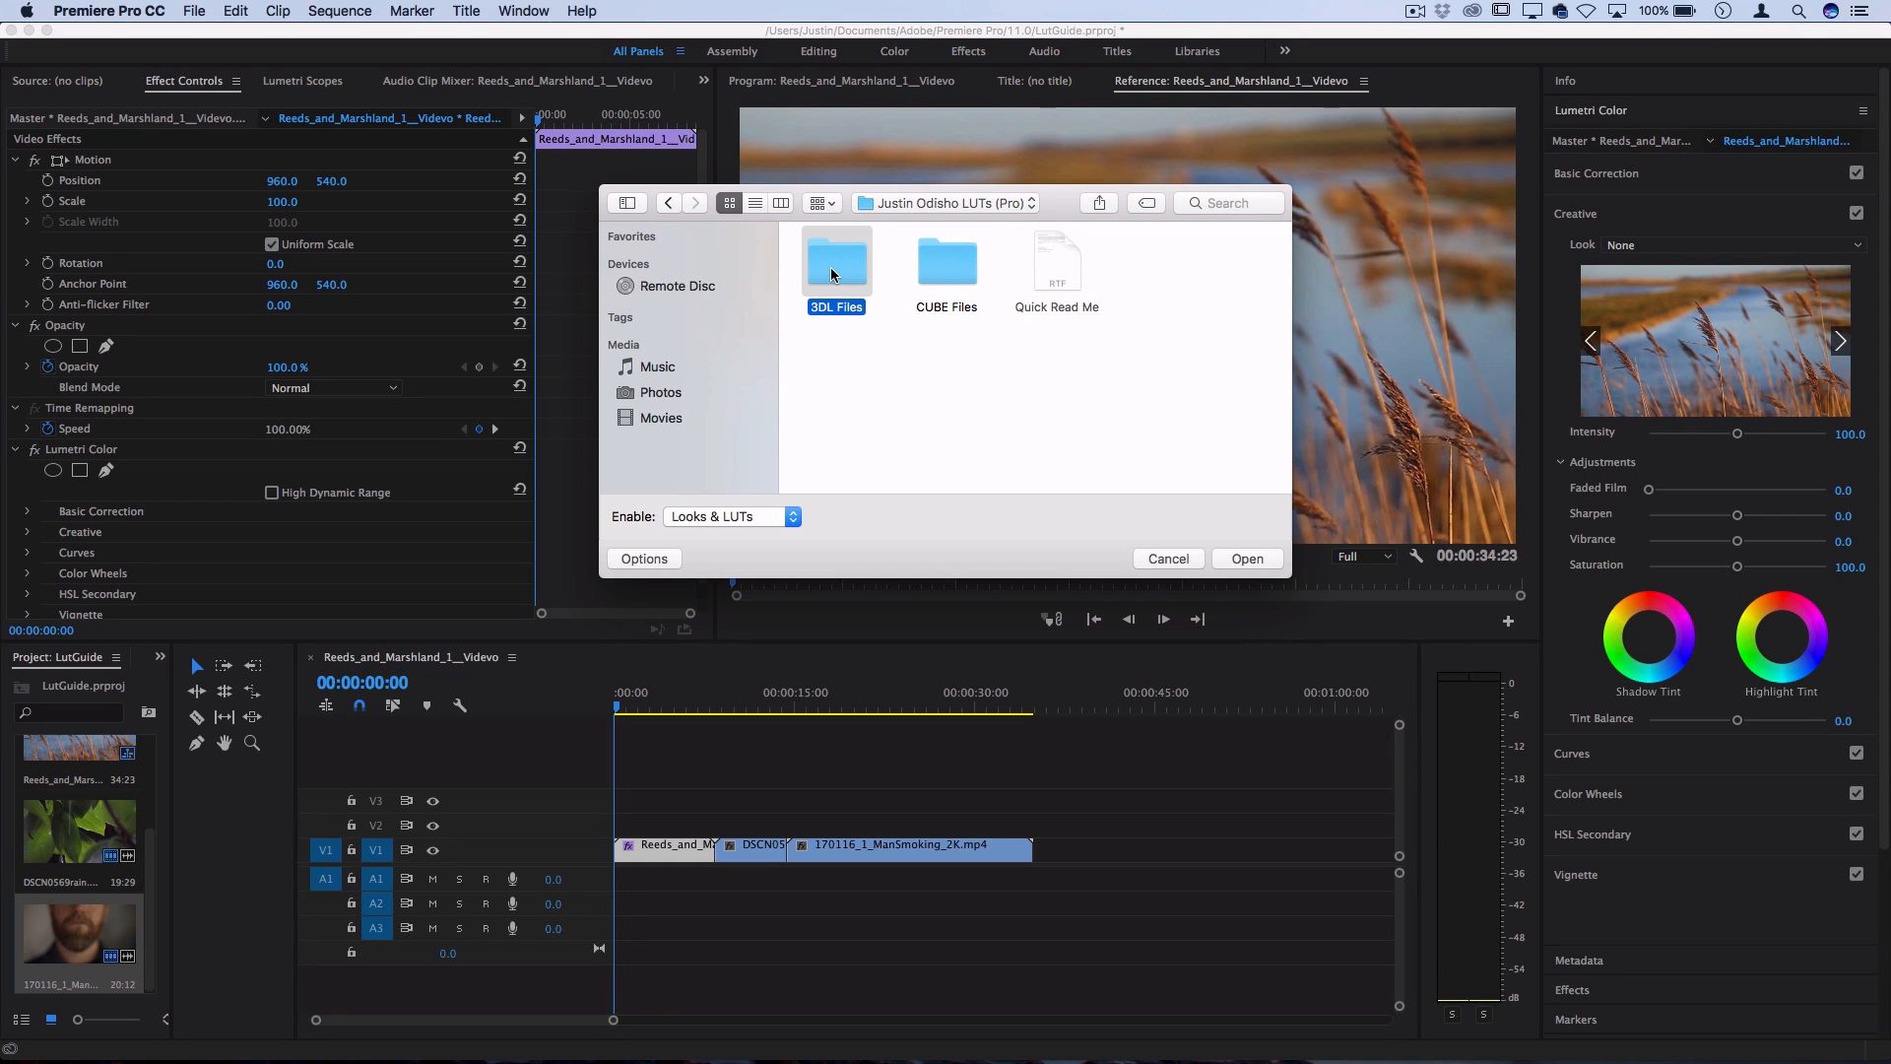
{"action": "double_click", "coordinate": [836, 262]}
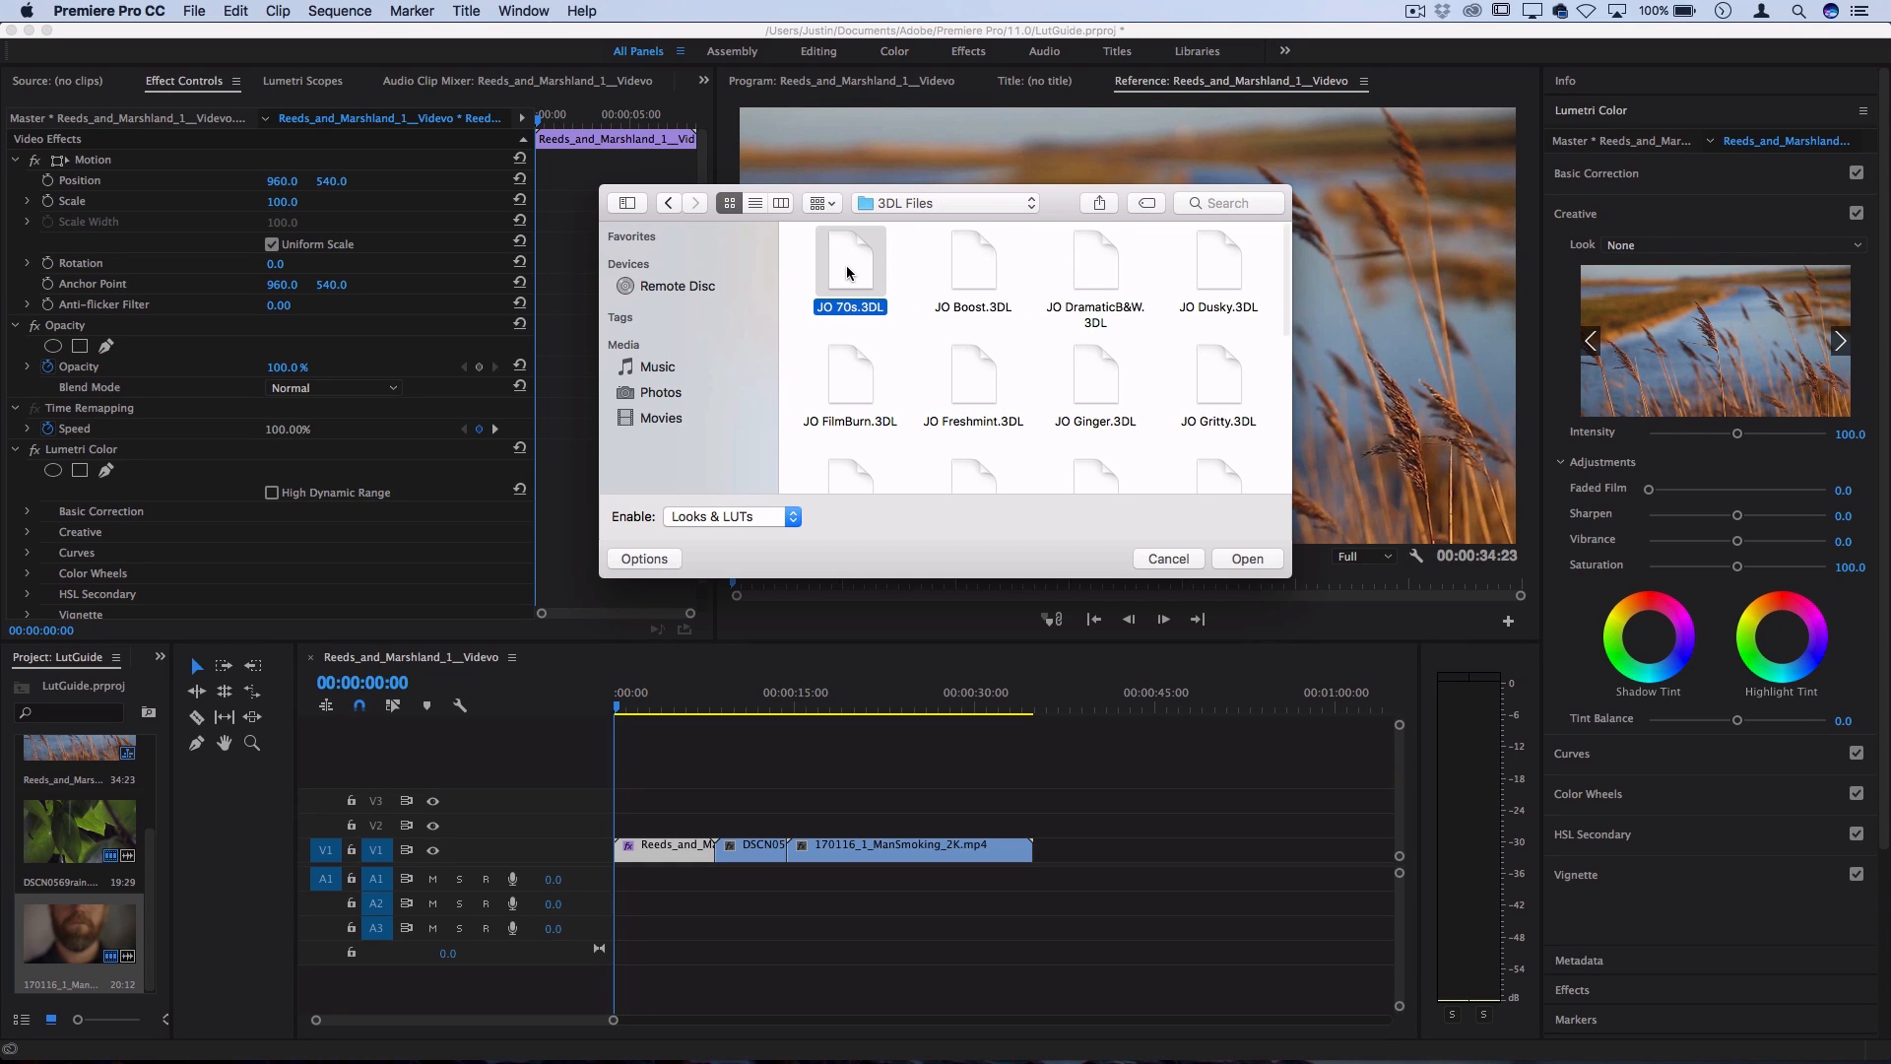
{"action": "left_click", "coordinate": [1247, 559]}
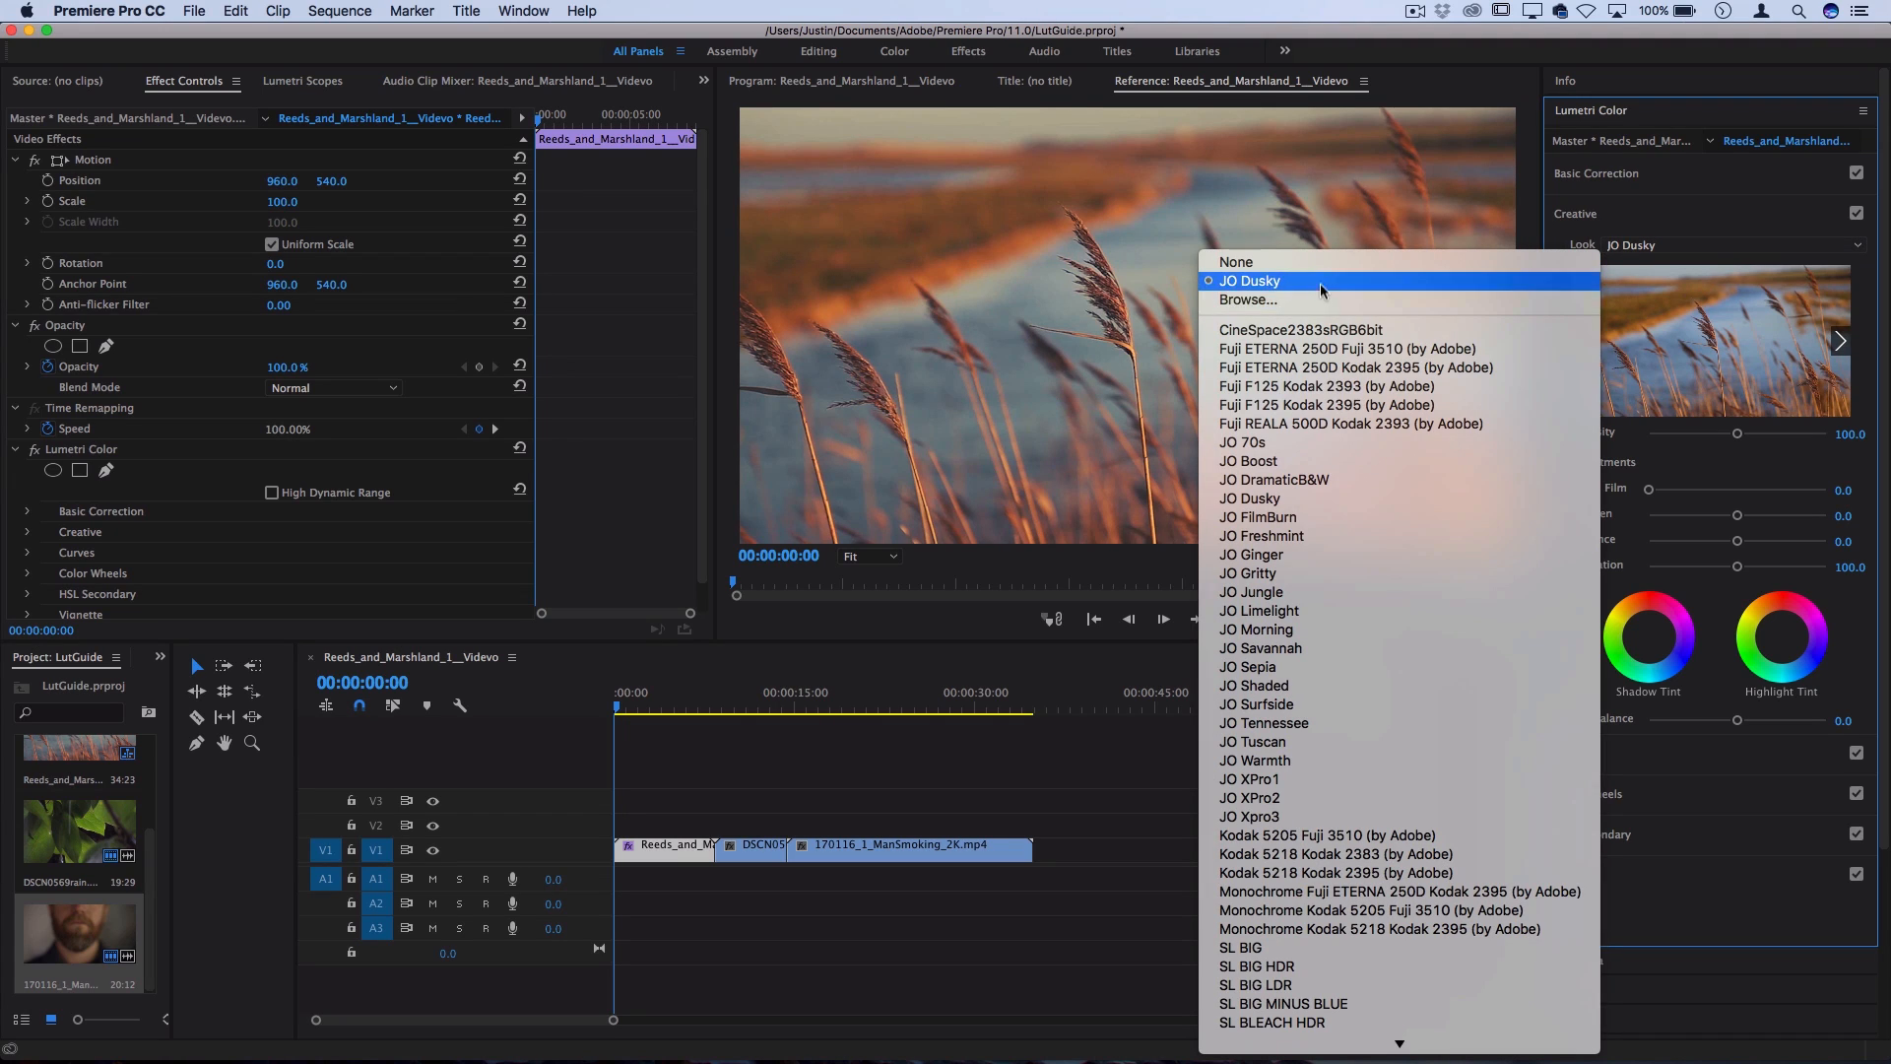
{"action": "left_click", "coordinate": [1251, 280]}
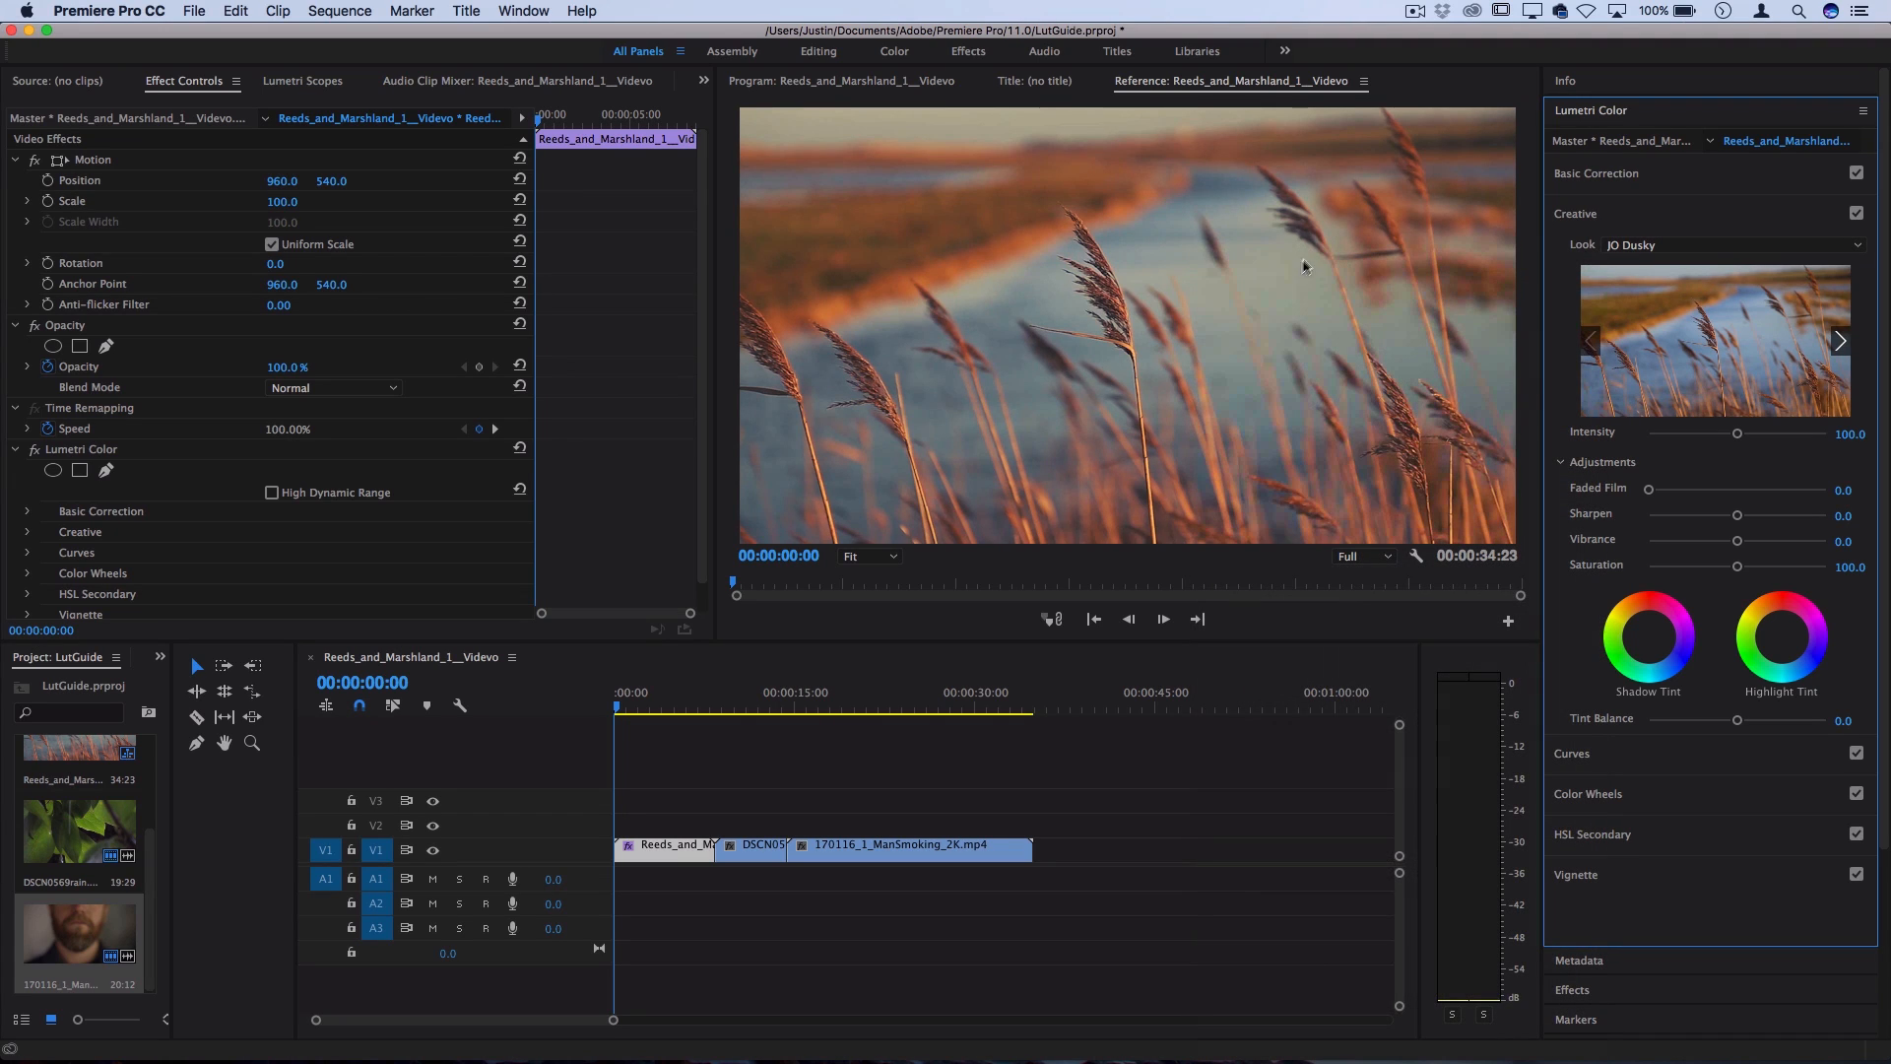
{"action": "mouse_move", "coordinate": [1283, 342]}
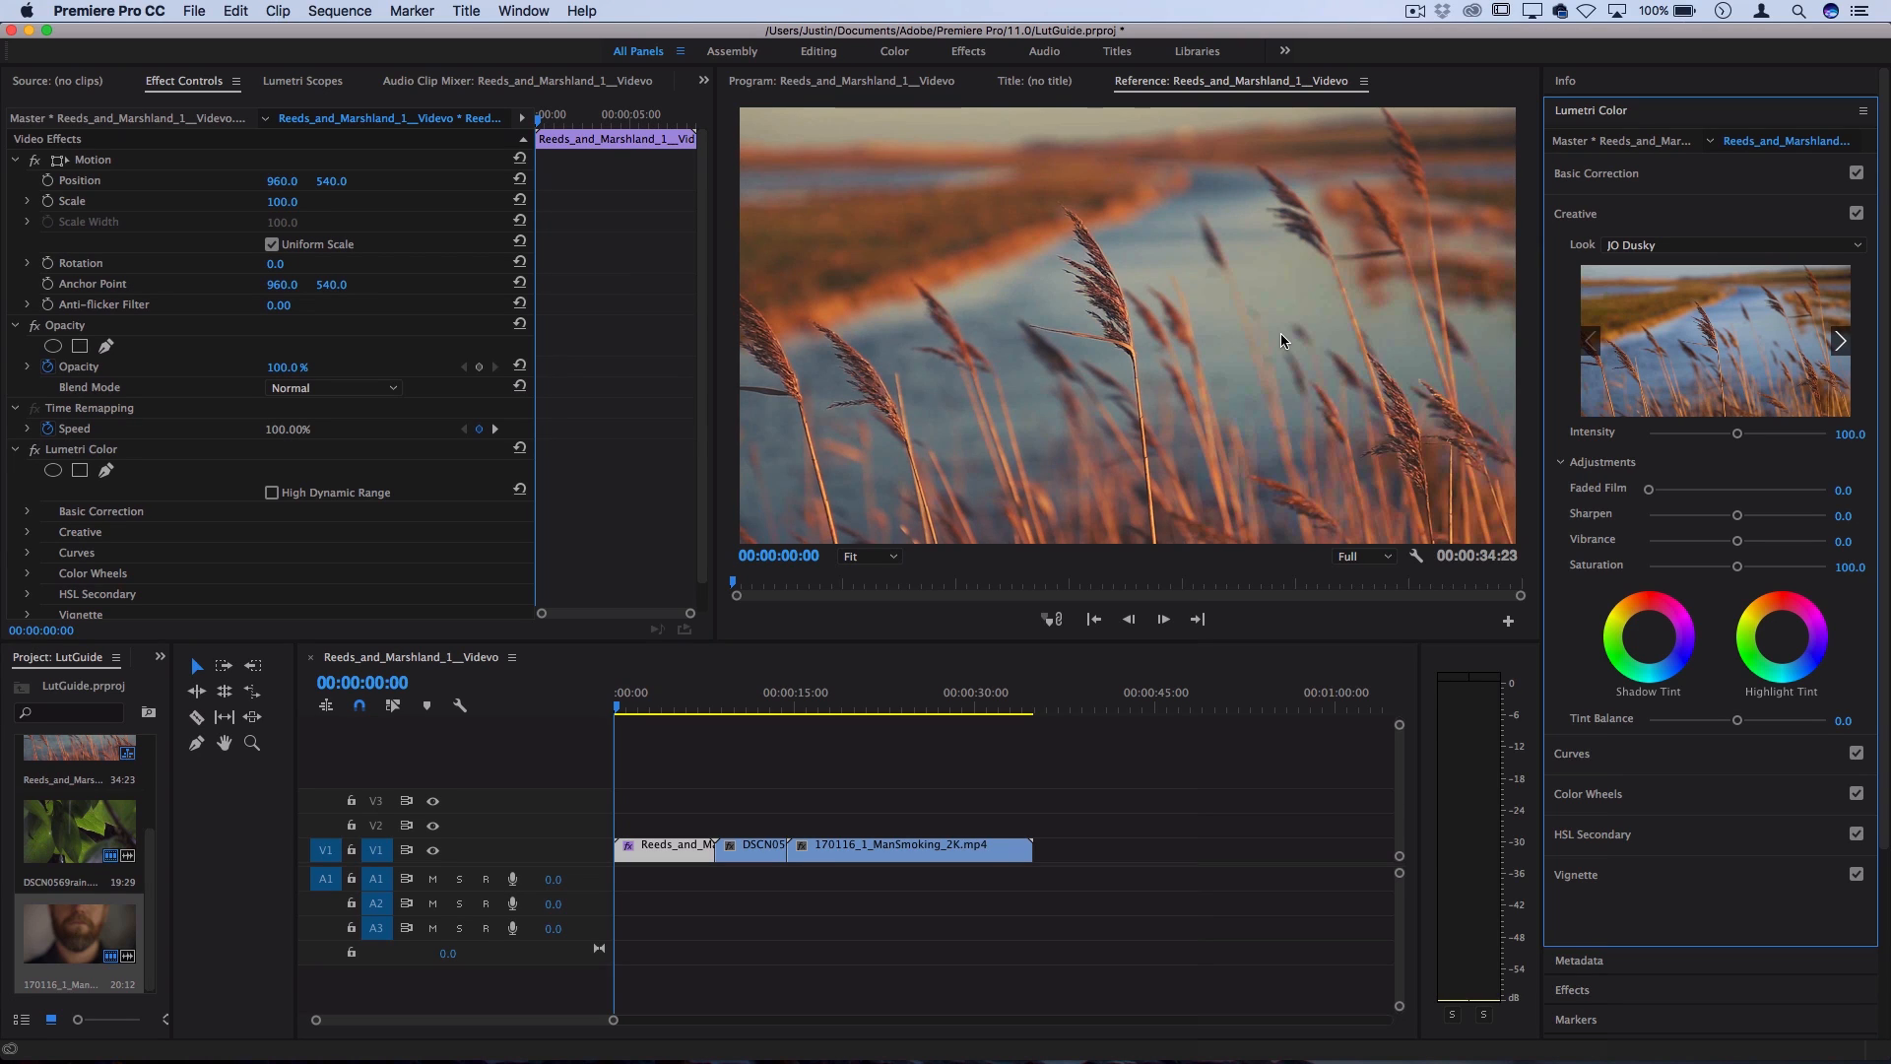
- Set the reeds clip's Creative Look back to None
{"action": "left_click", "coordinate": [640, 691]}
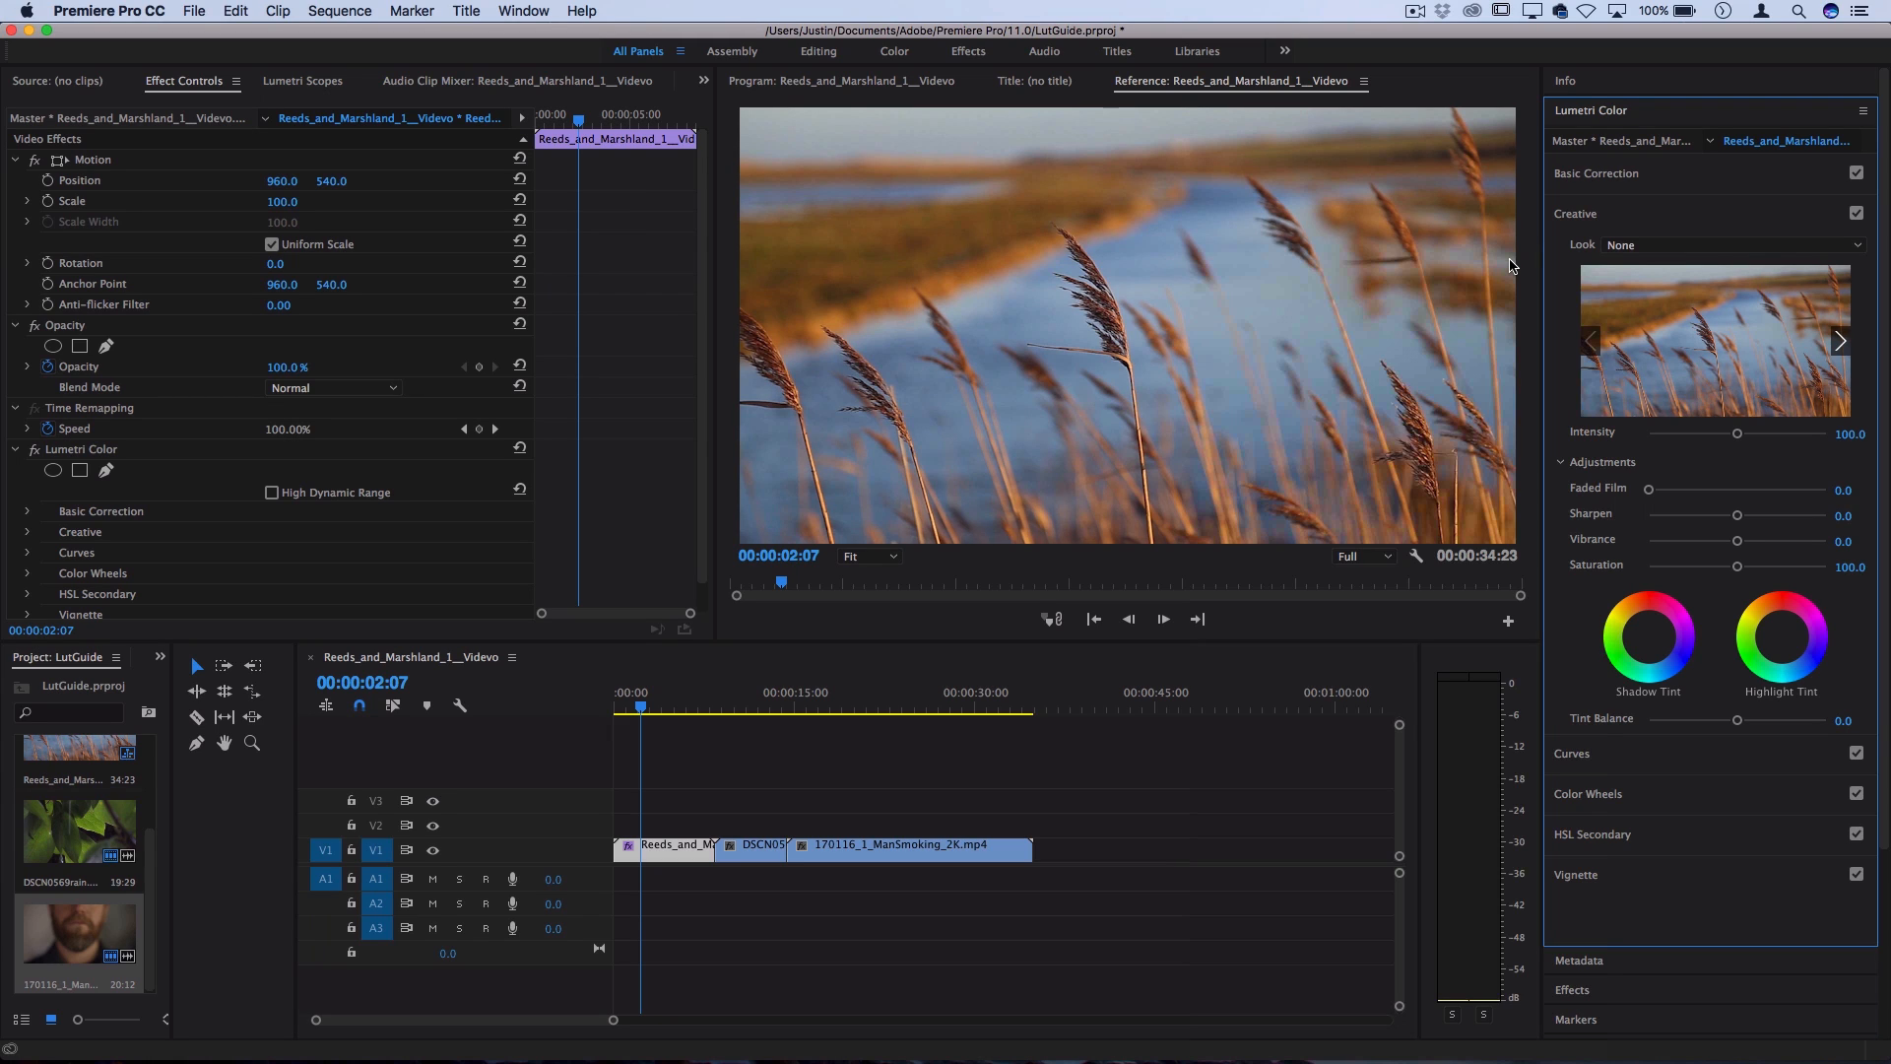
{"action": "mouse_move", "coordinate": [1723, 242]}
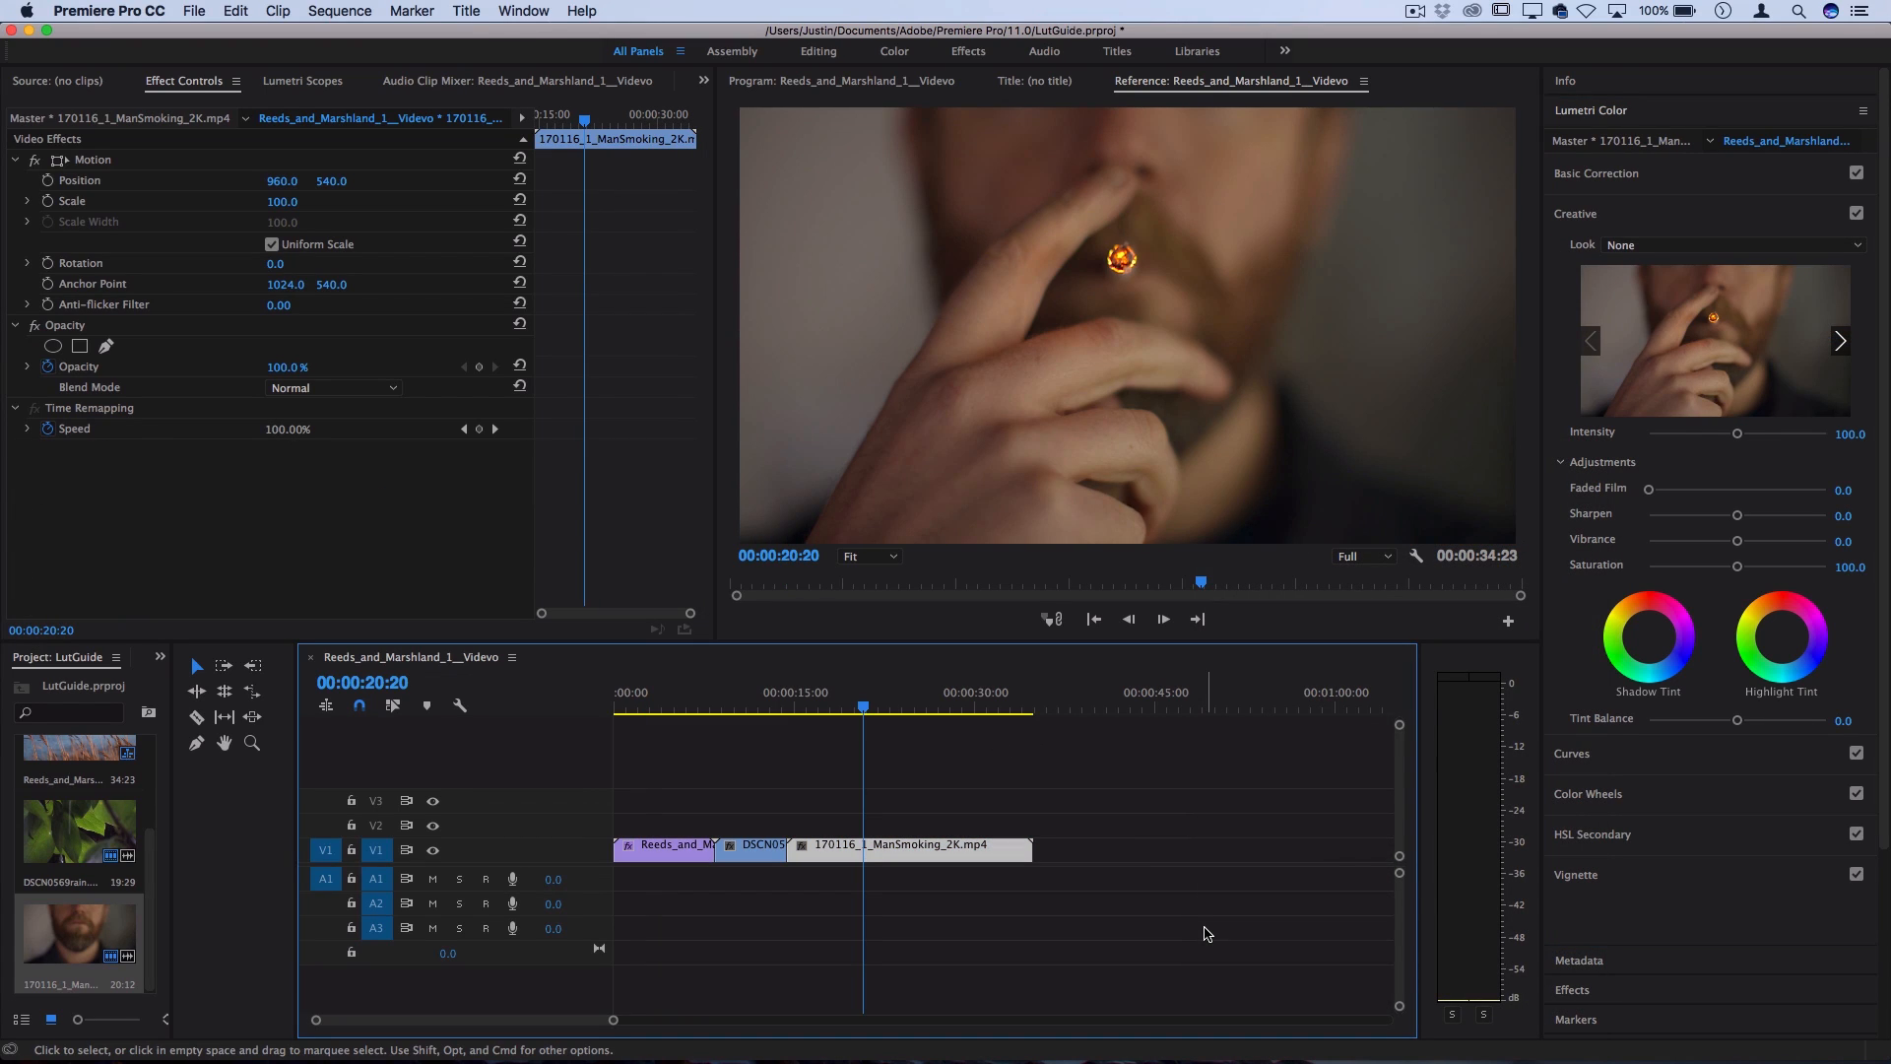
{"action": "mouse_move", "coordinate": [1187, 235]}
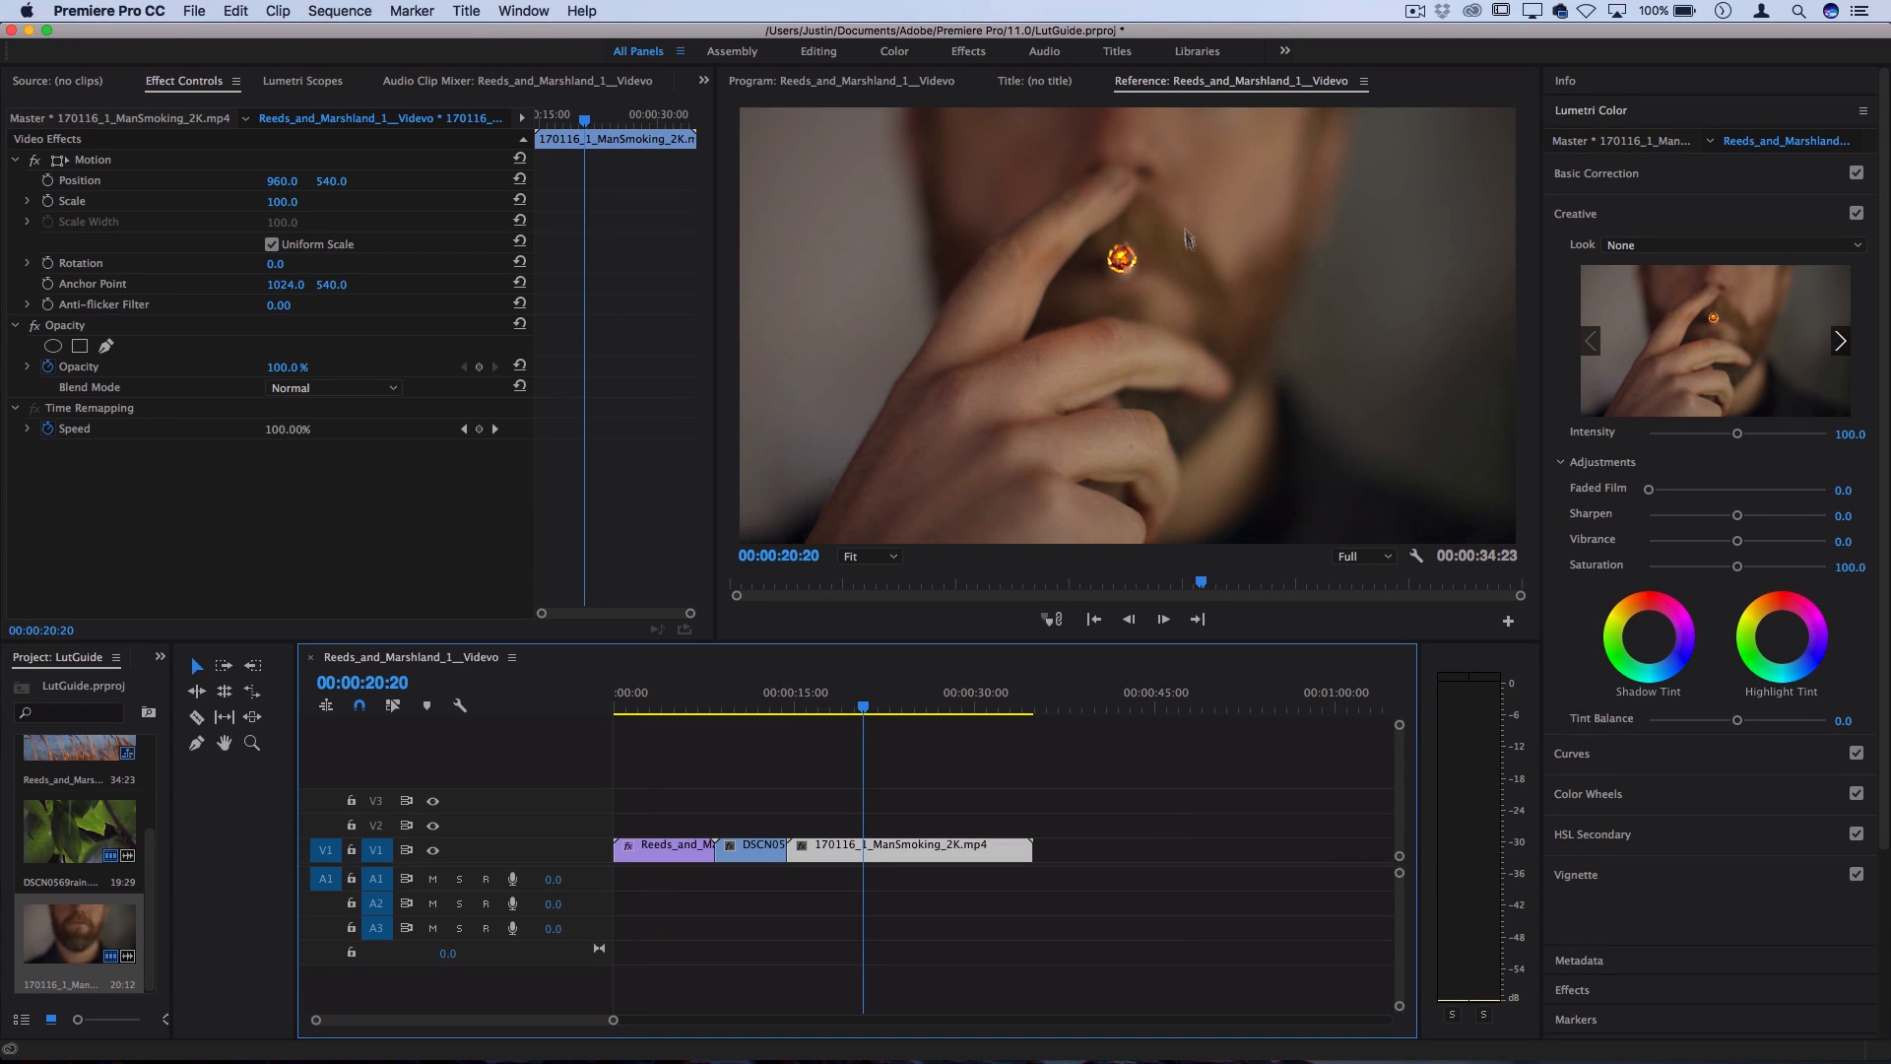
{"action": "mouse_move", "coordinate": [1170, 311]}
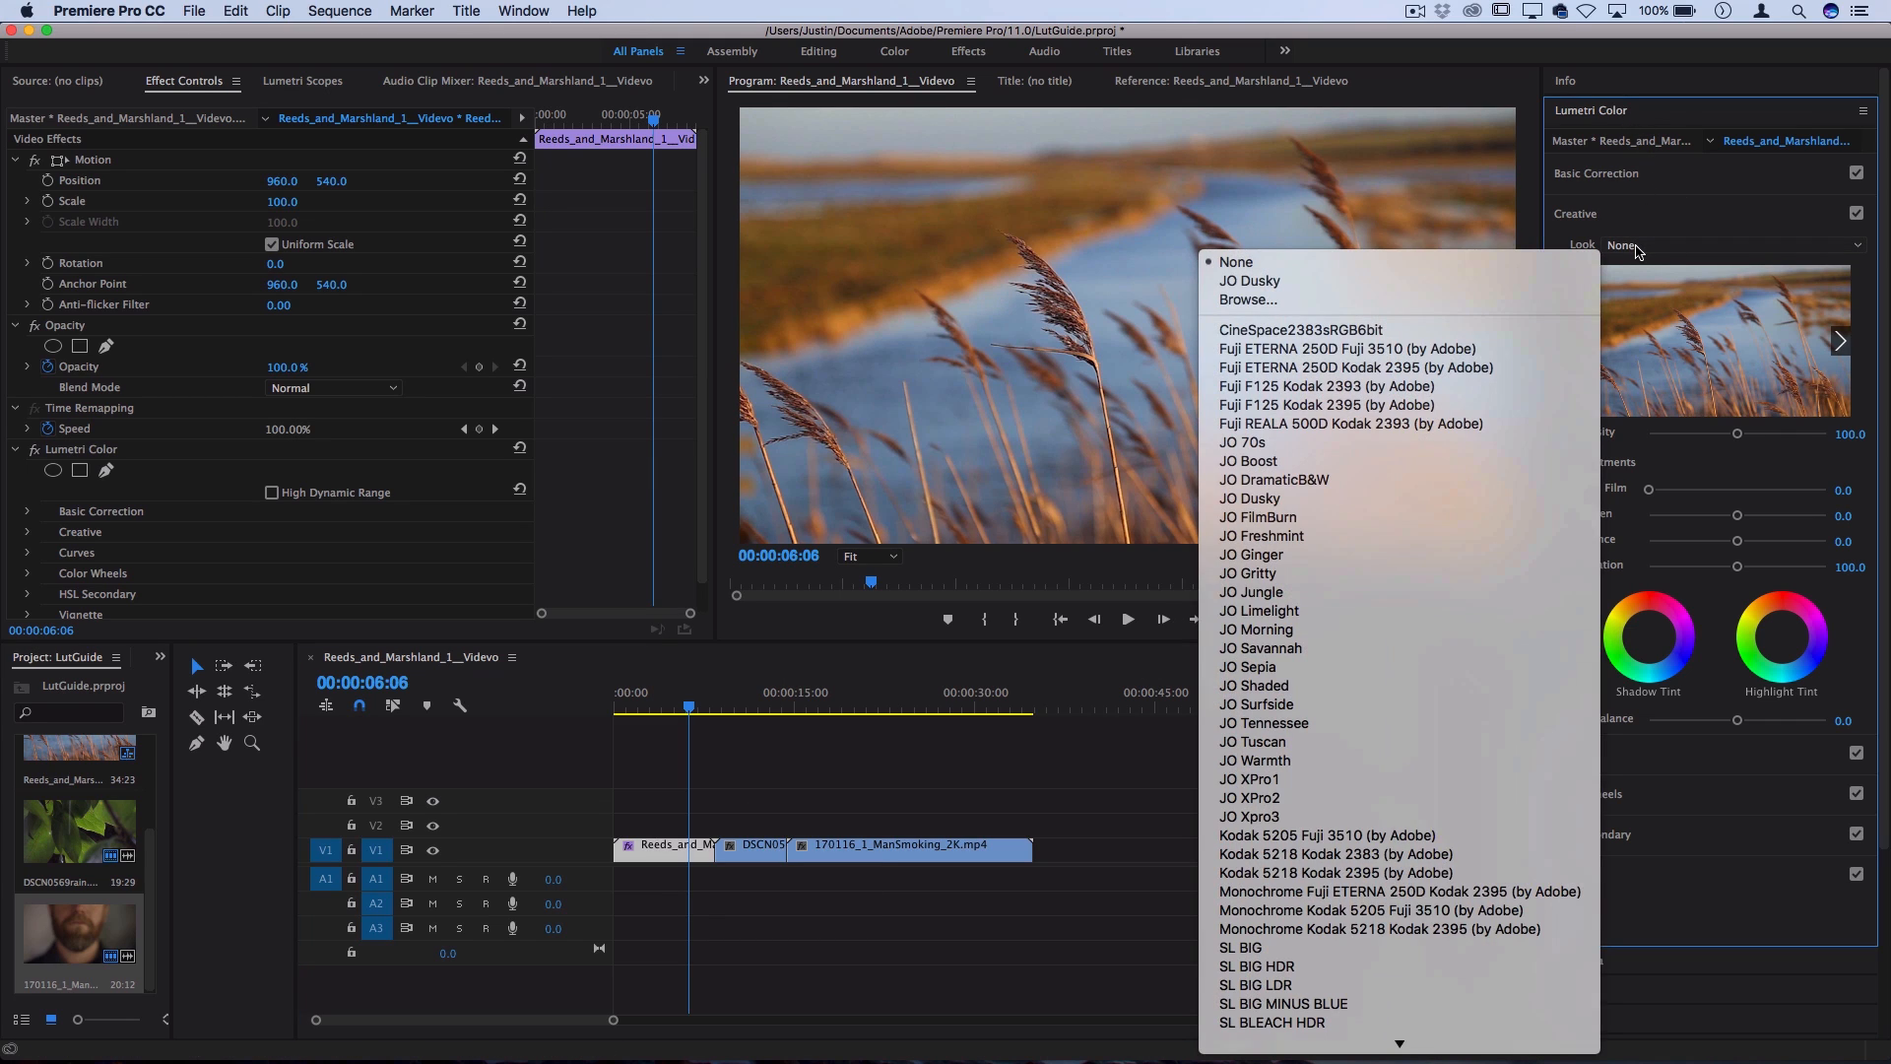
{"action": "mouse_move", "coordinate": [1351, 573]}
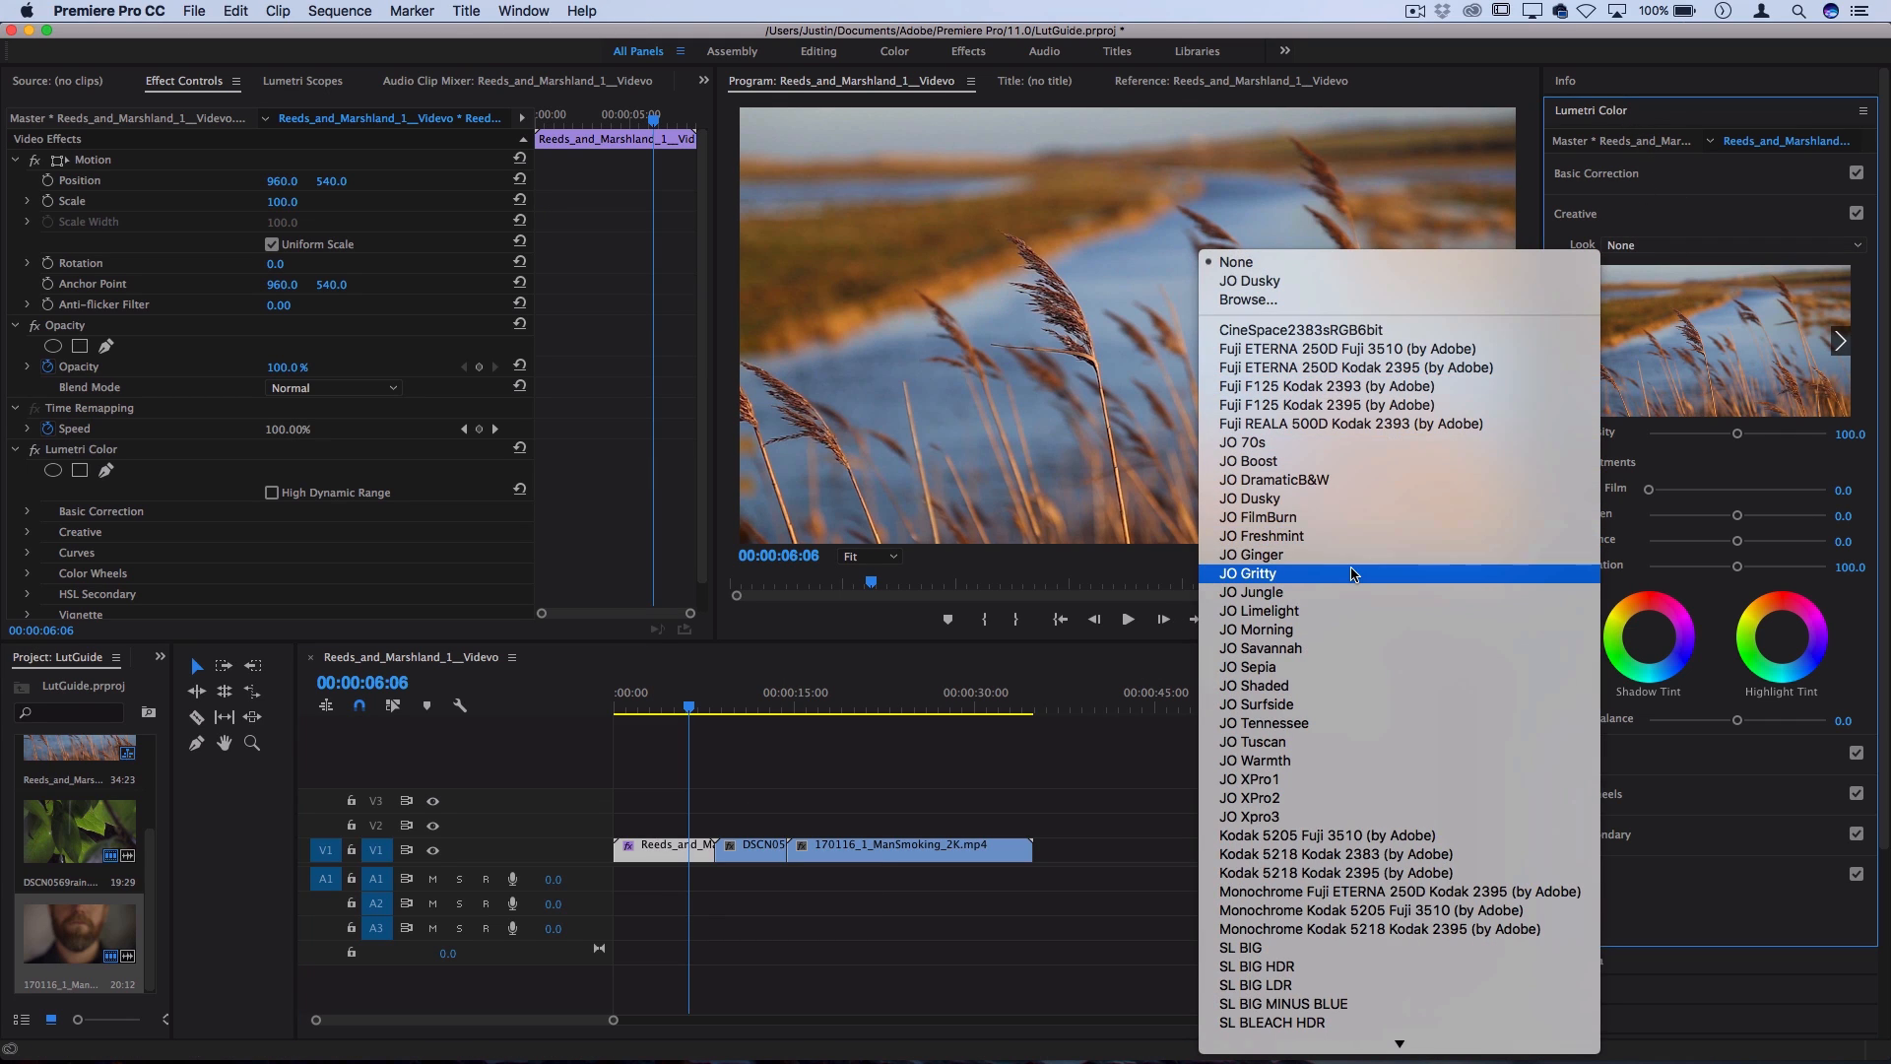
{"action": "mouse_move", "coordinate": [1310, 498]}
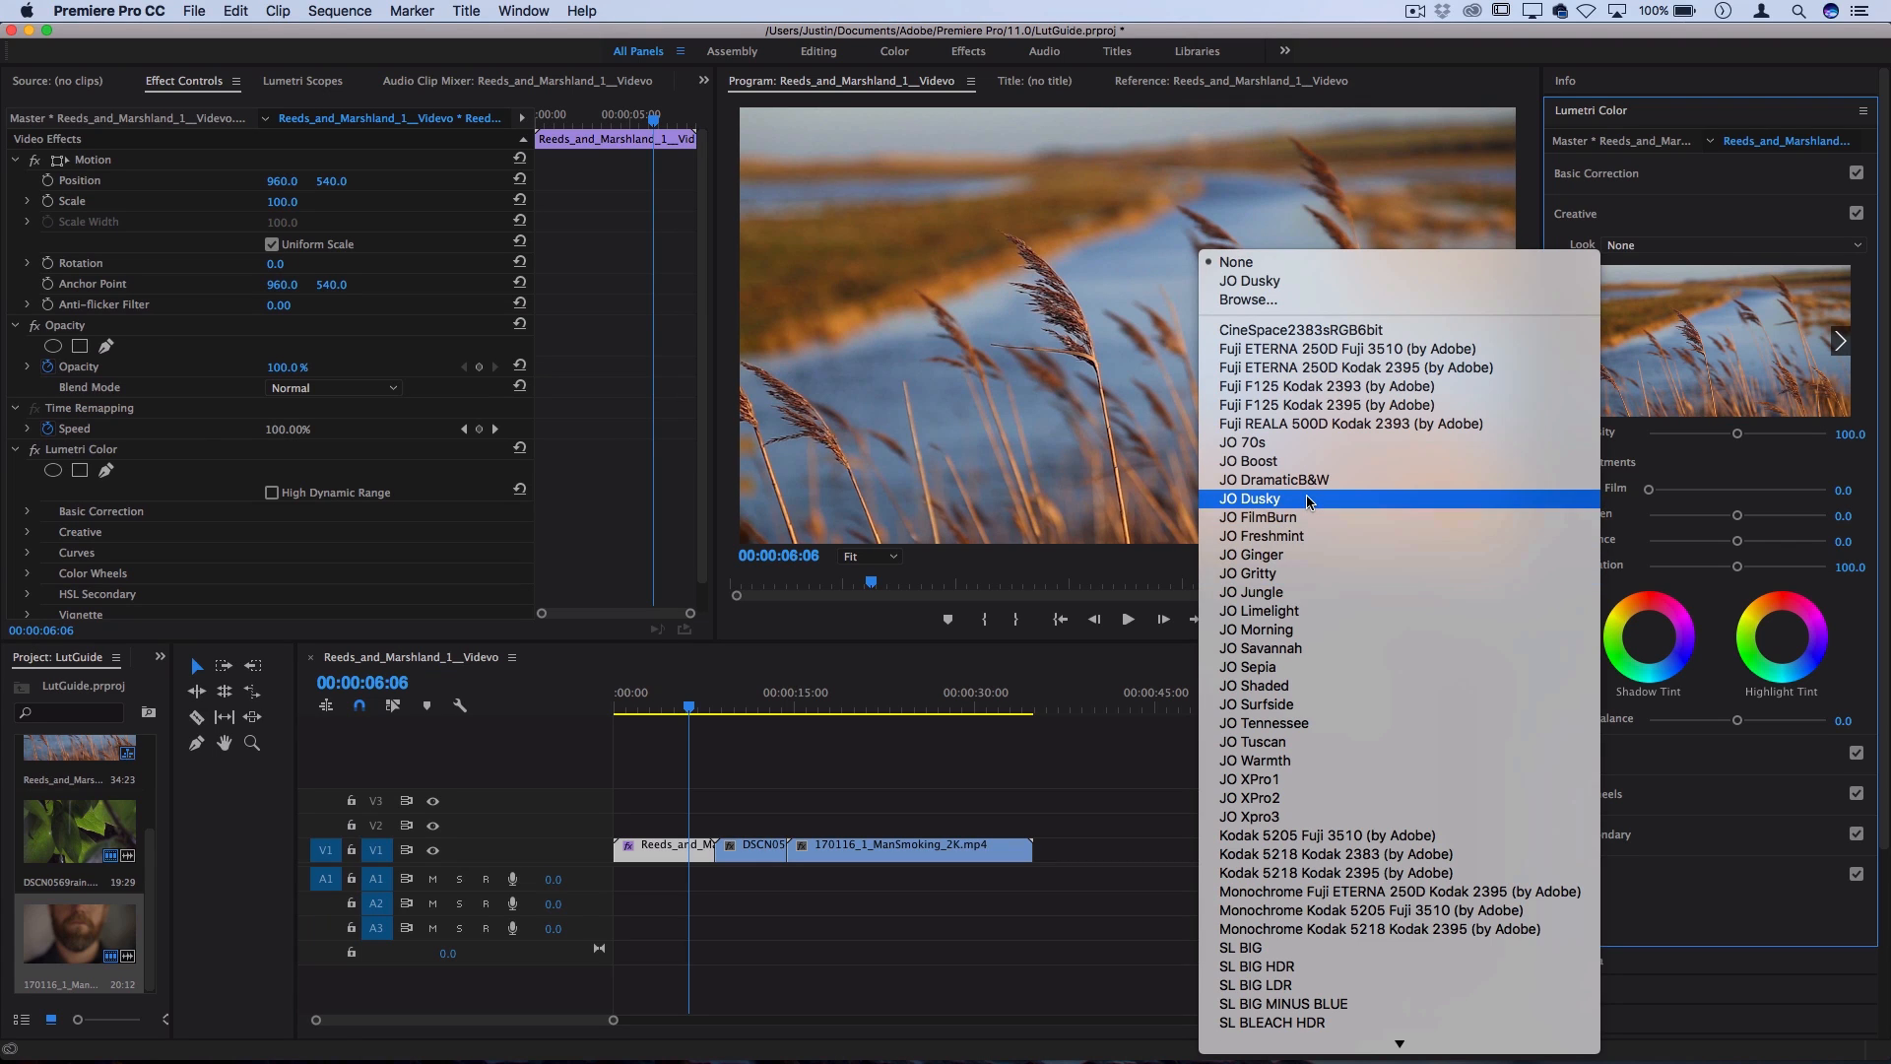
- Apply JO Dusky as the Look and toggle the Creative section off and on to compare
{"action": "left_click", "coordinate": [1251, 499]}
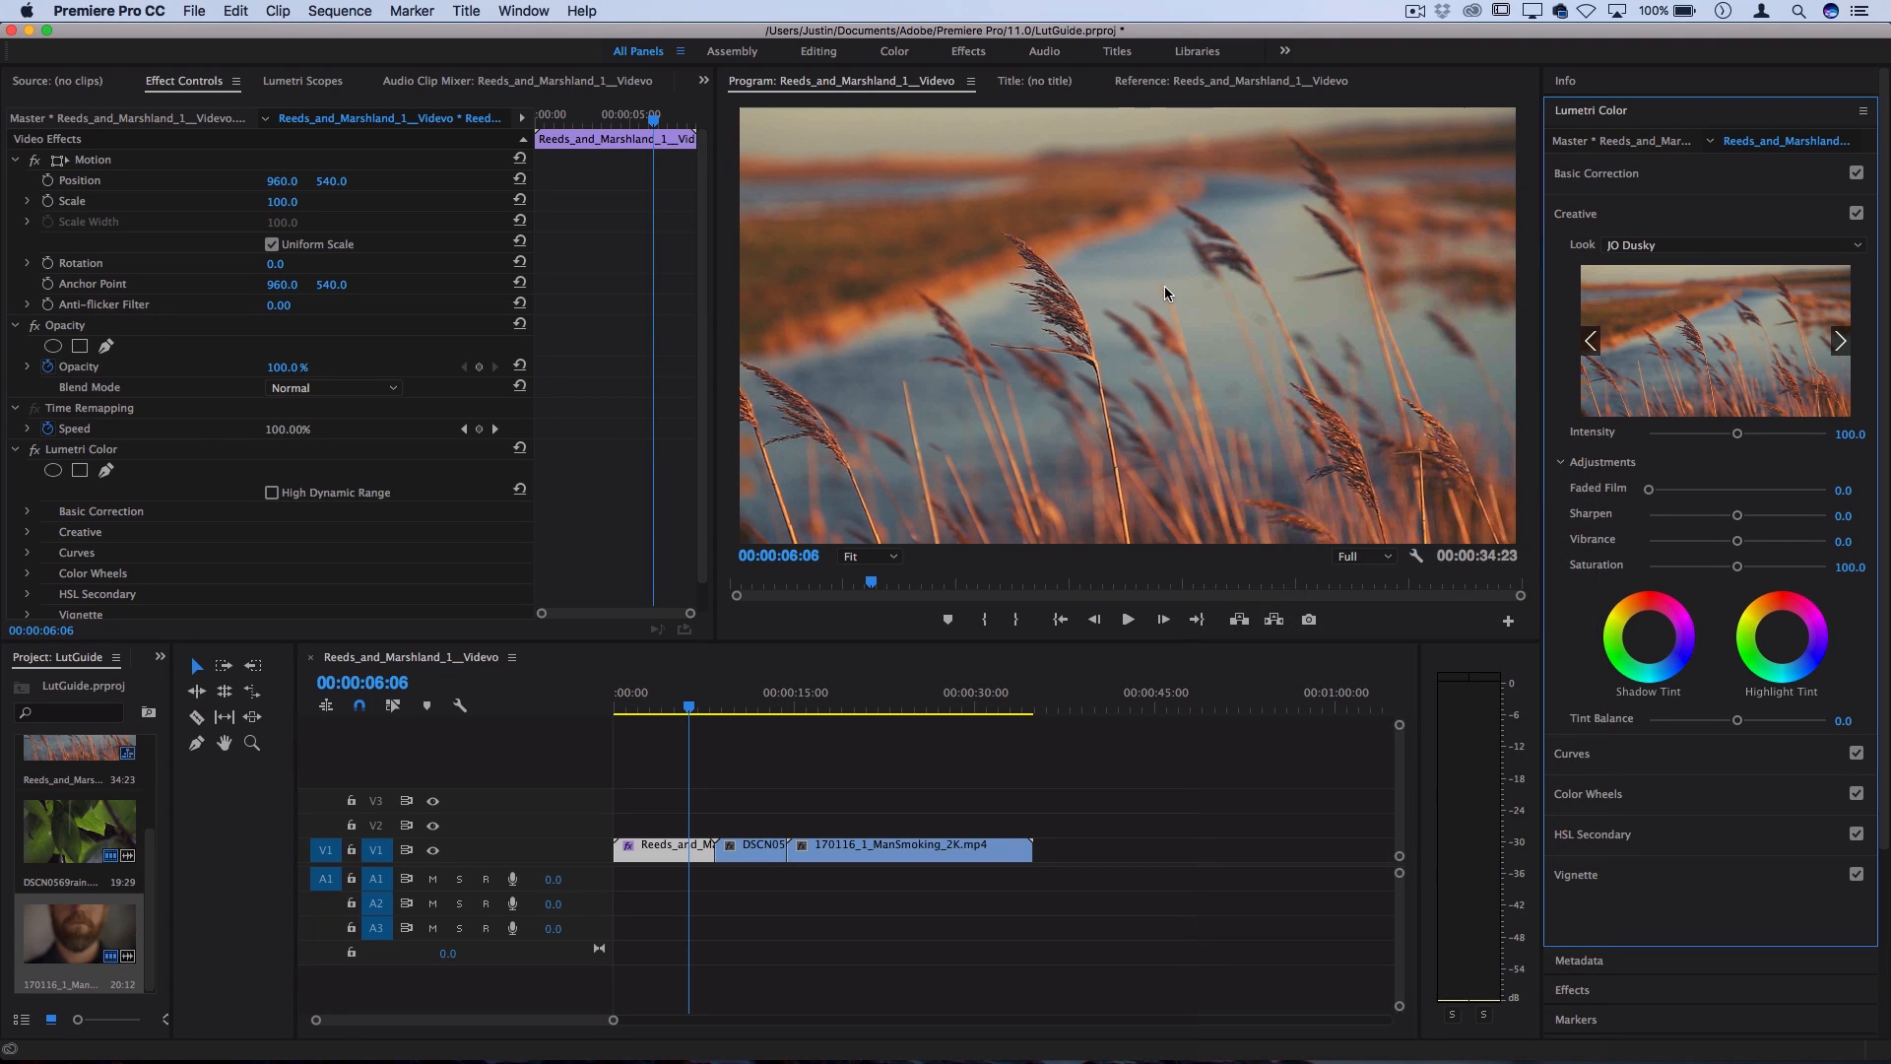
{"action": "mouse_move", "coordinate": [1118, 252]}
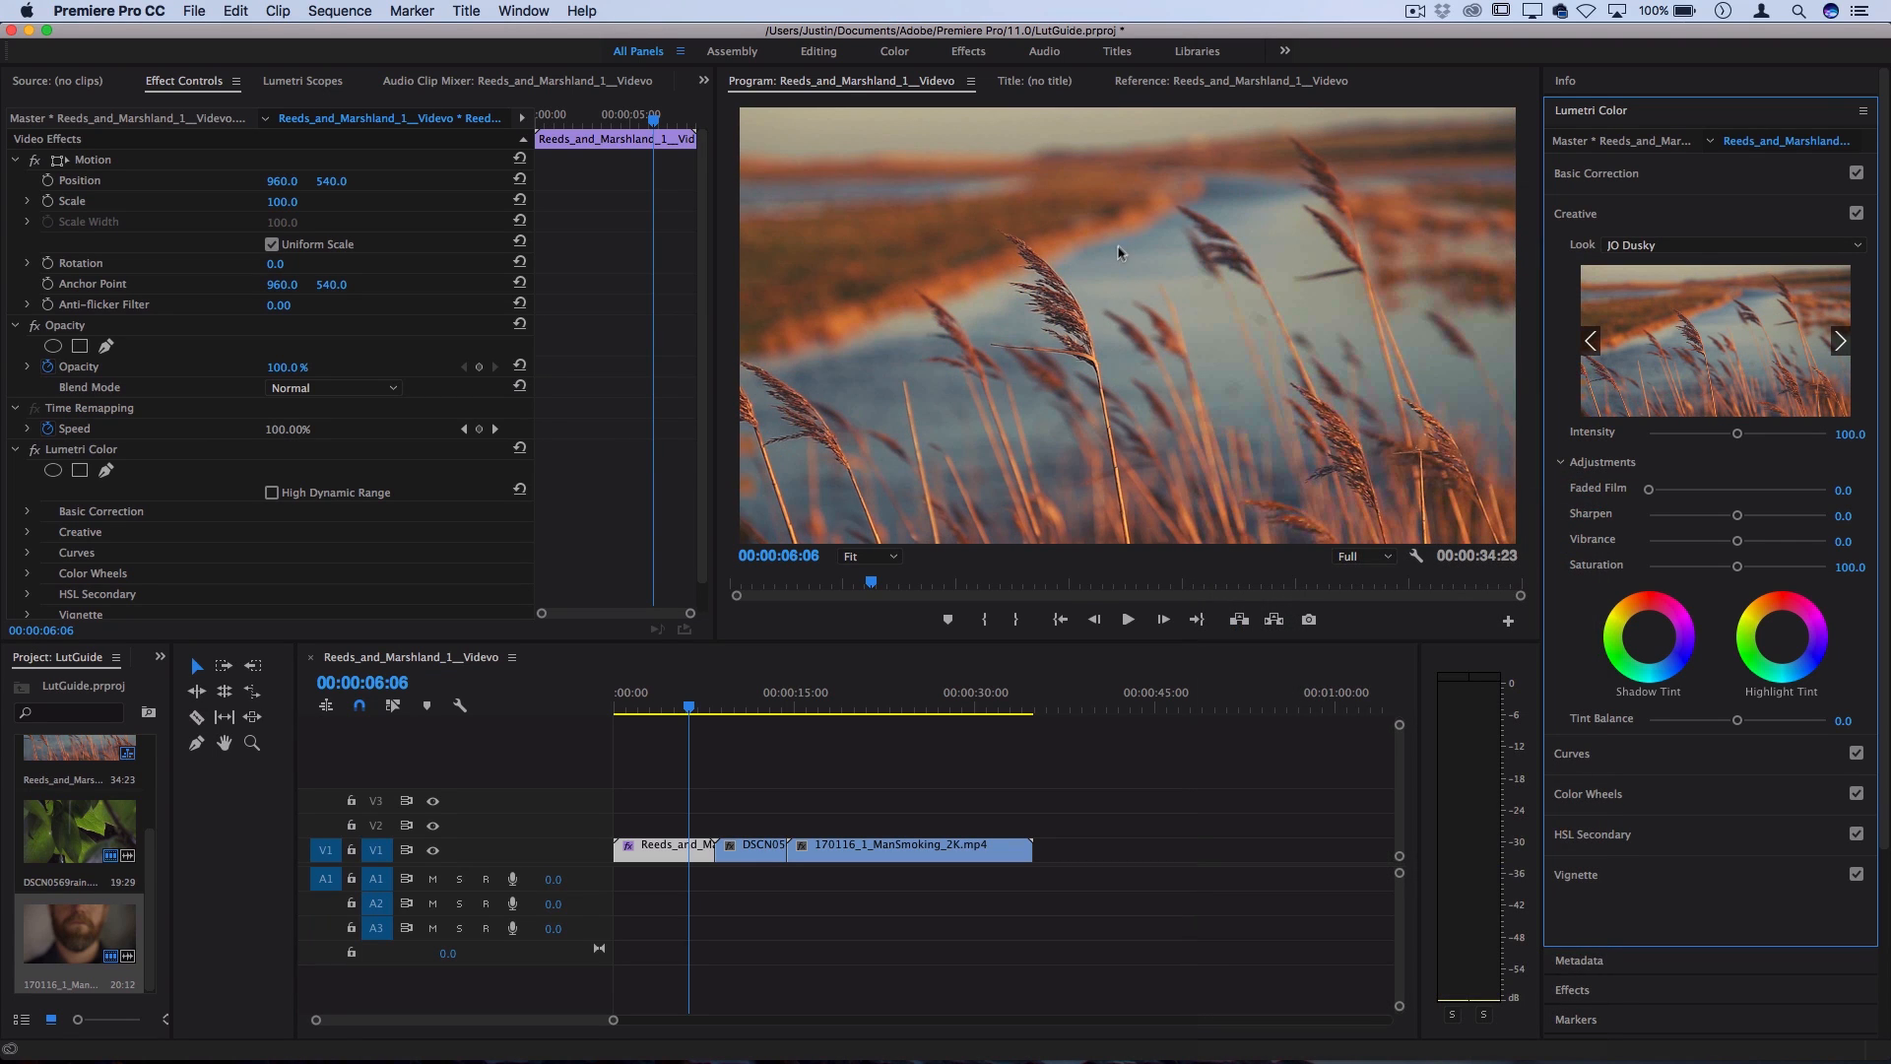
{"action": "left_click", "coordinate": [1856, 214]}
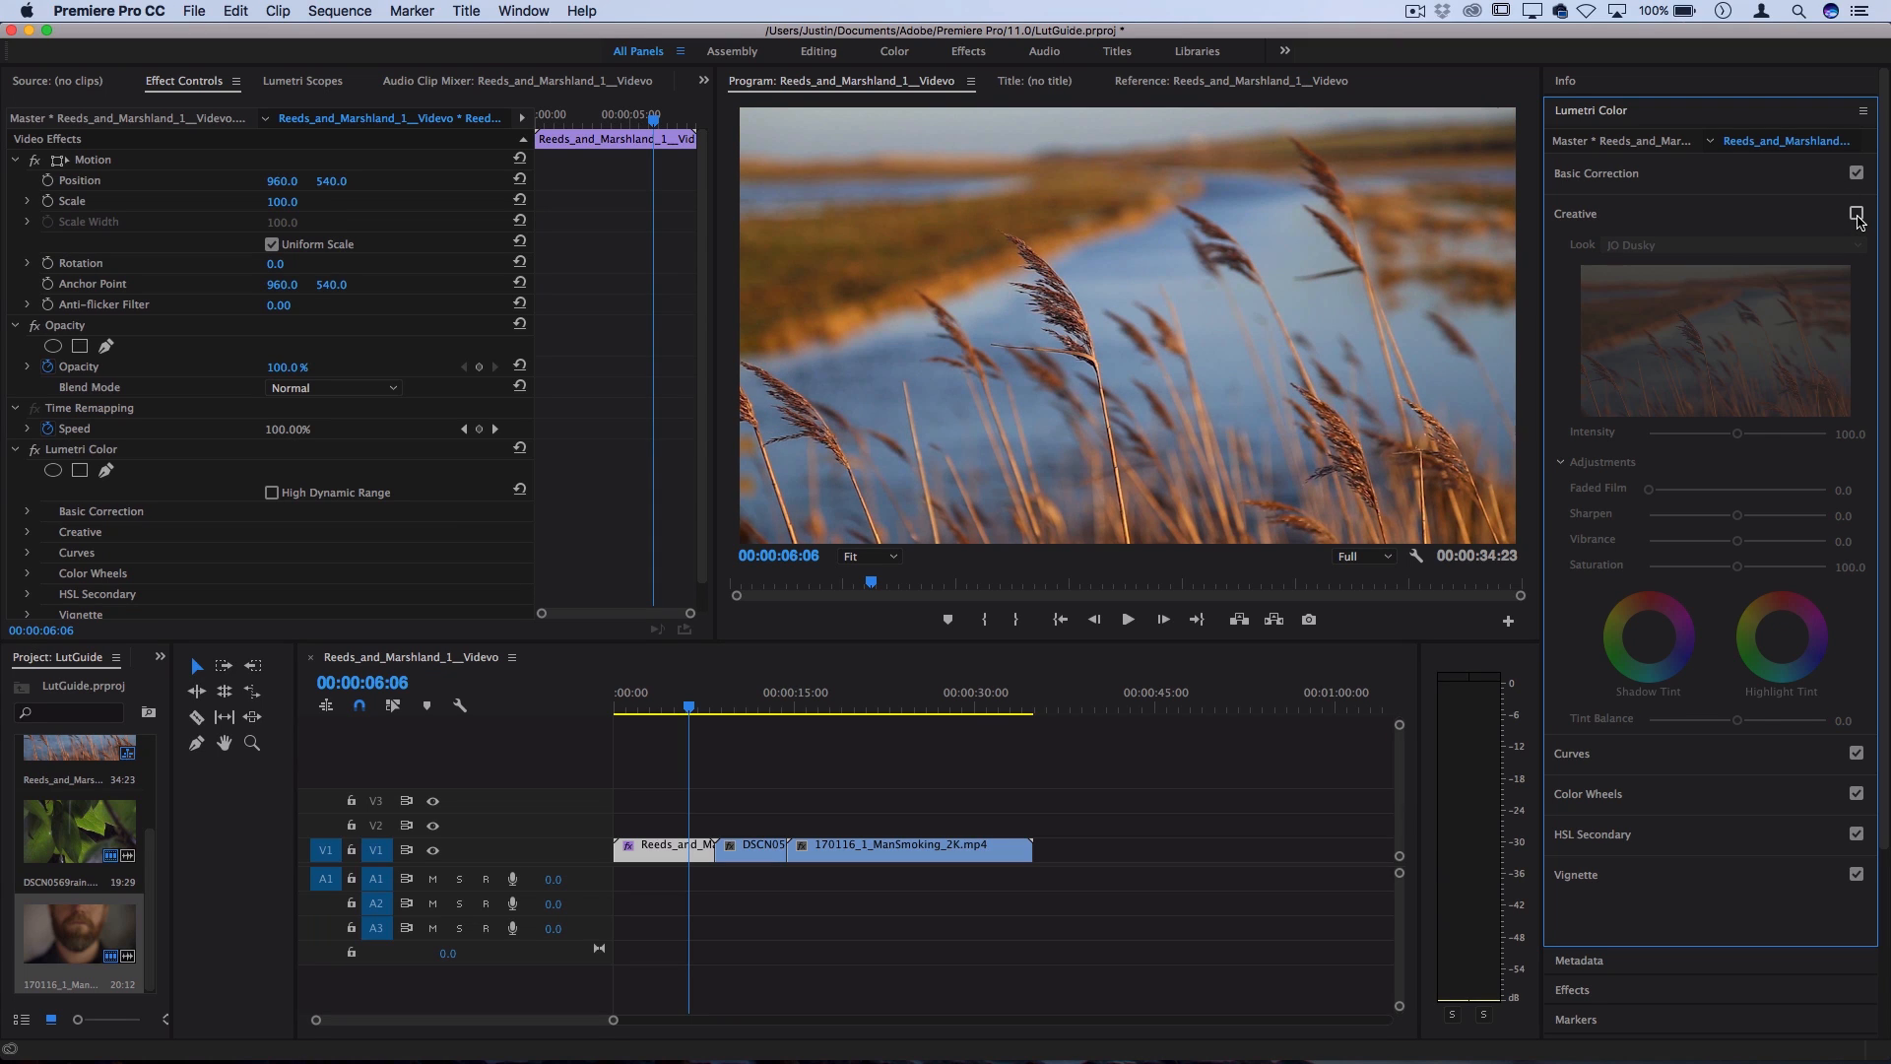
{"action": "left_click", "coordinate": [1856, 215]}
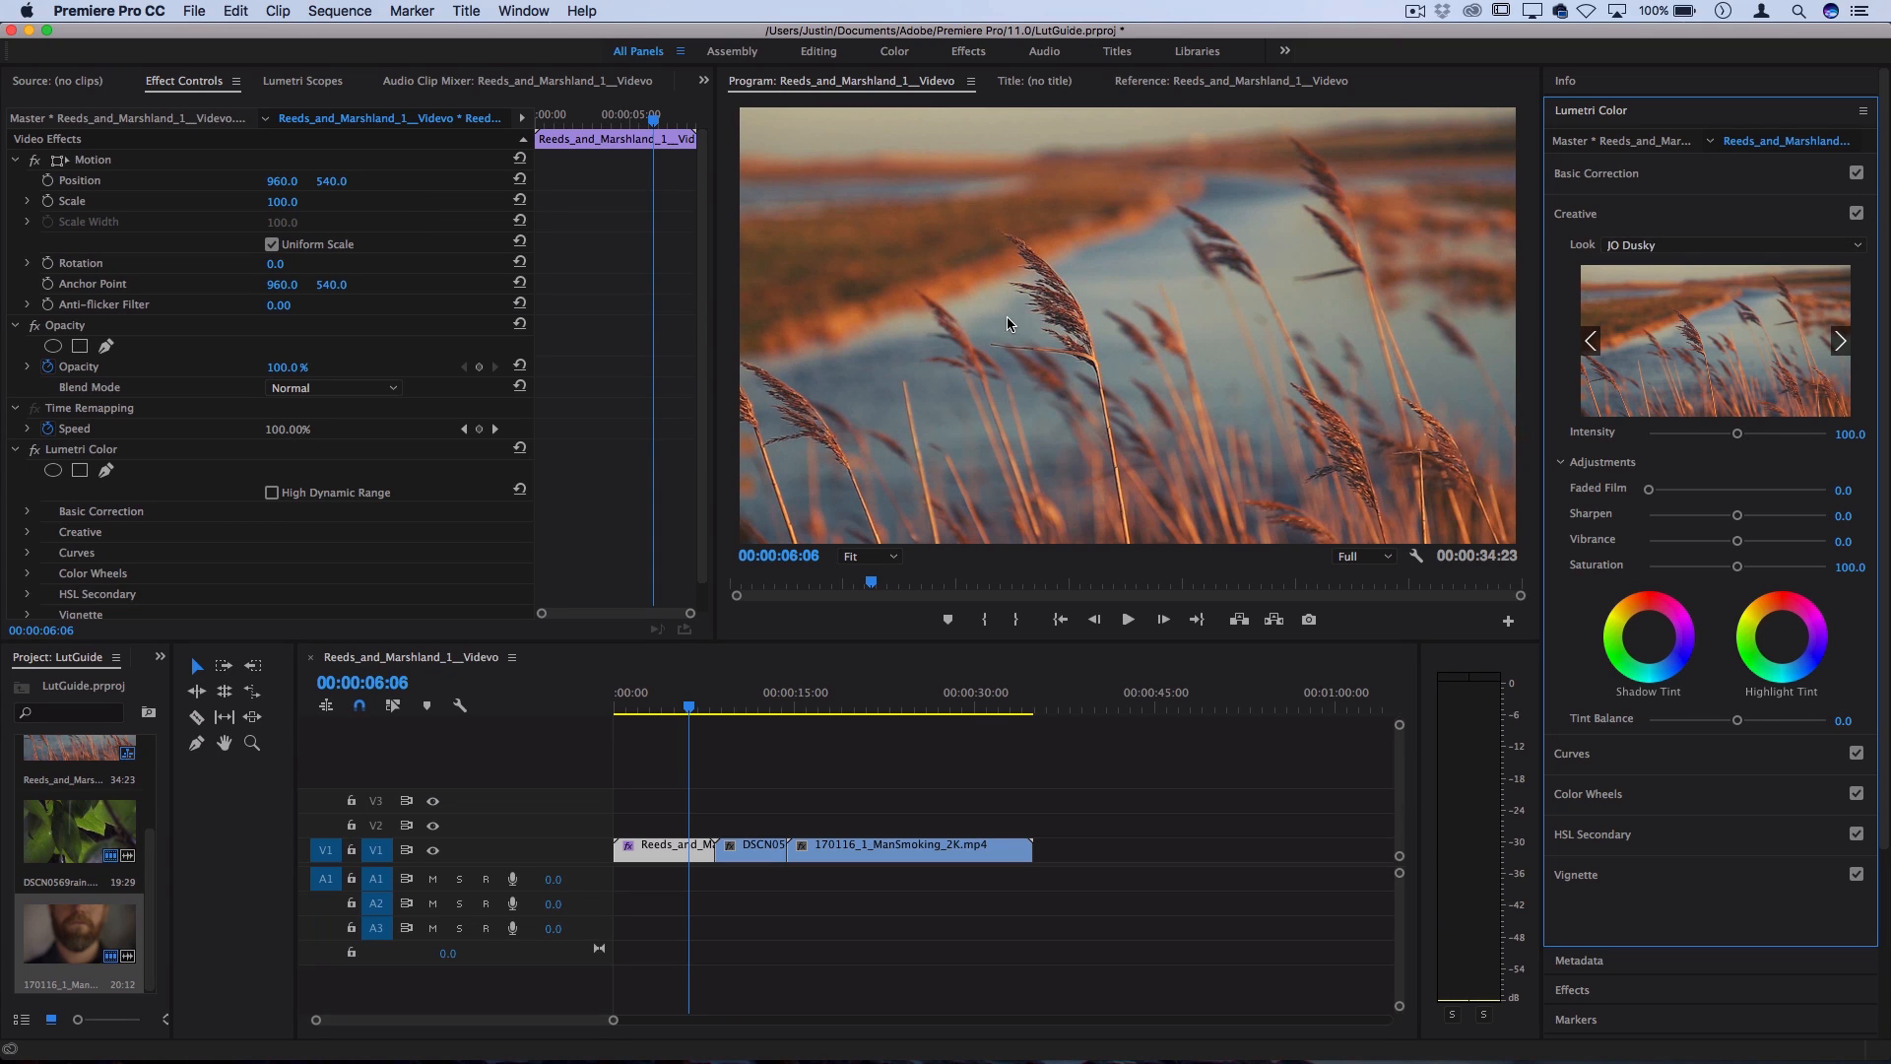
{"action": "mouse_move", "coordinate": [887, 252]}
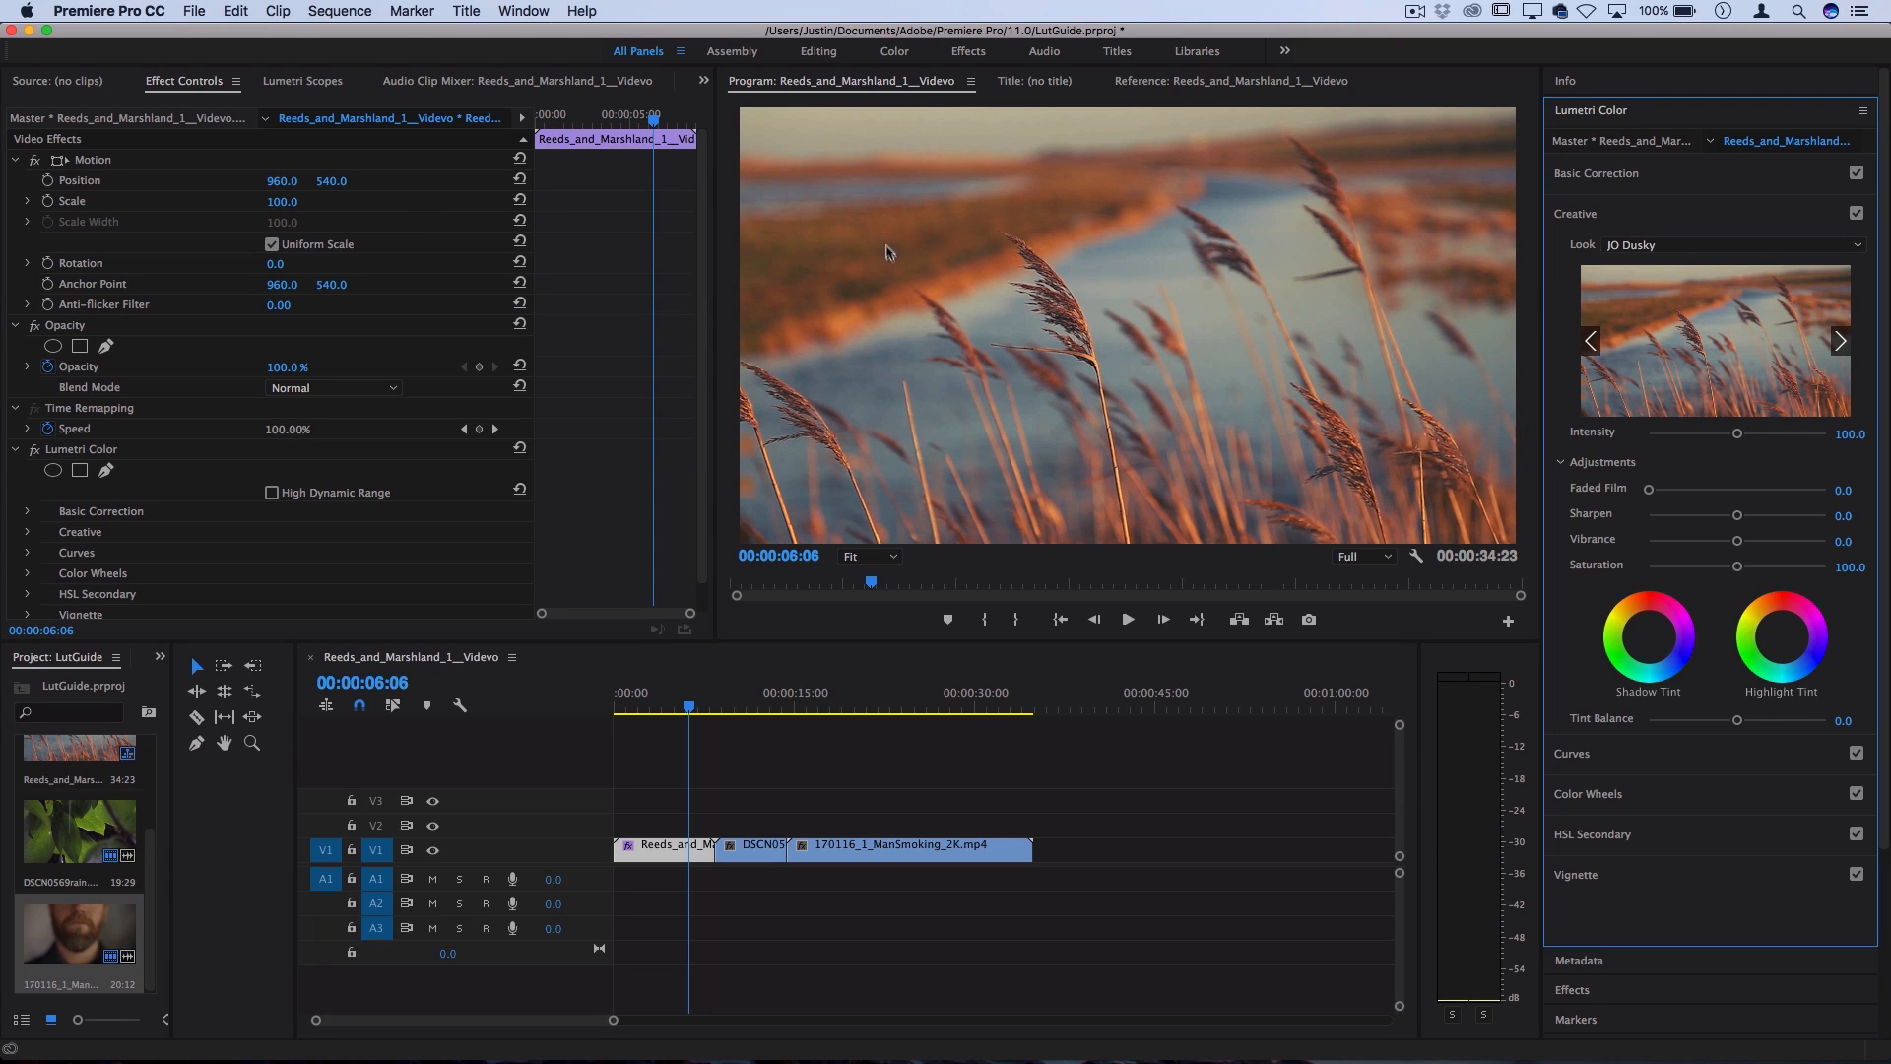
{"action": "mouse_move", "coordinate": [1088, 335]}
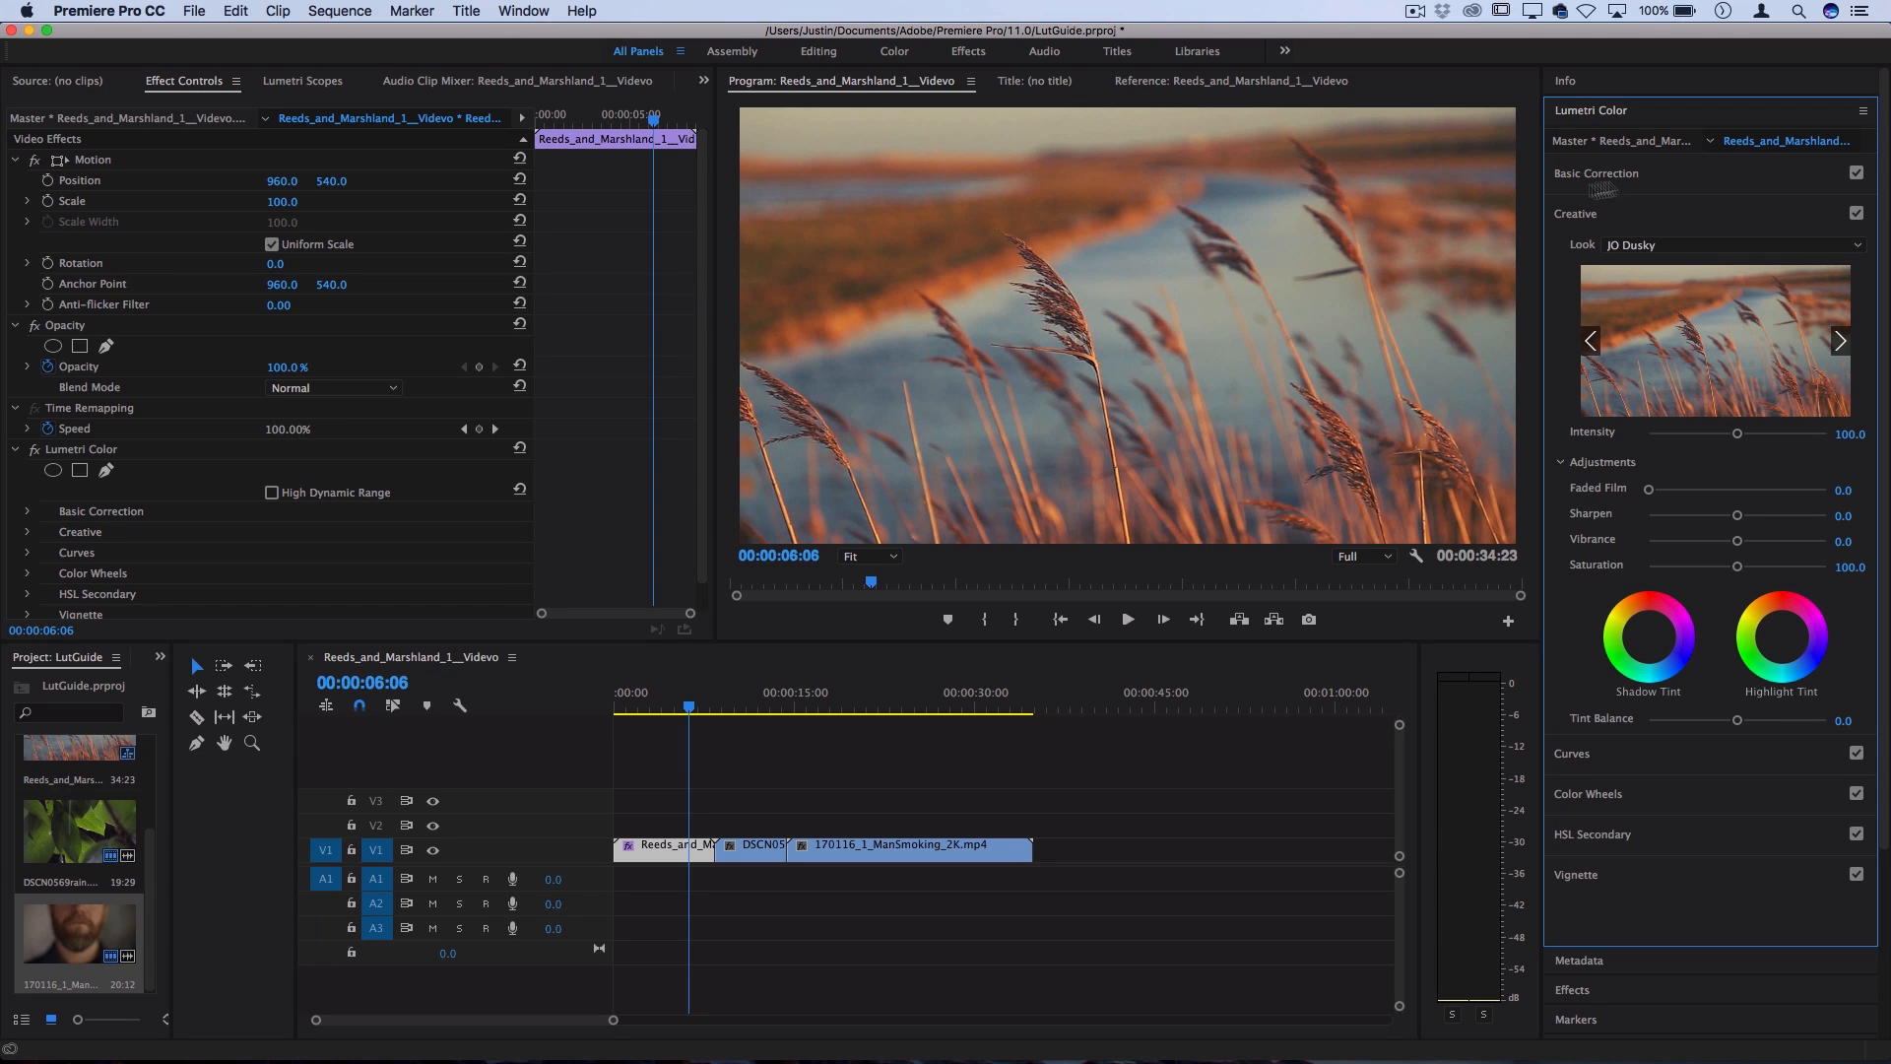
- Set Basic Correction exposure to 0.4, contrast to 54.4 and highlights to 43.3
{"action": "left_click", "coordinate": [1597, 172]}
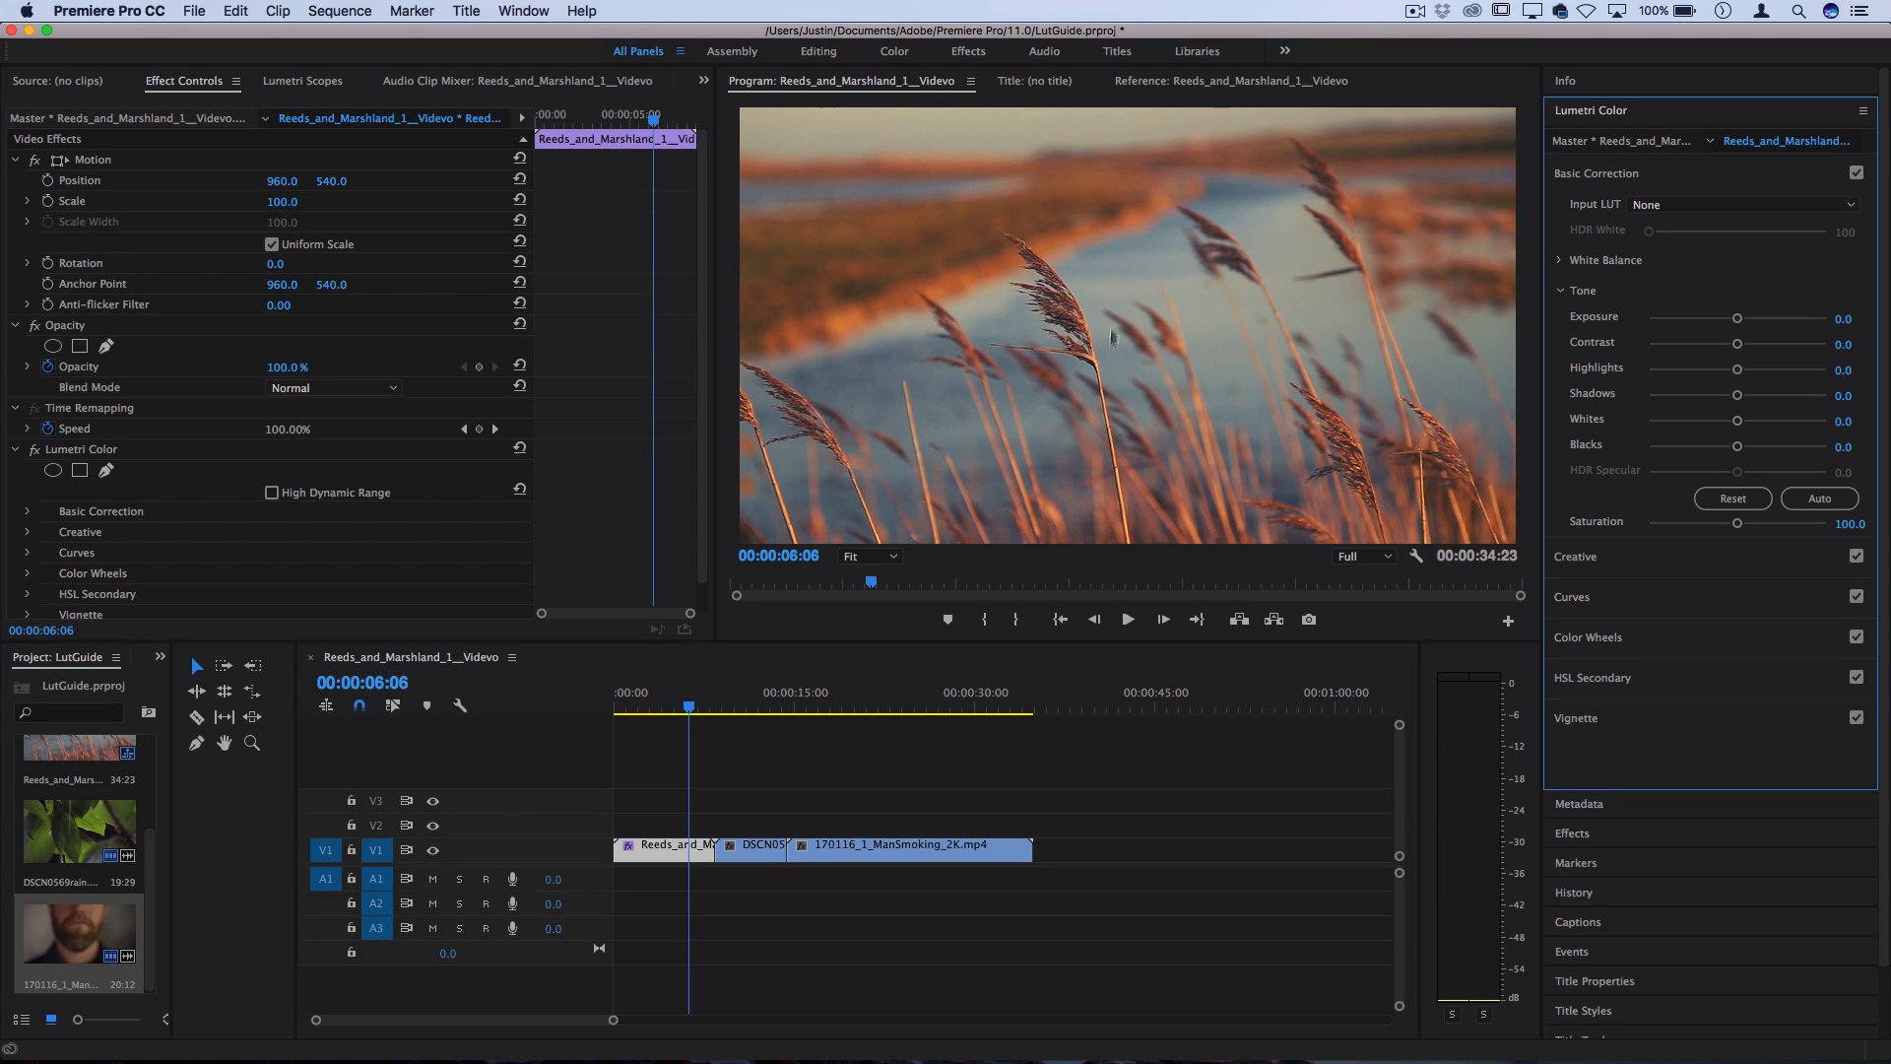
{"action": "mouse_move", "coordinate": [996, 375]}
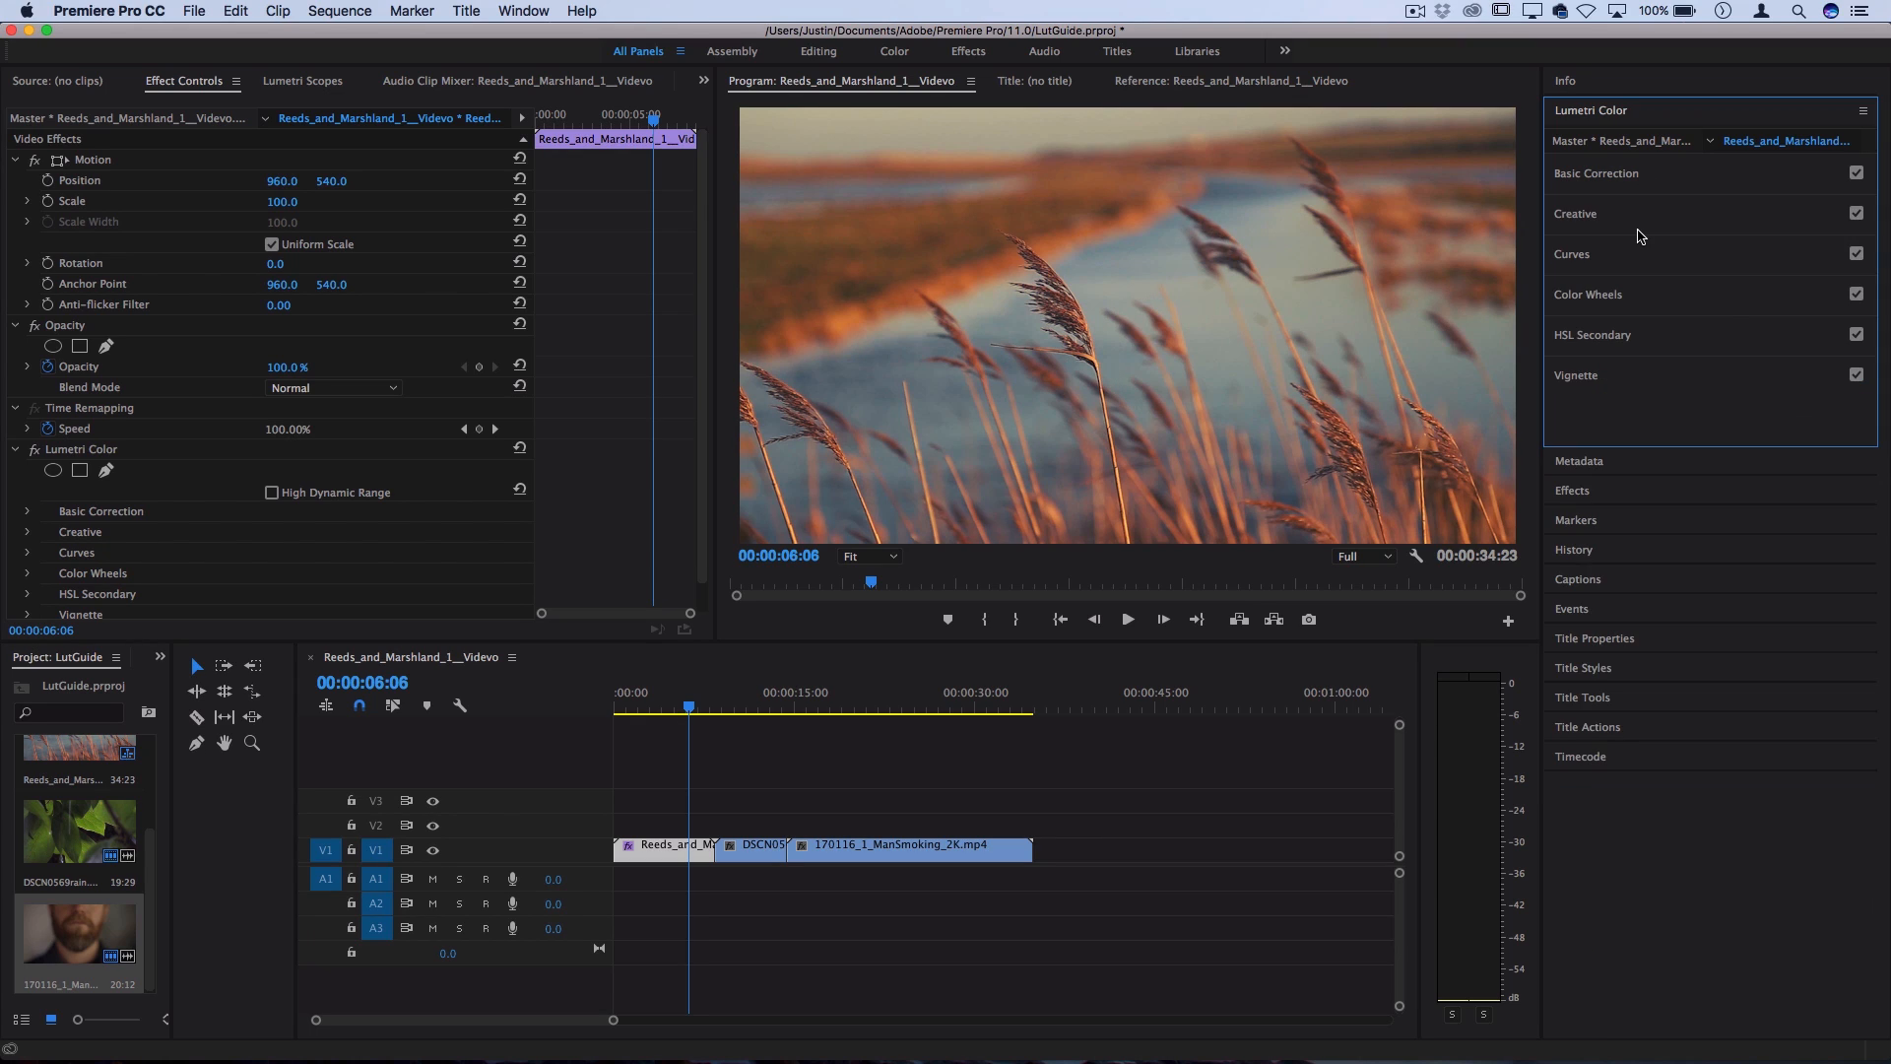
{"action": "left_click", "coordinate": [1596, 172]}
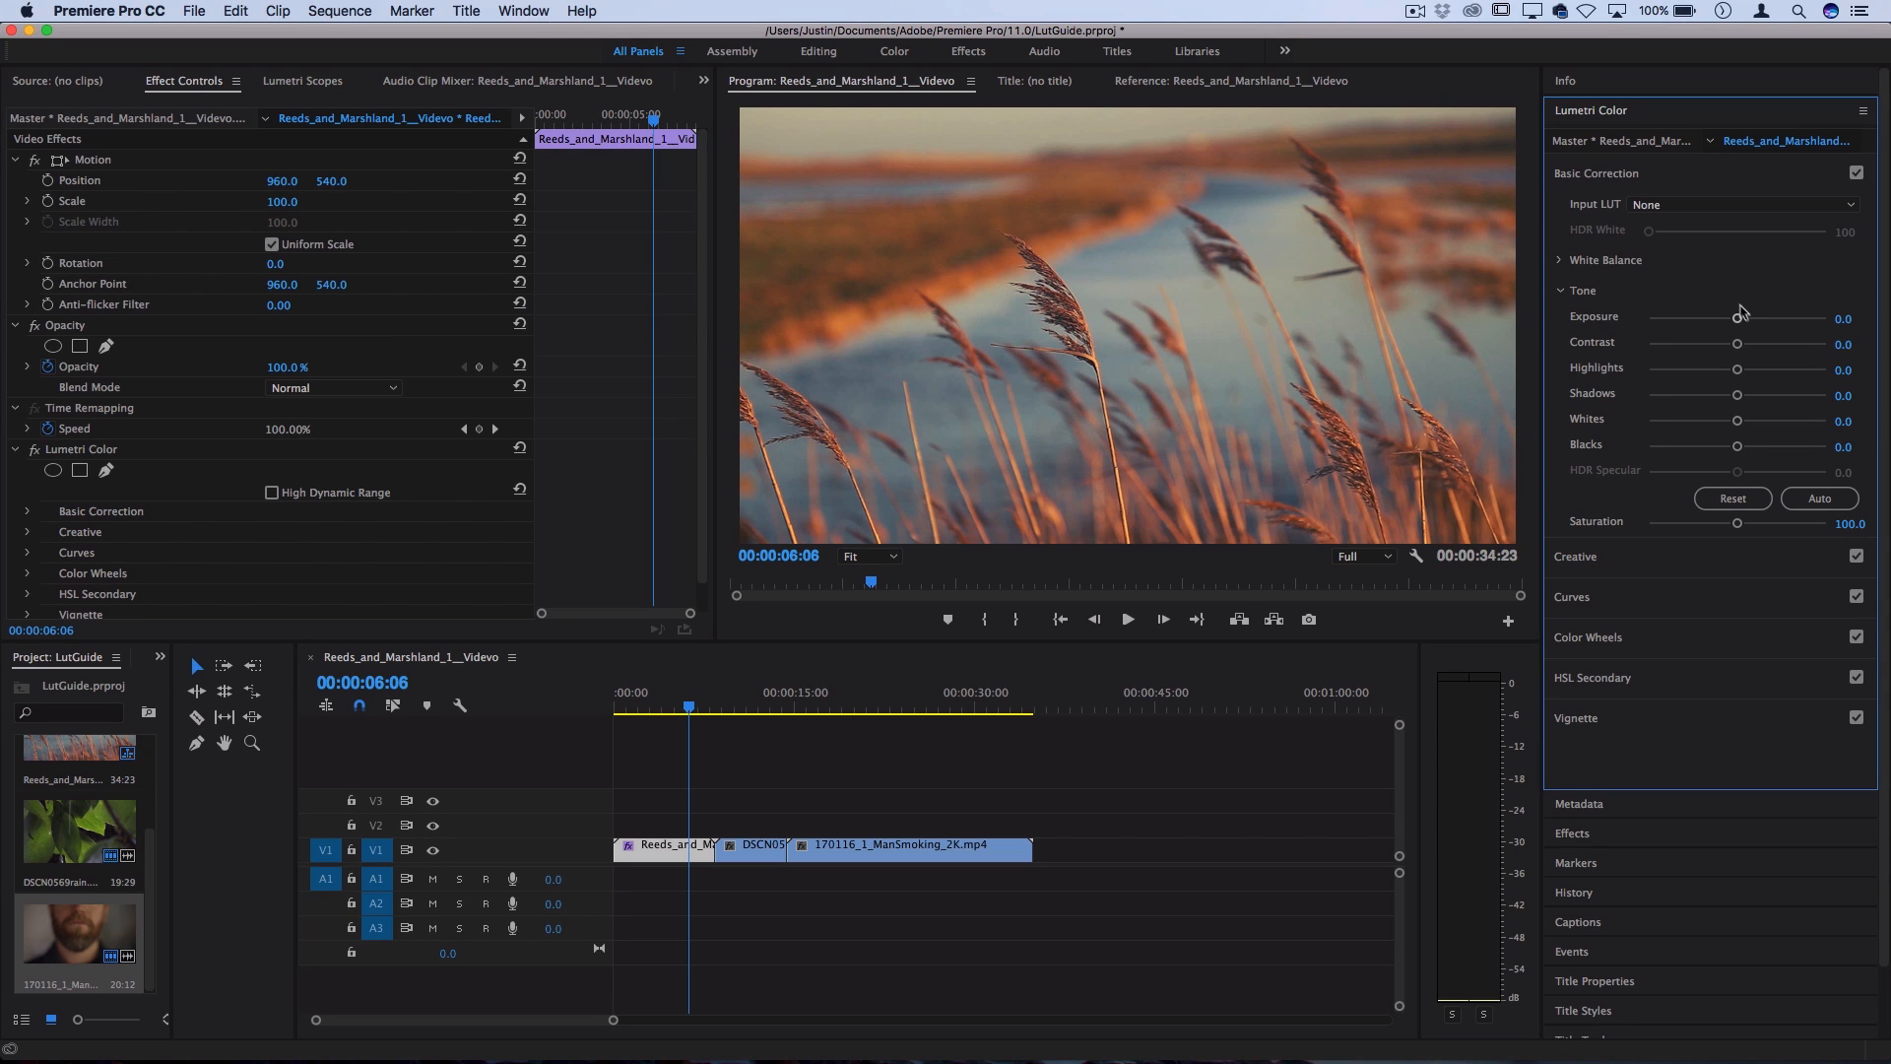
{"action": "mouse_move", "coordinate": [1730, 324]}
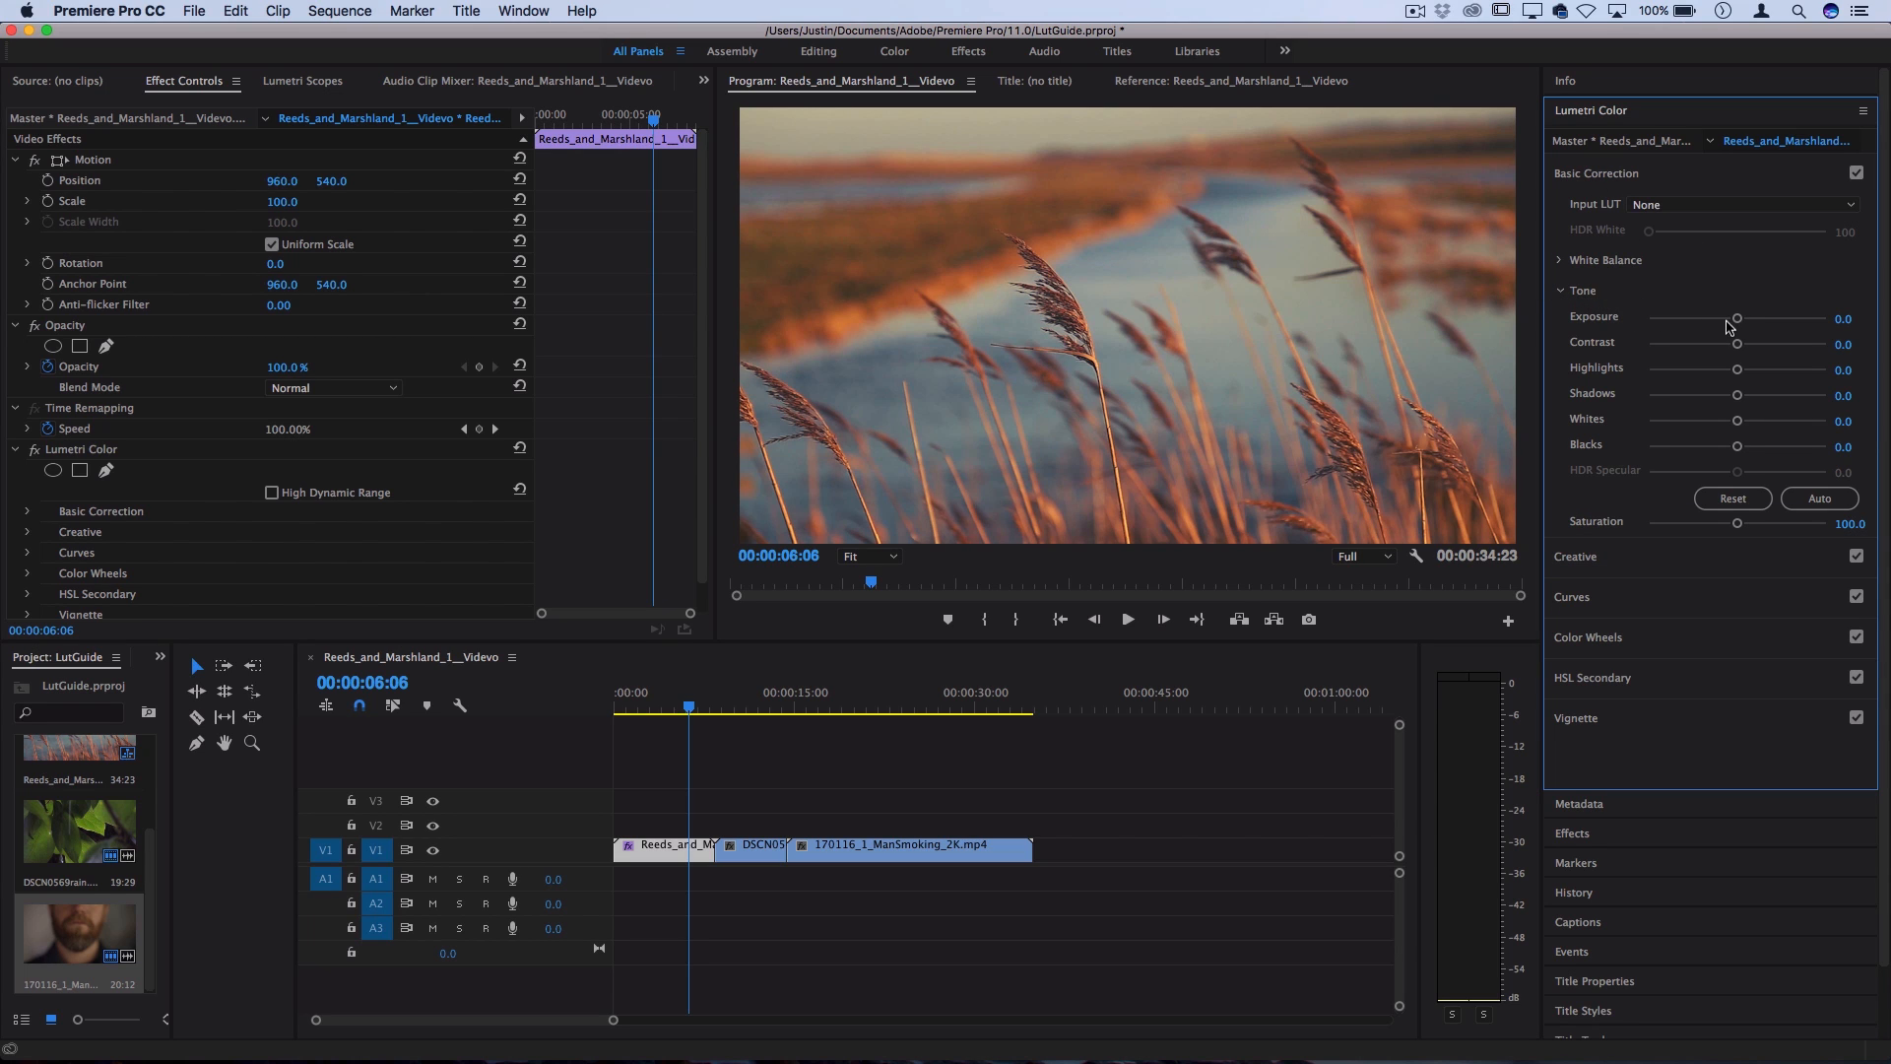
{"action": "left_click_drag", "start_coordinate": [1737, 317], "coordinate": [1756, 317]}
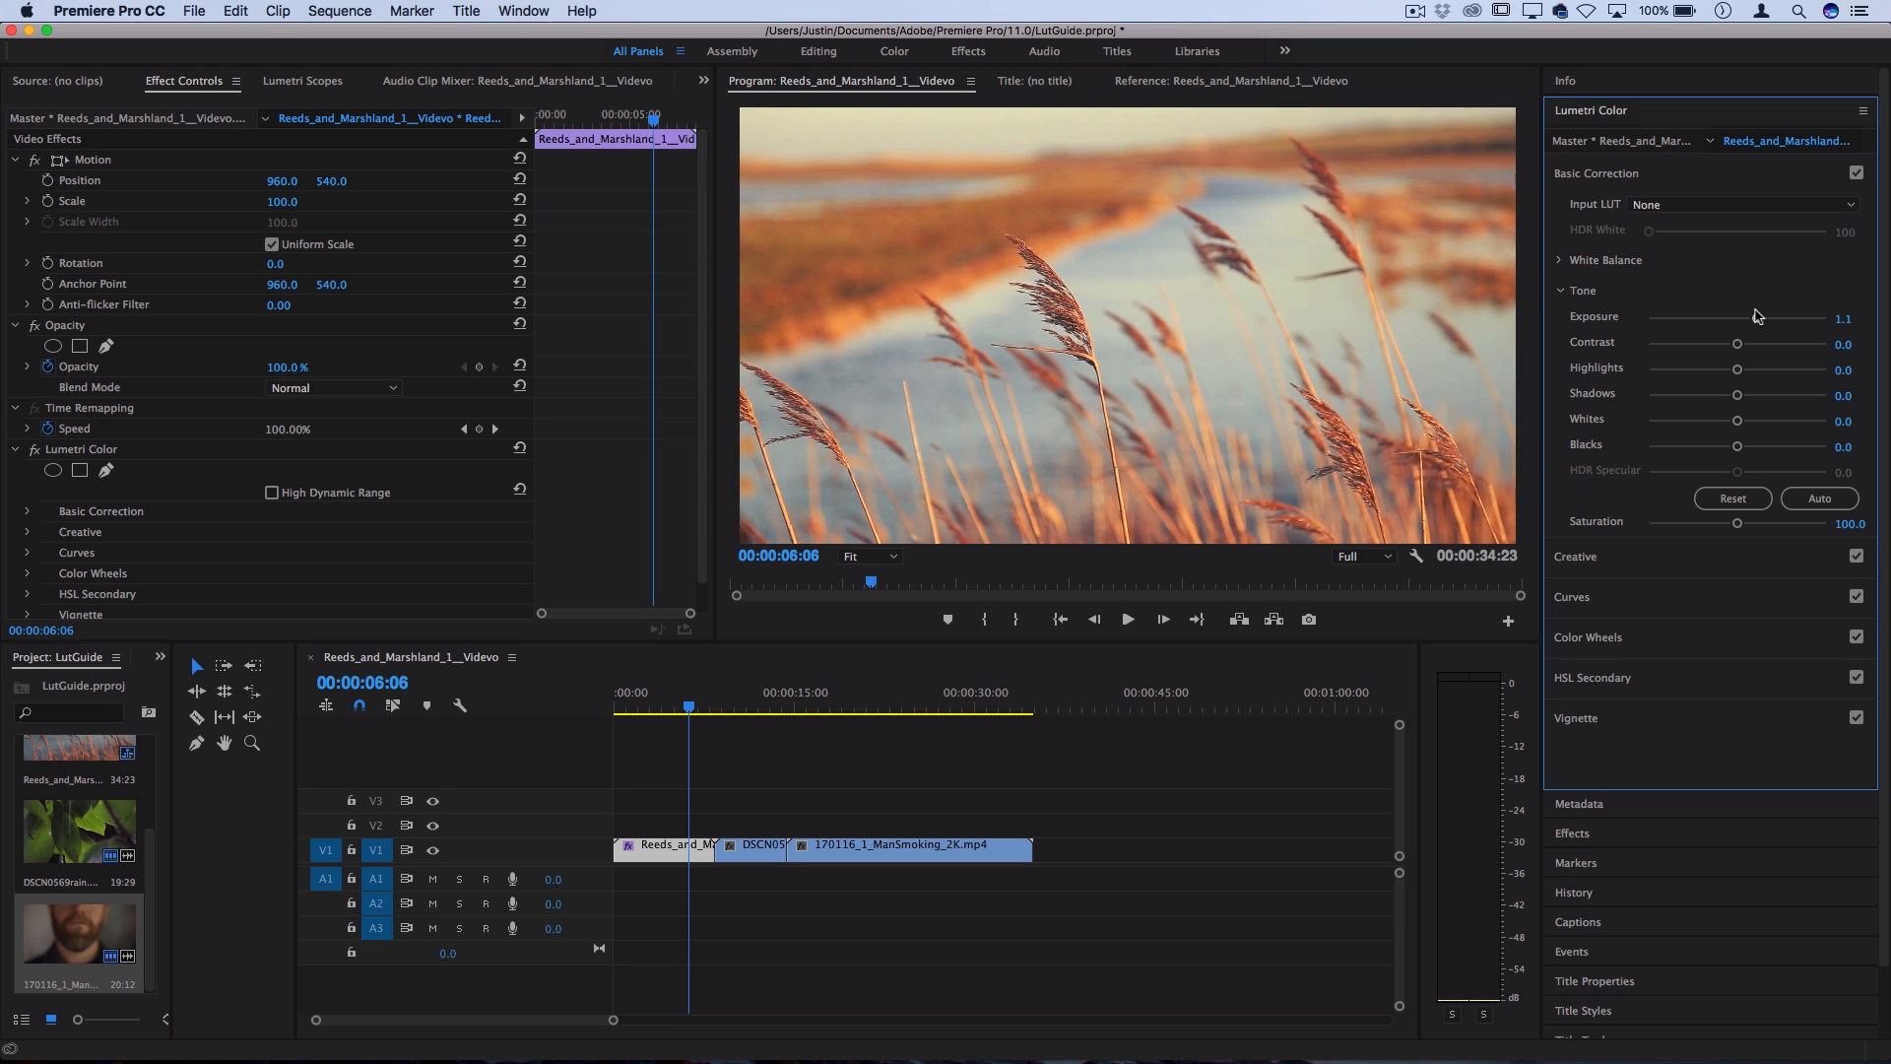
{"action": "left_click_drag", "start_coordinate": [1737, 343], "coordinate": [1773, 342]}
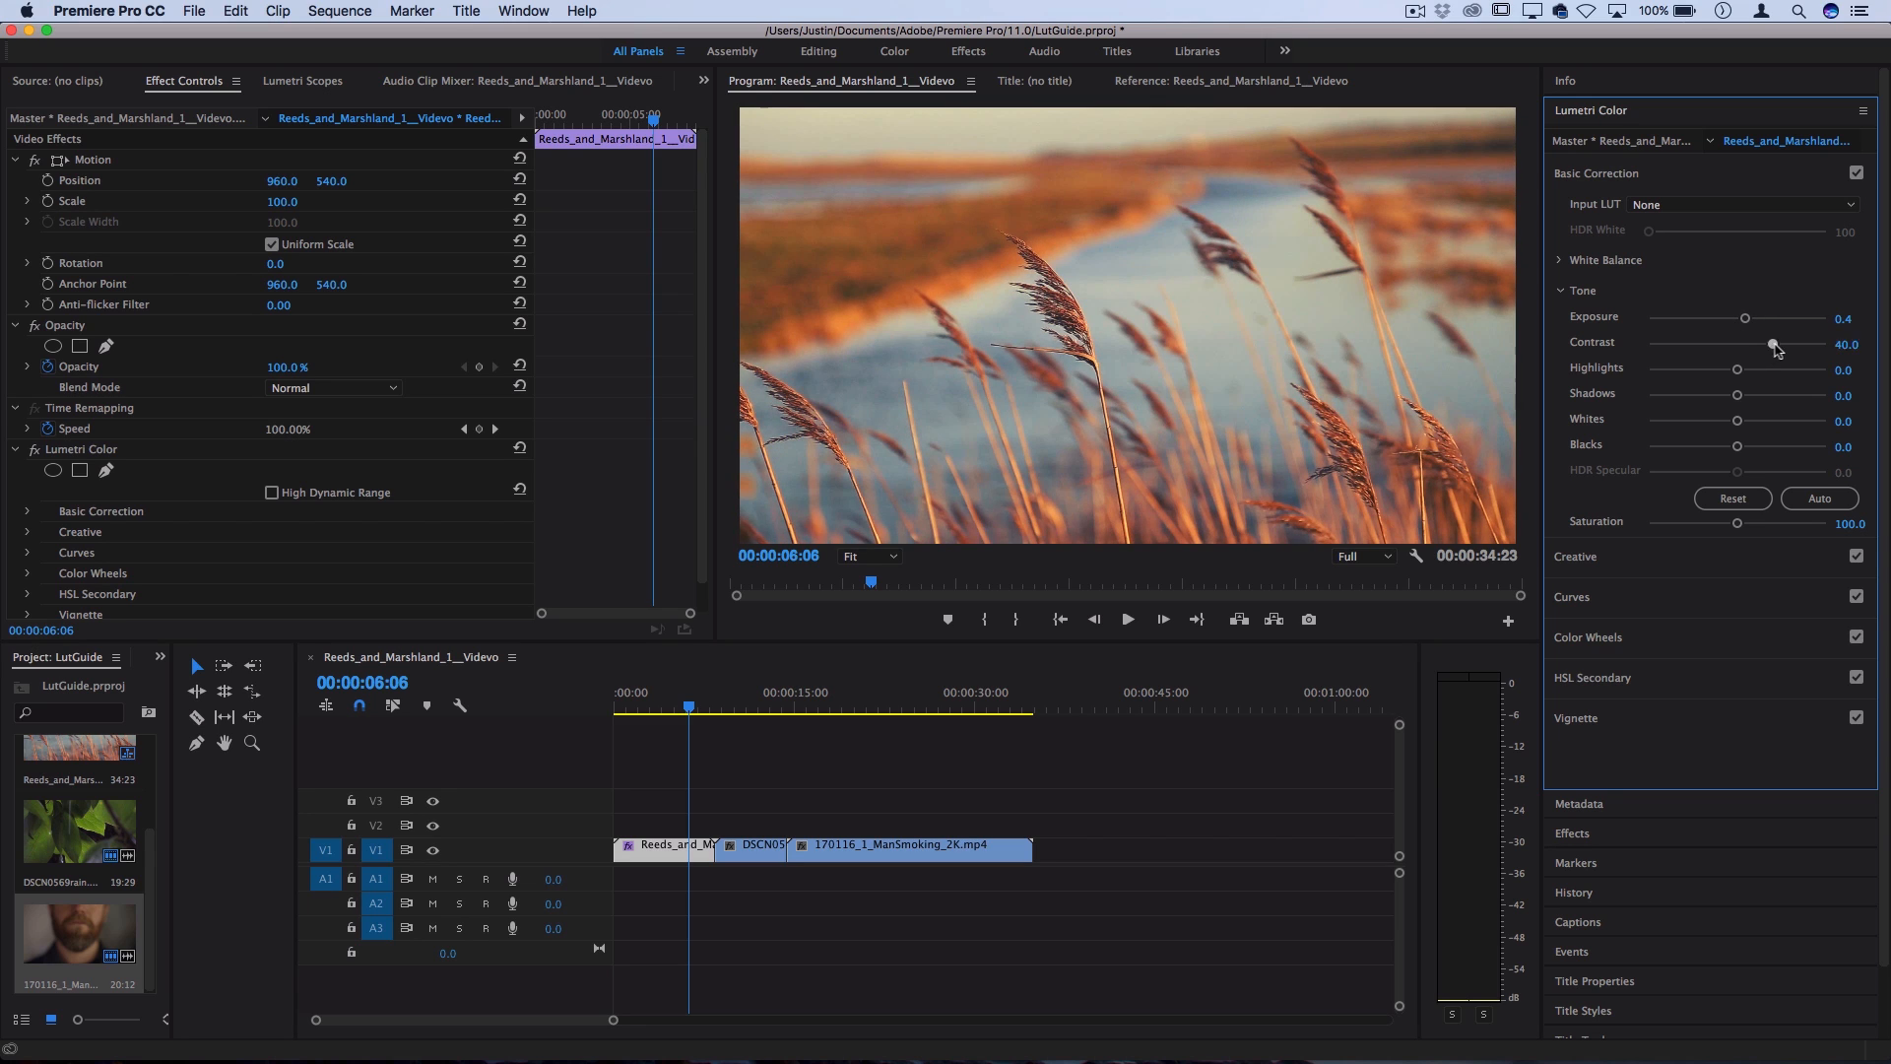
{"action": "left_click_drag", "start_coordinate": [1773, 345], "coordinate": [1786, 349]}
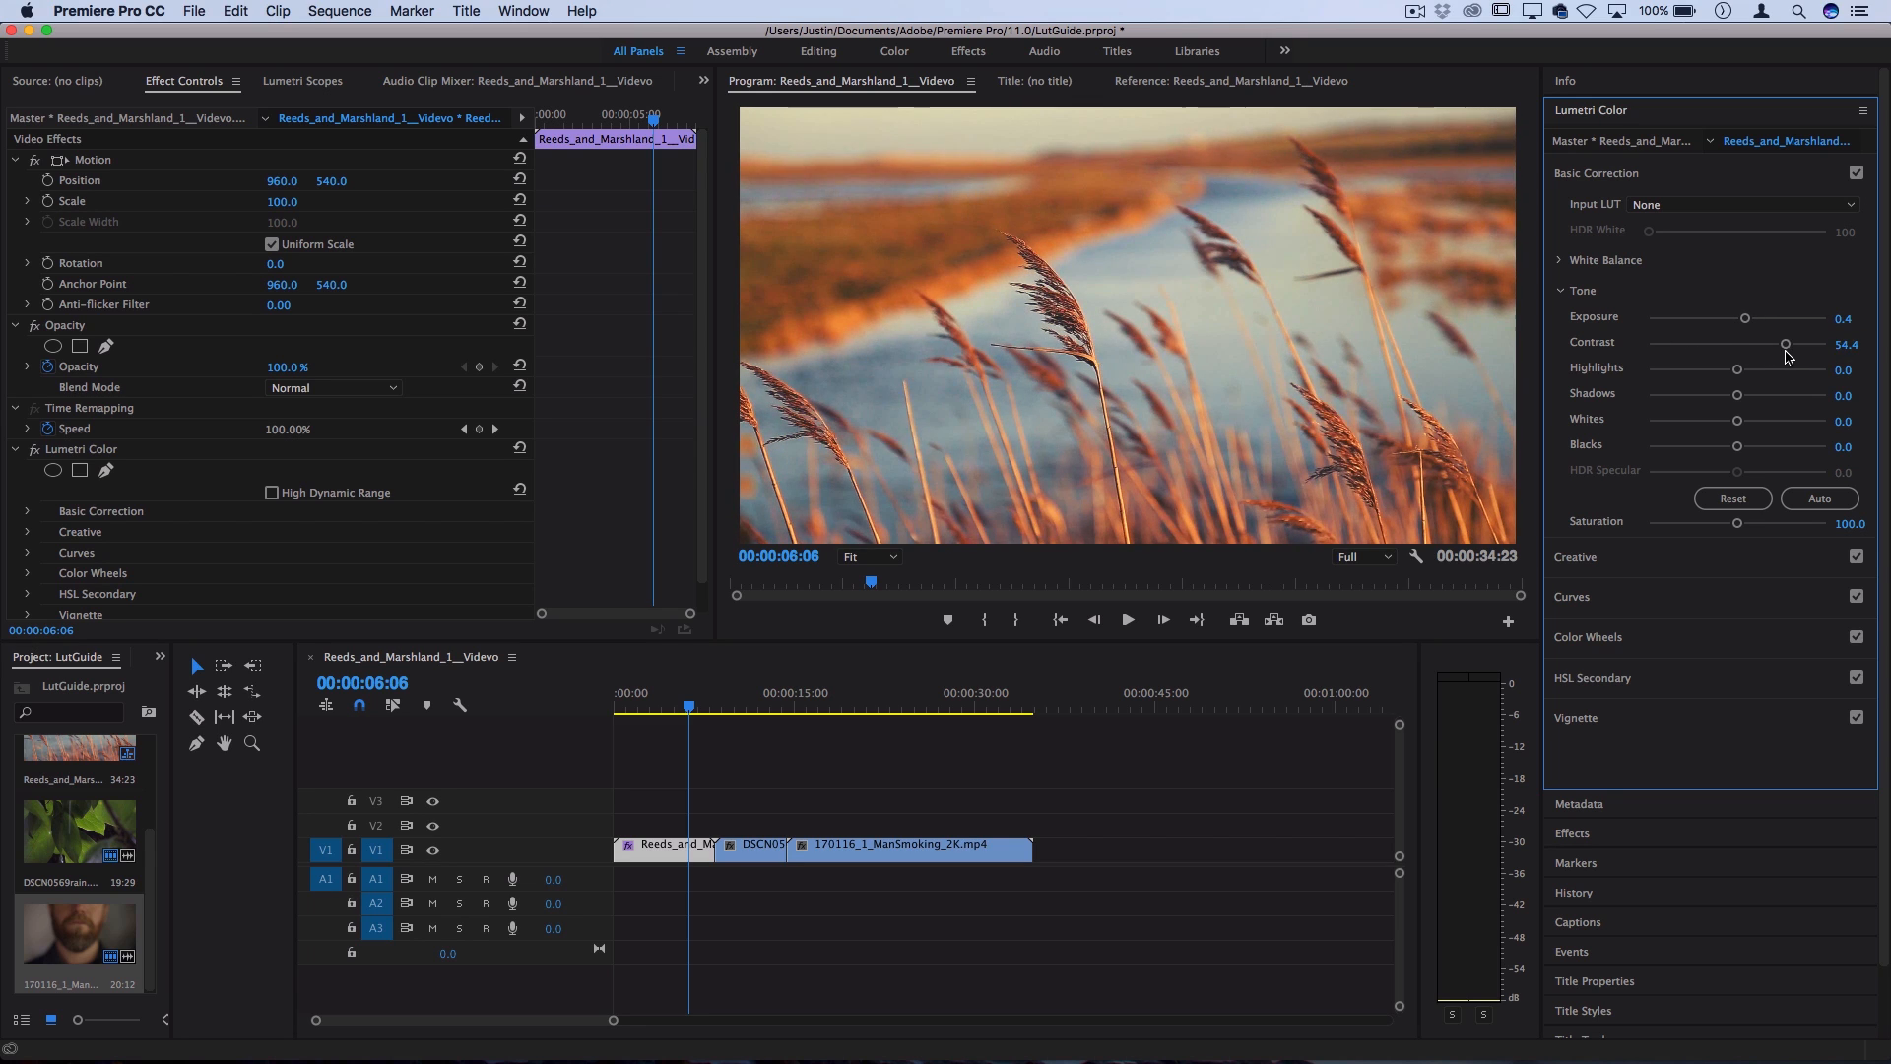
{"action": "left_click_drag", "start_coordinate": [1737, 369], "coordinate": [1791, 369]}
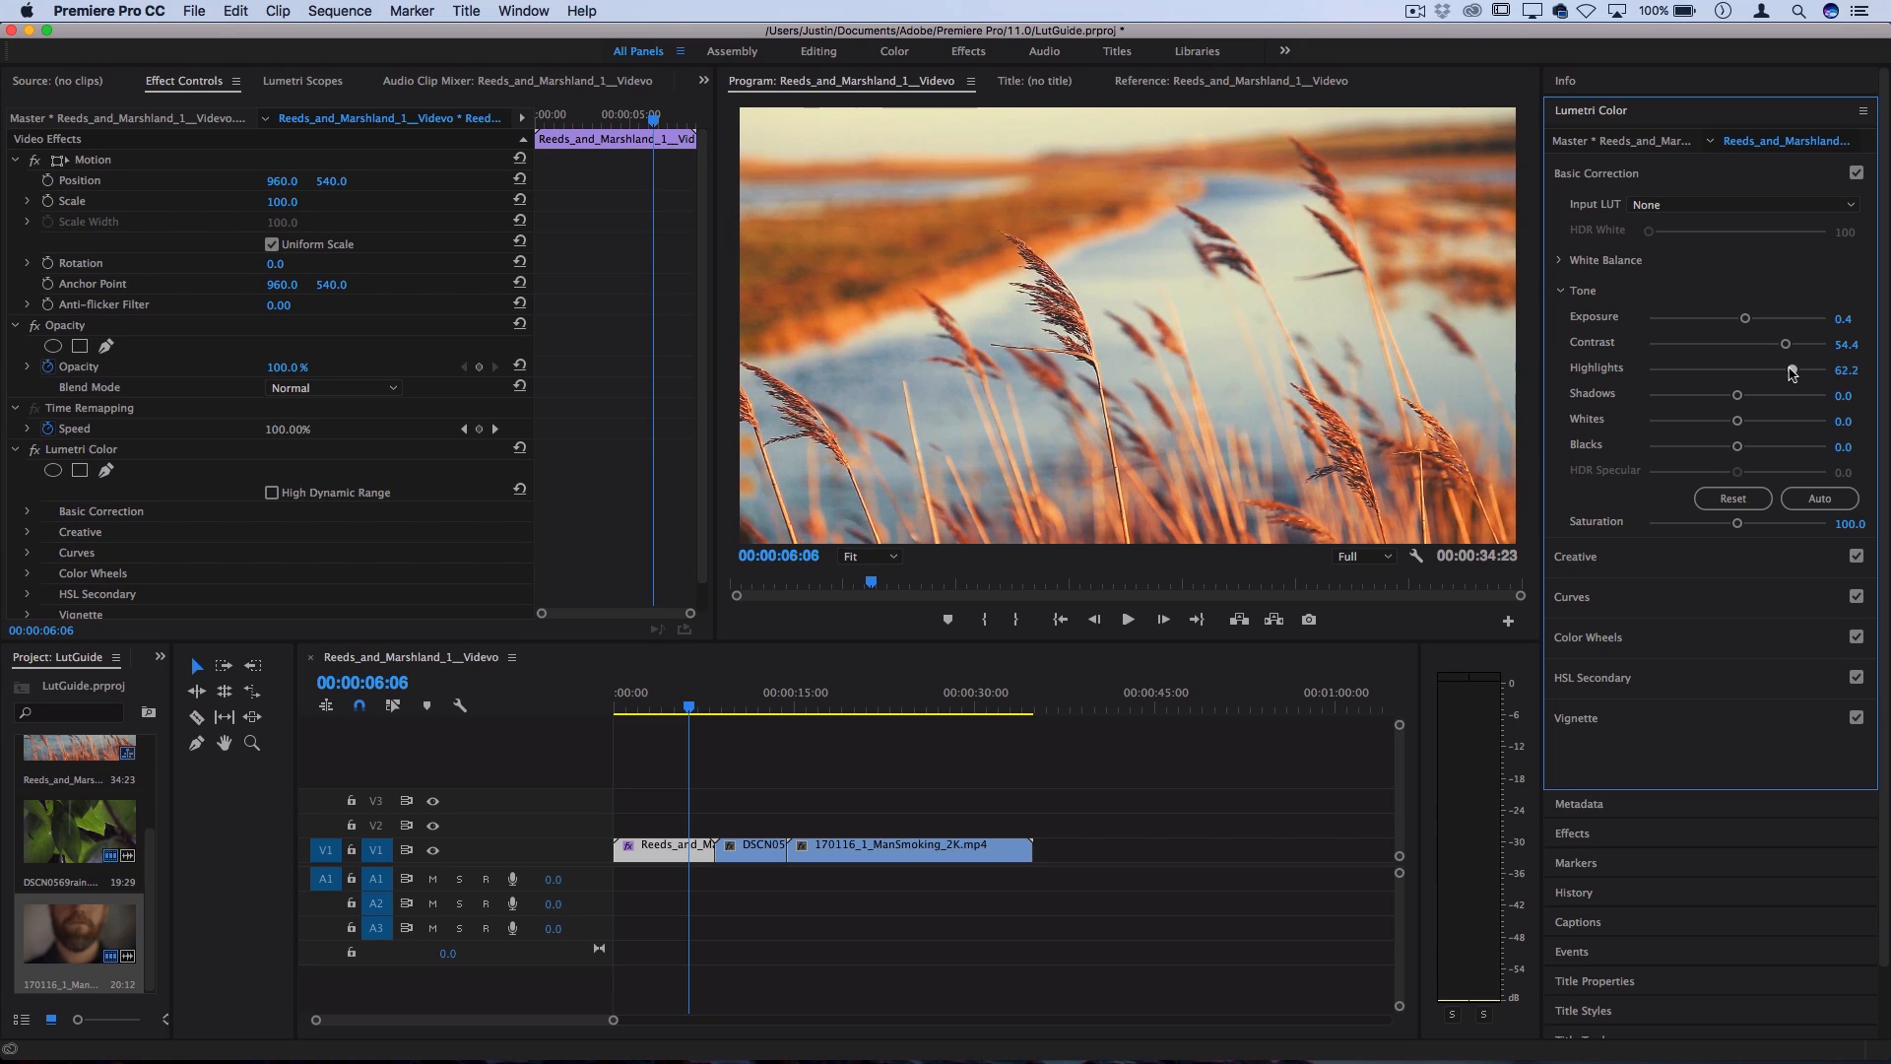
{"action": "left_click_drag", "start_coordinate": [1791, 372], "coordinate": [1773, 371]}
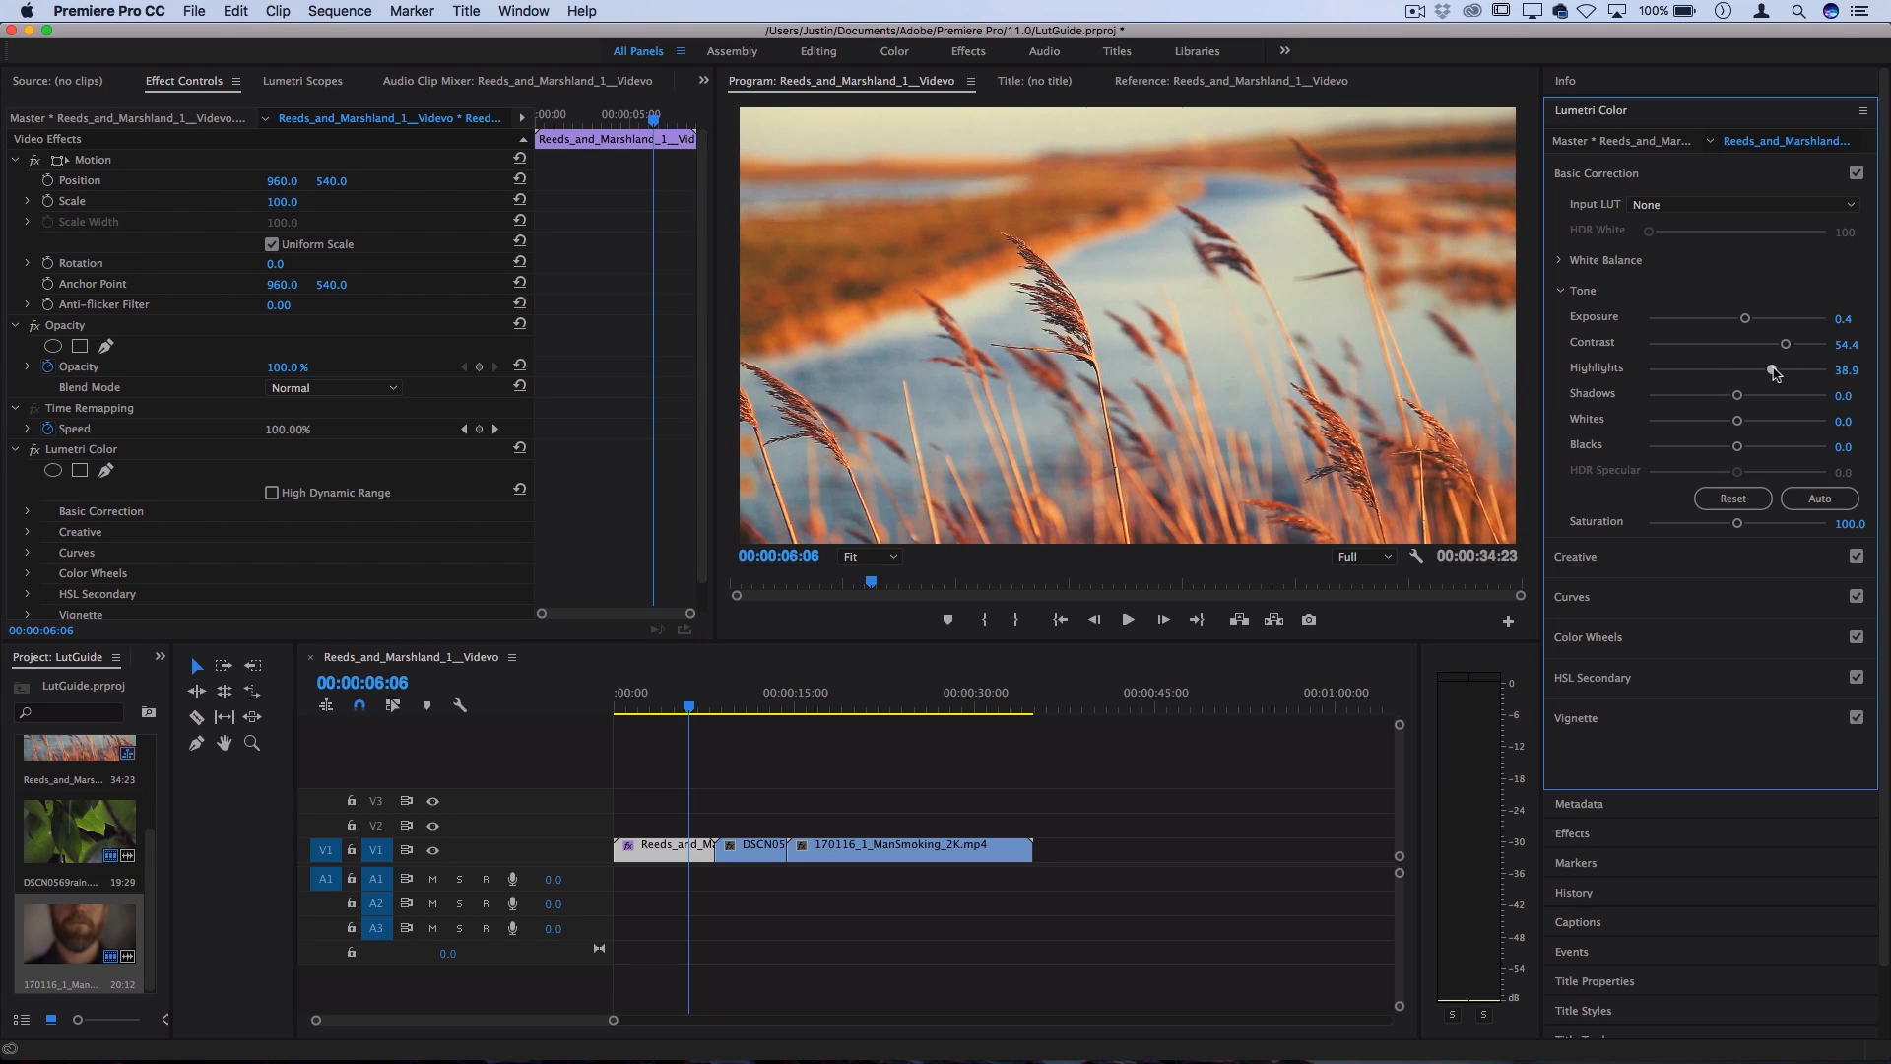
{"action": "left_click_drag", "start_coordinate": [1774, 371], "coordinate": [1775, 369]}
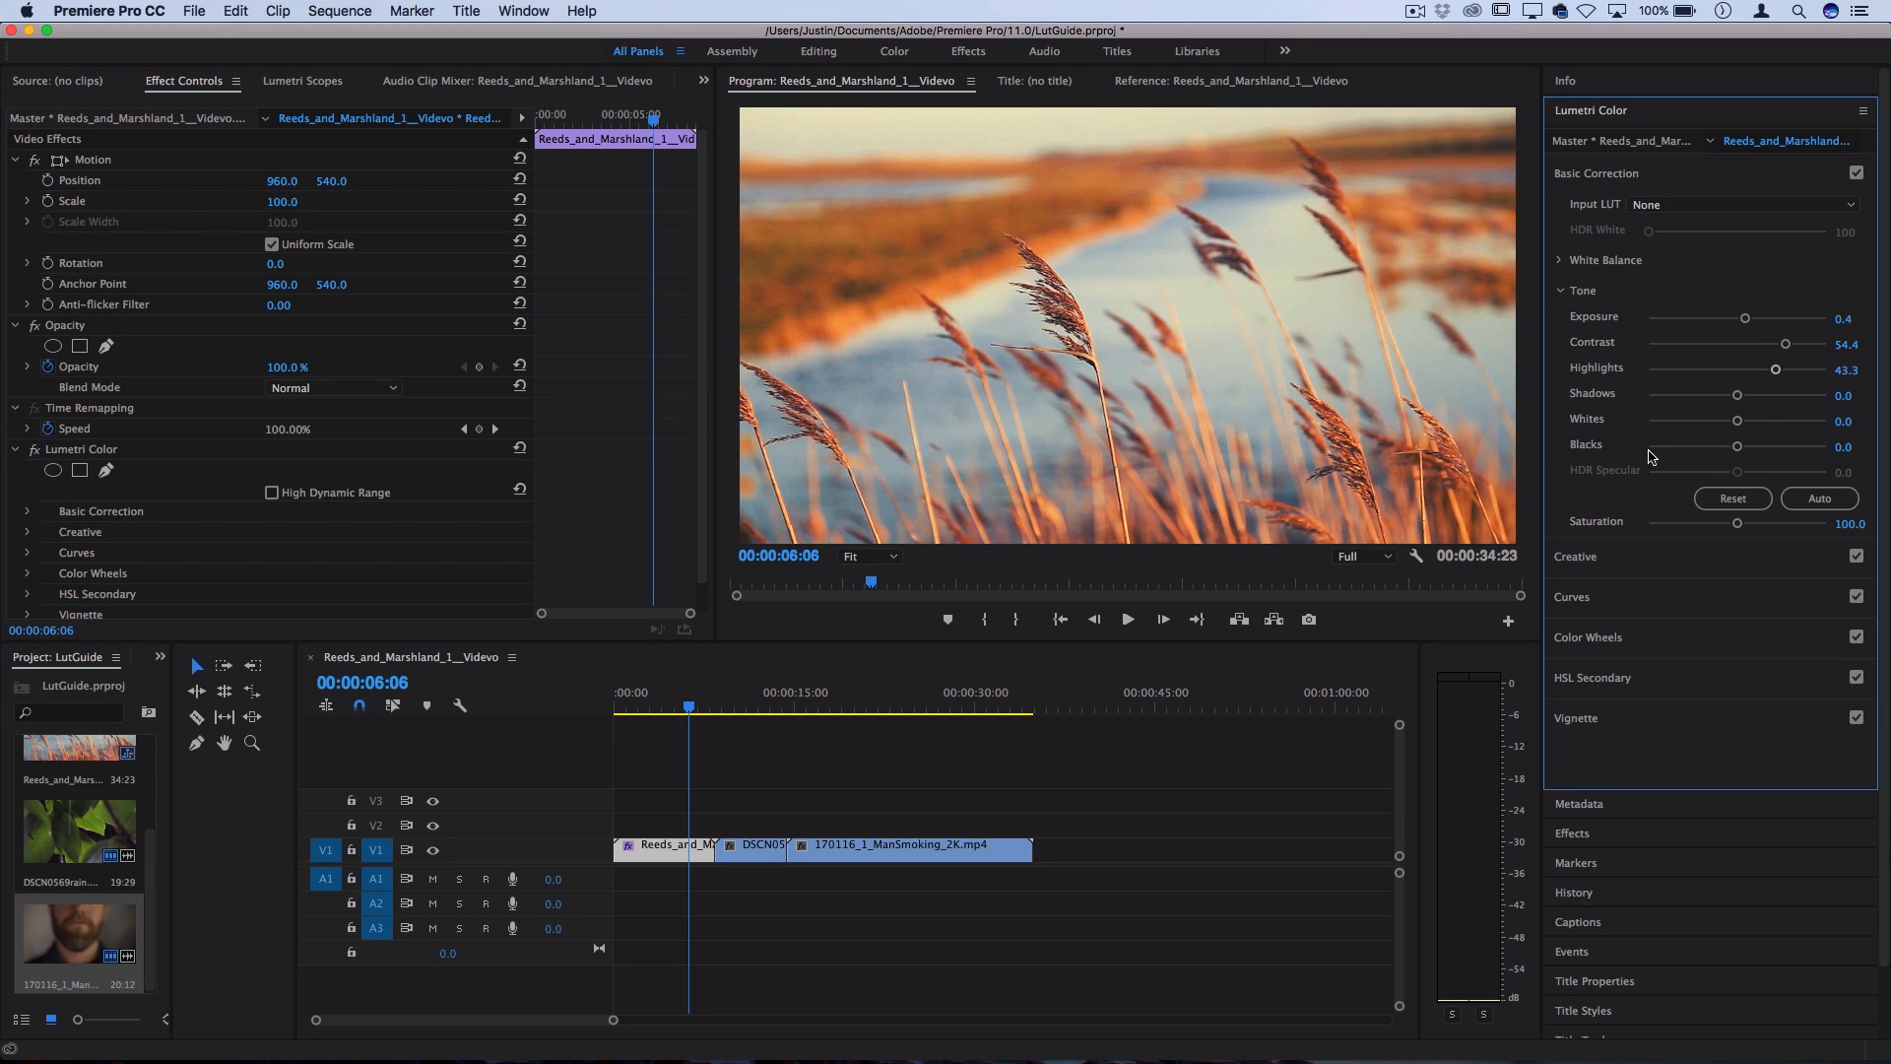
{"action": "left_click", "coordinate": [1855, 173]}
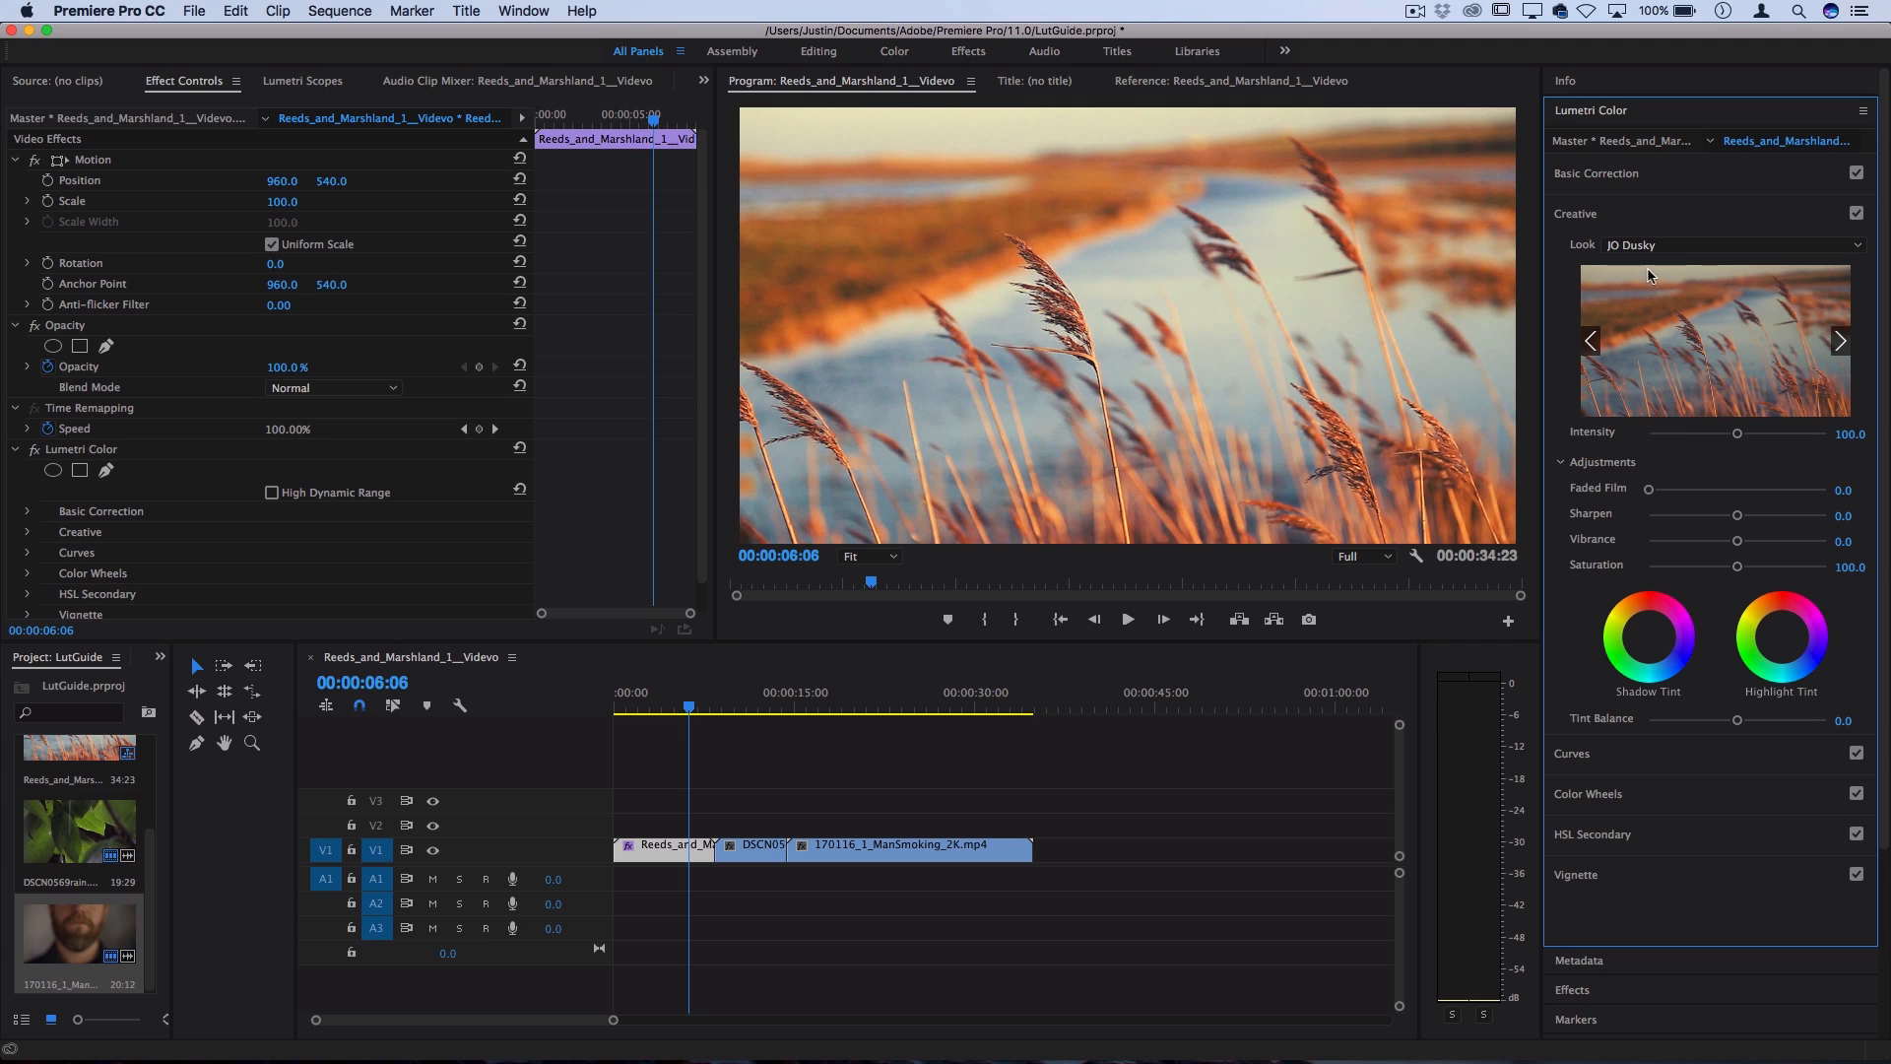
- Raise Faded Film to 10.6 and nudge the vignette amount to -0.6
{"action": "left_click_drag", "start_coordinate": [1649, 489], "coordinate": [1668, 489]}
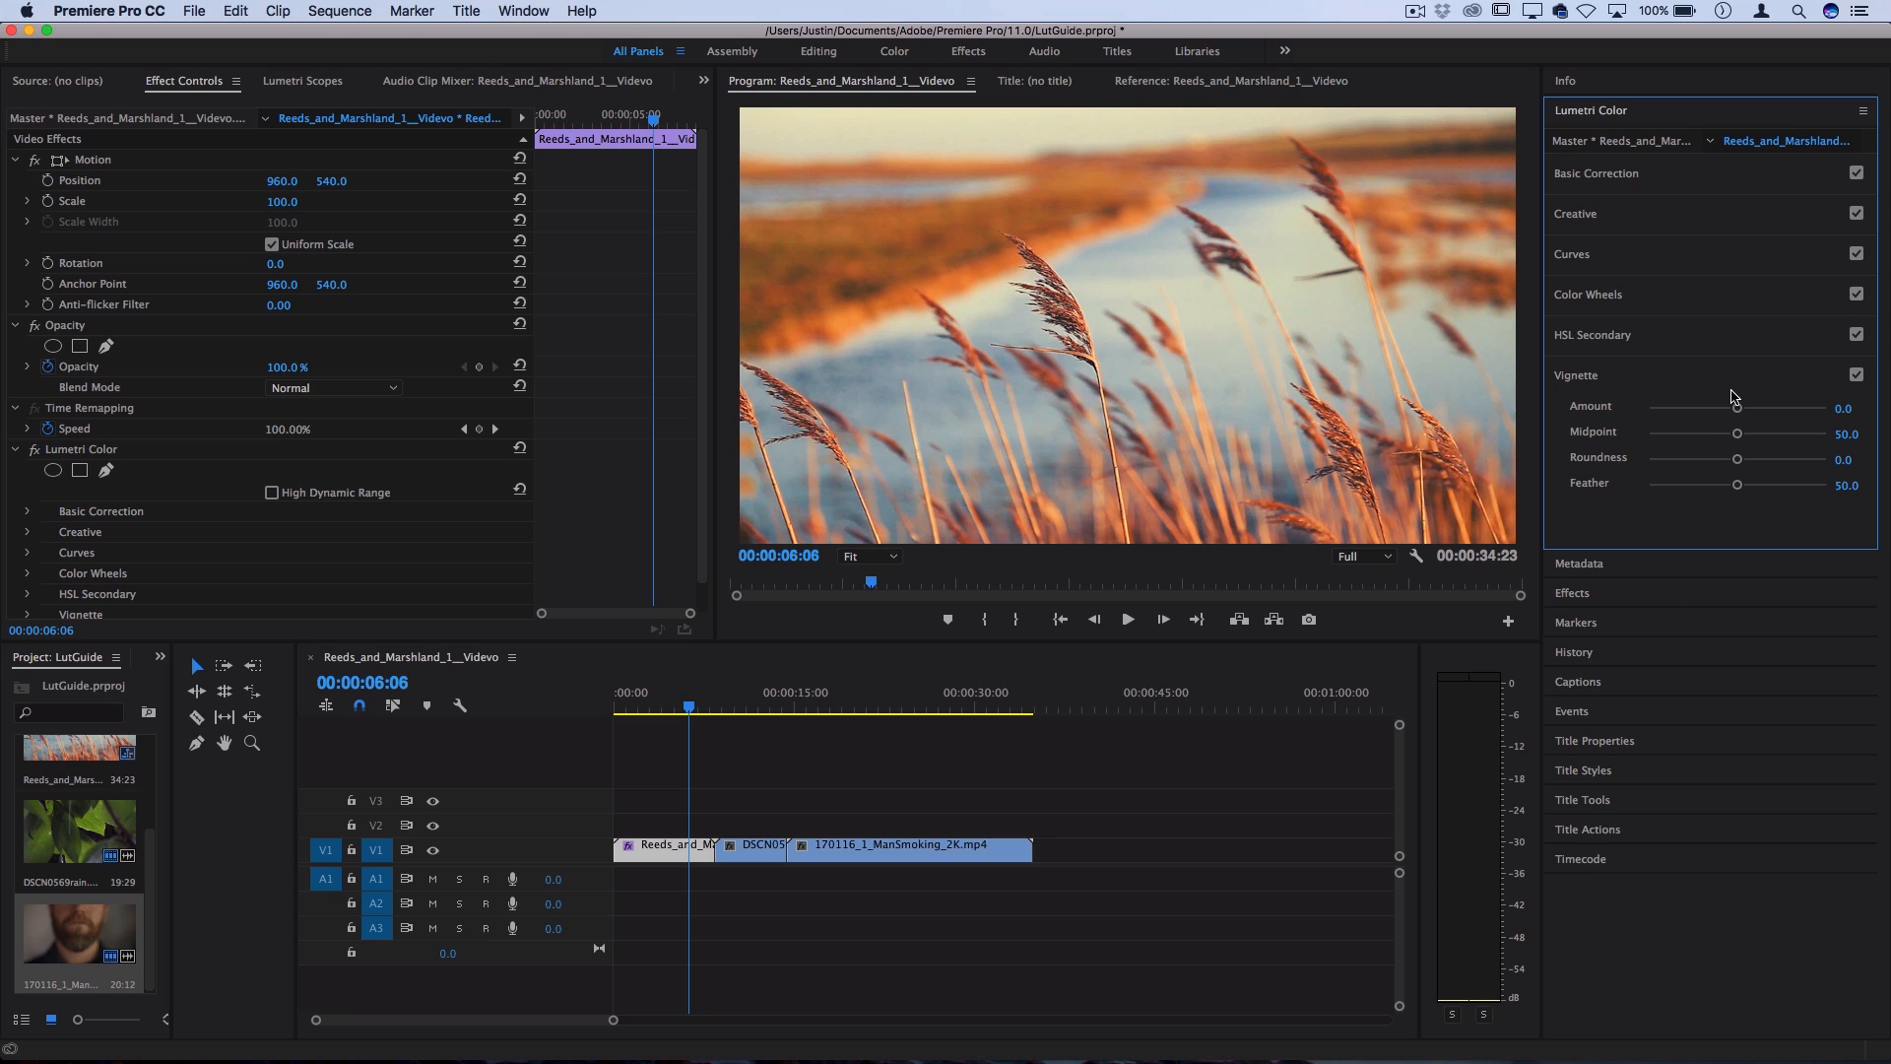
{"action": "left_click_drag", "start_coordinate": [1737, 408], "coordinate": [1719, 408]}
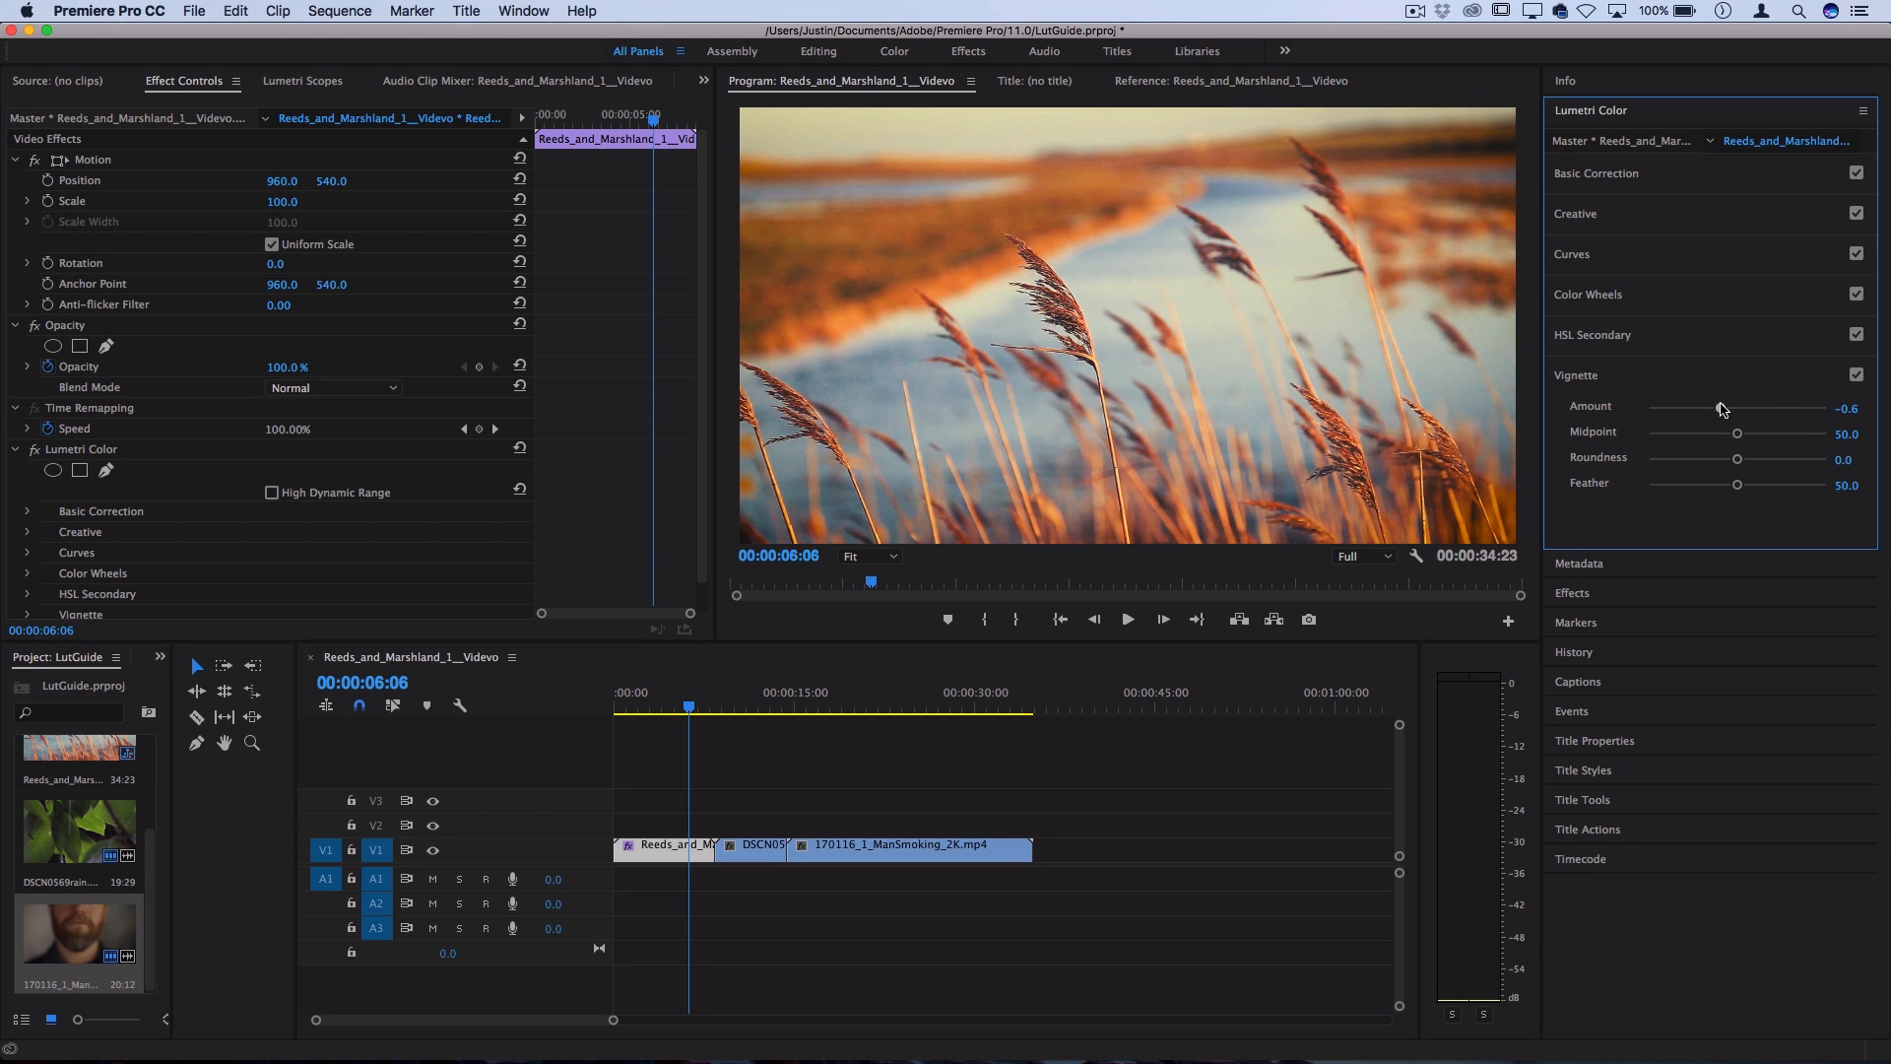
{"action": "left_click", "coordinate": [1575, 213]}
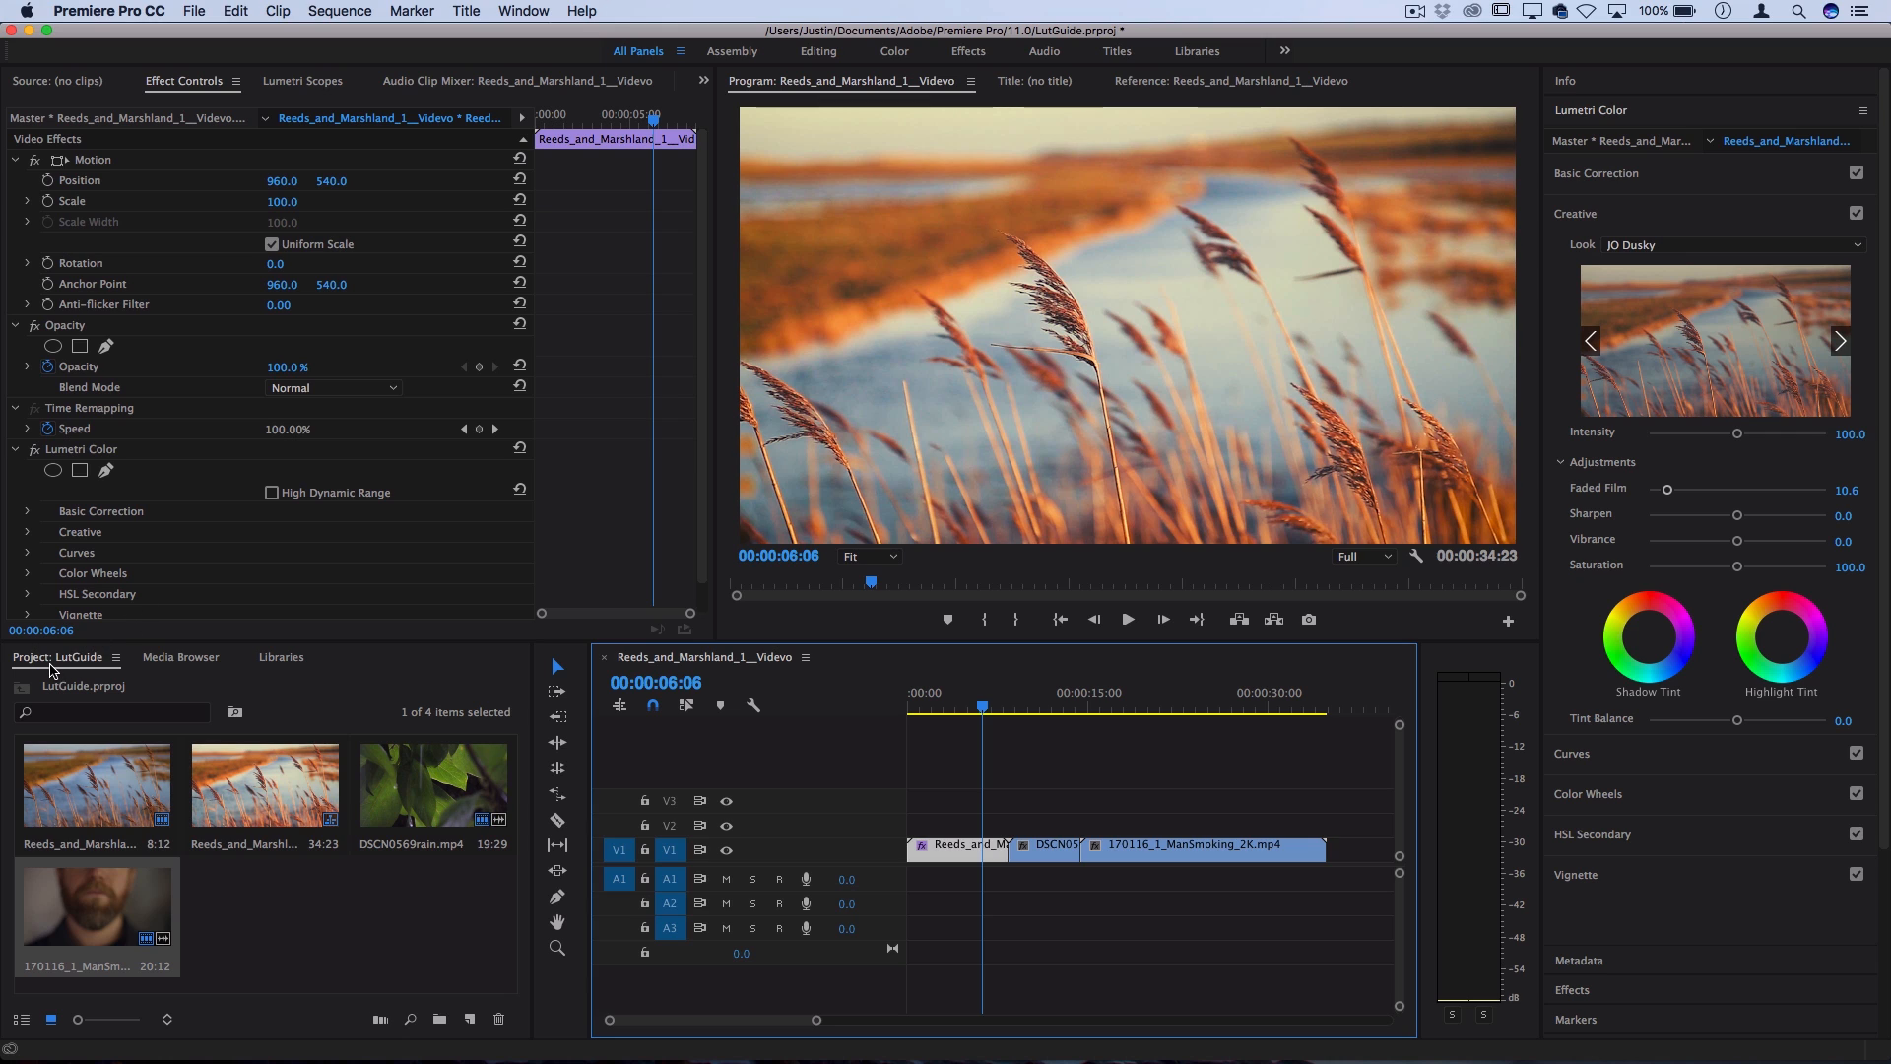
- Create a new adjustment layer and place it on V2 above the clips
{"action": "left_click", "coordinate": [193, 11]}
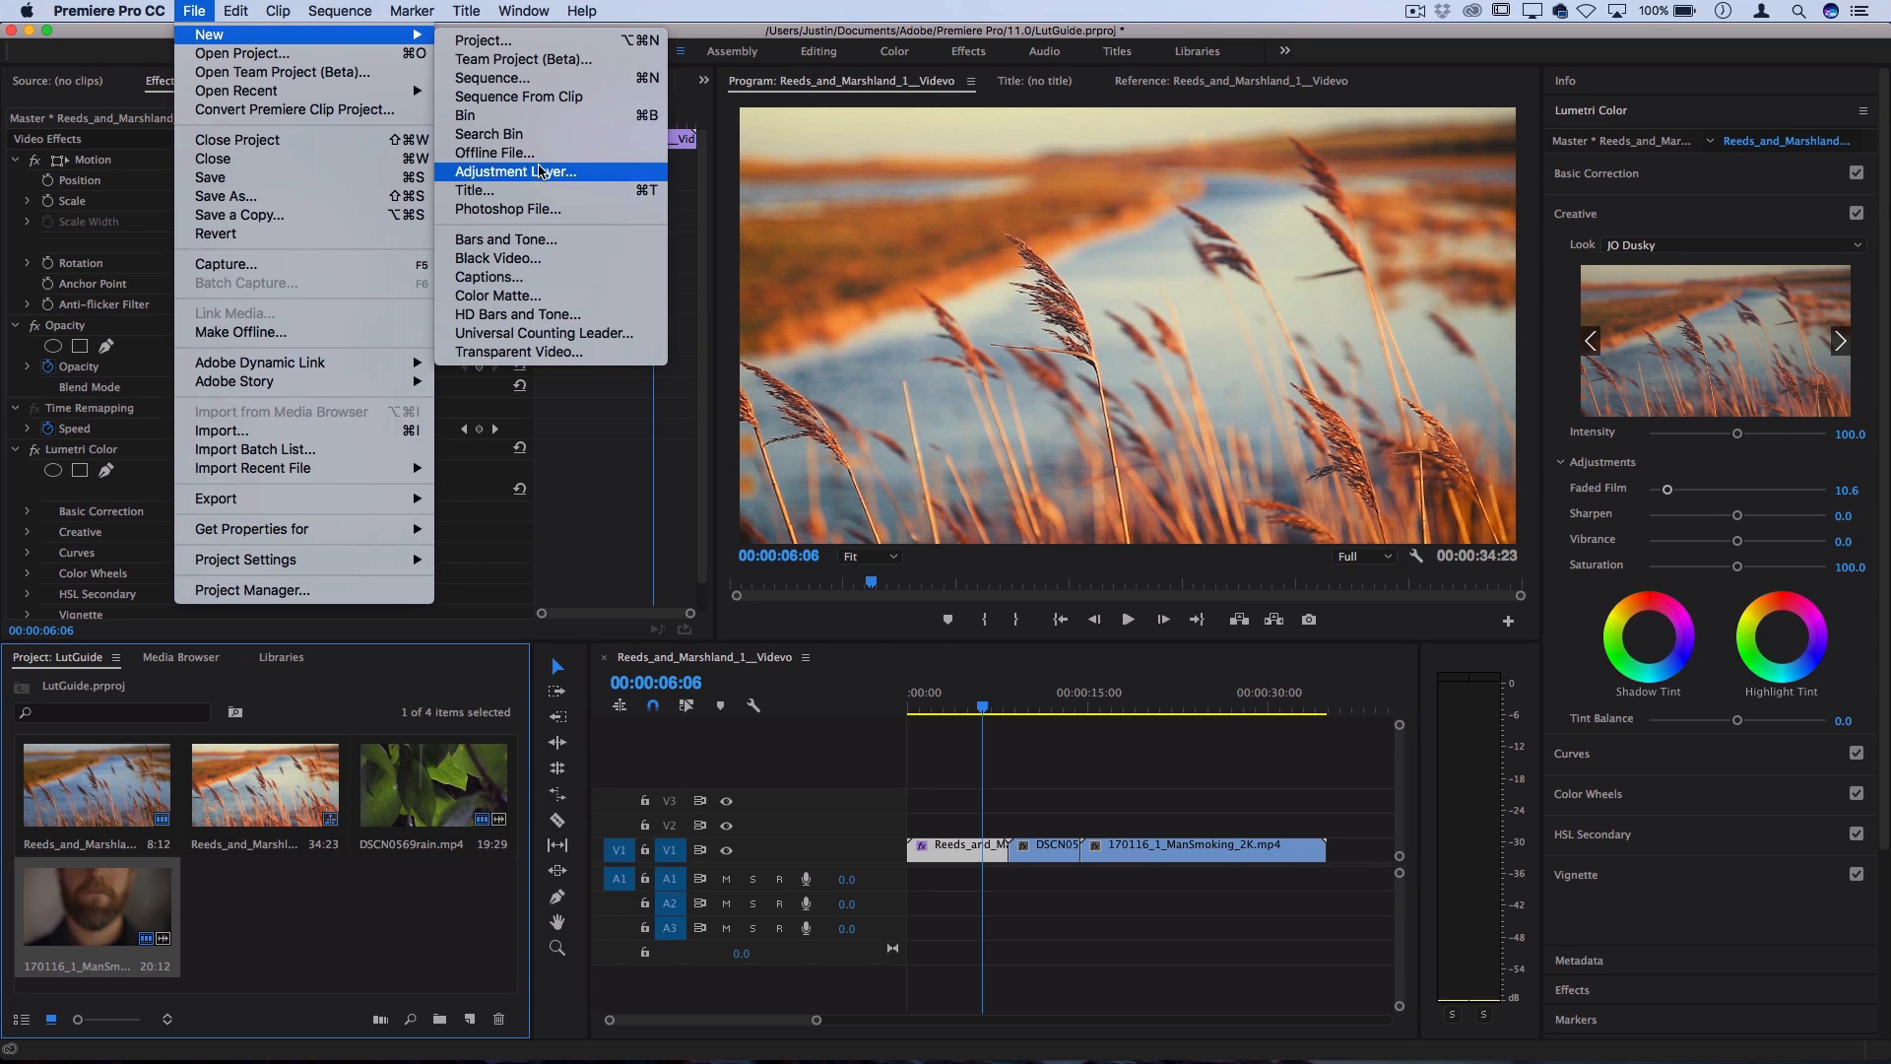
{"action": "left_click", "coordinate": [514, 171]}
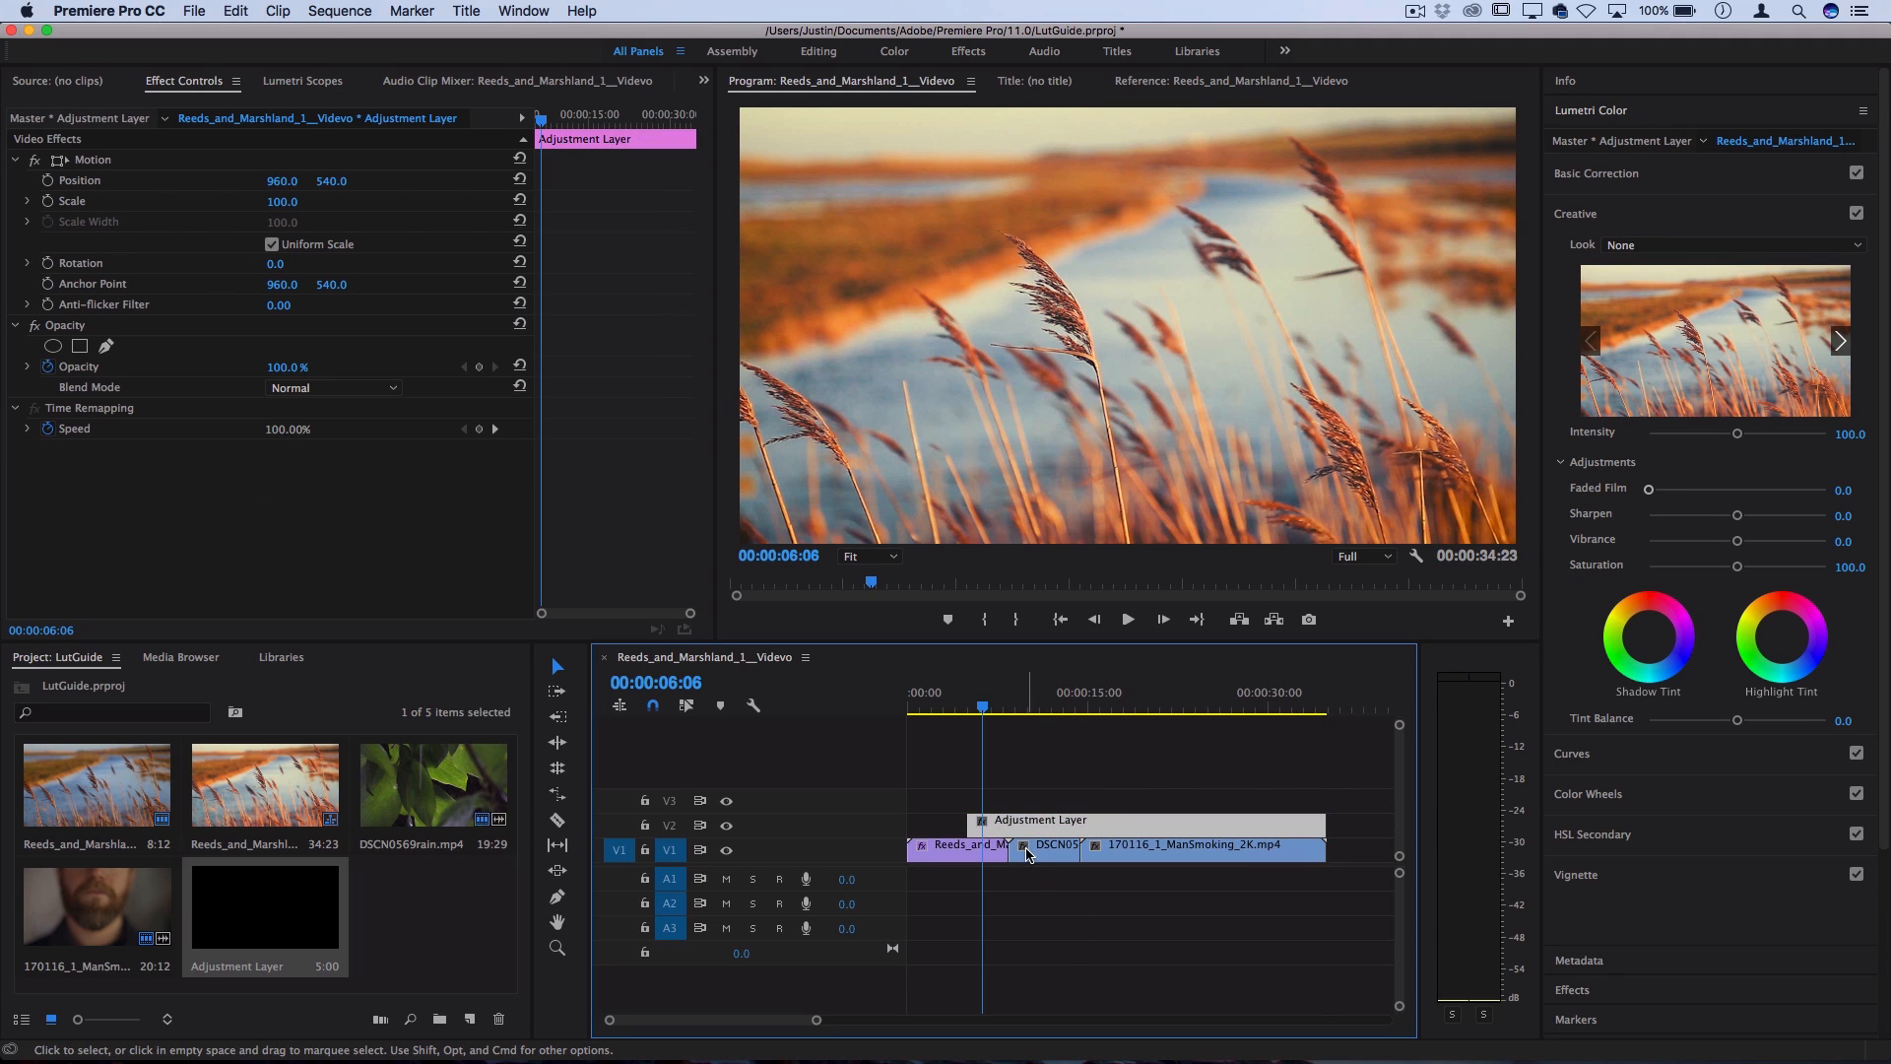
{"action": "left_click", "coordinate": [959, 844]}
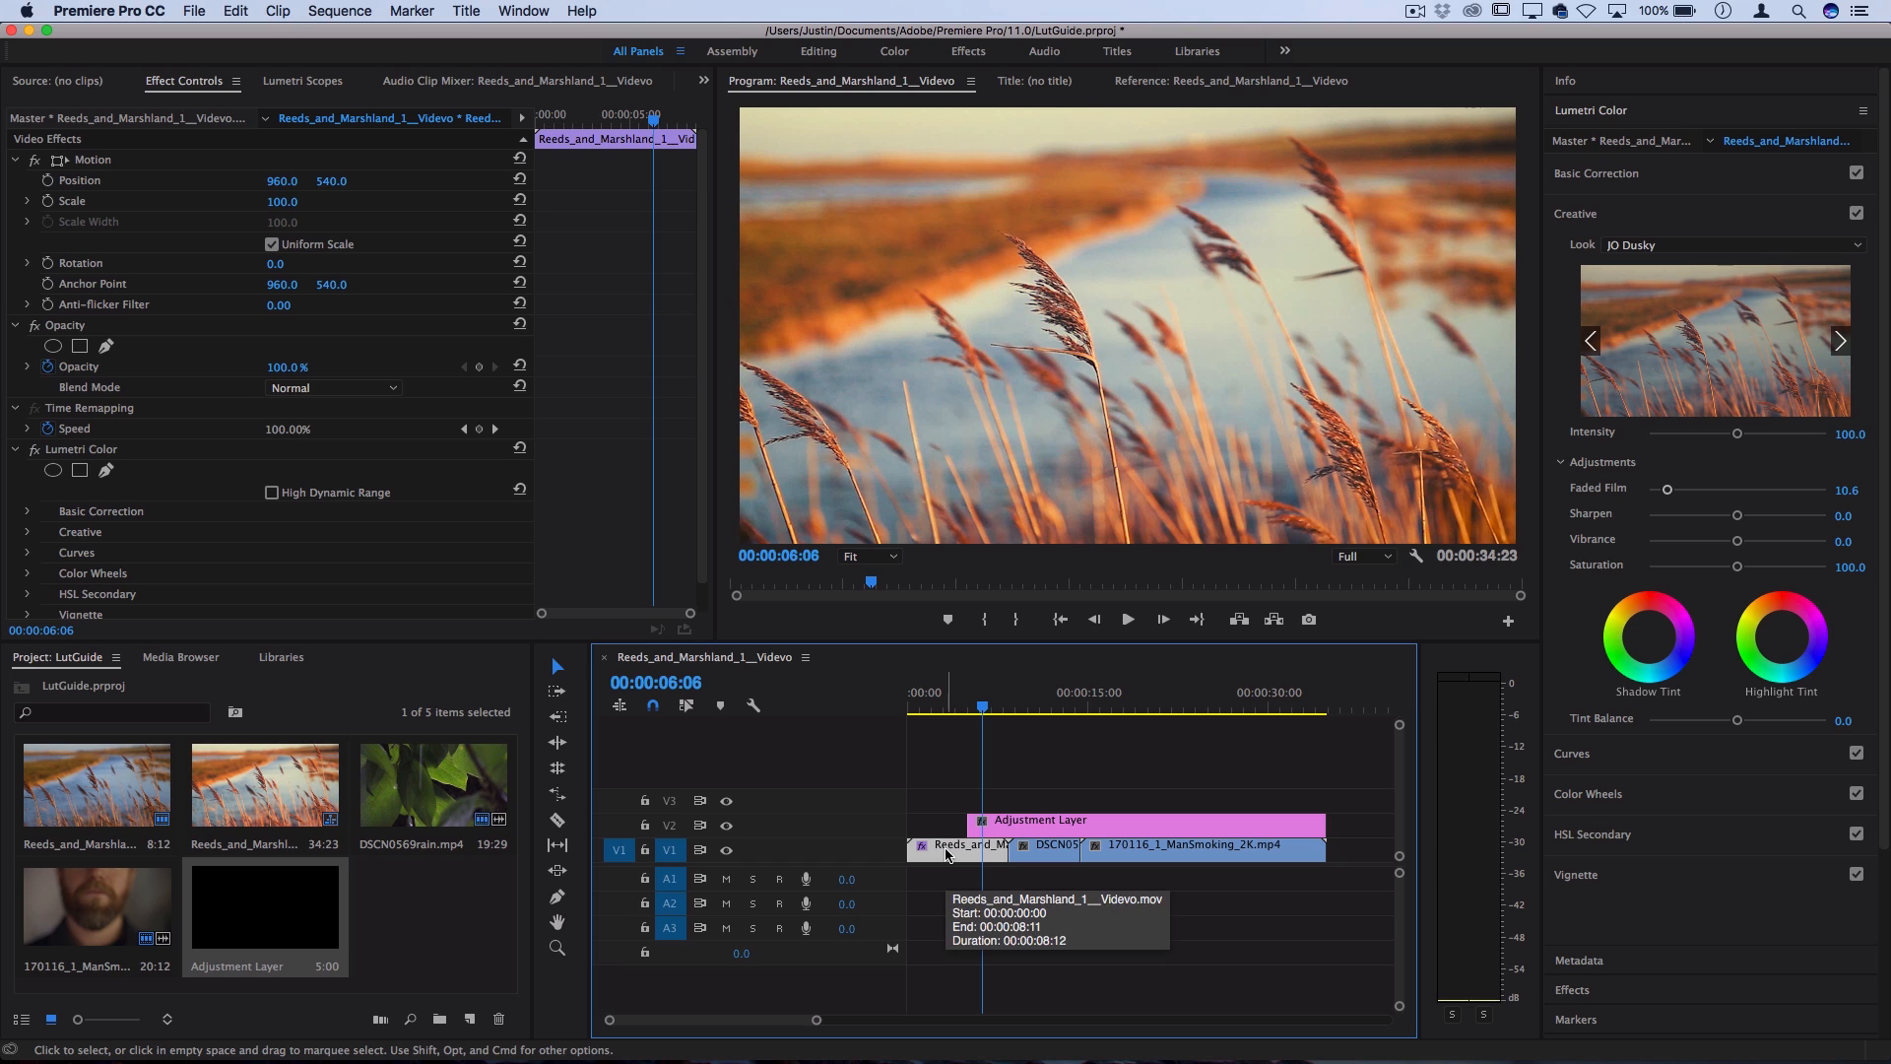
{"action": "mouse_move", "coordinate": [1180, 806]}
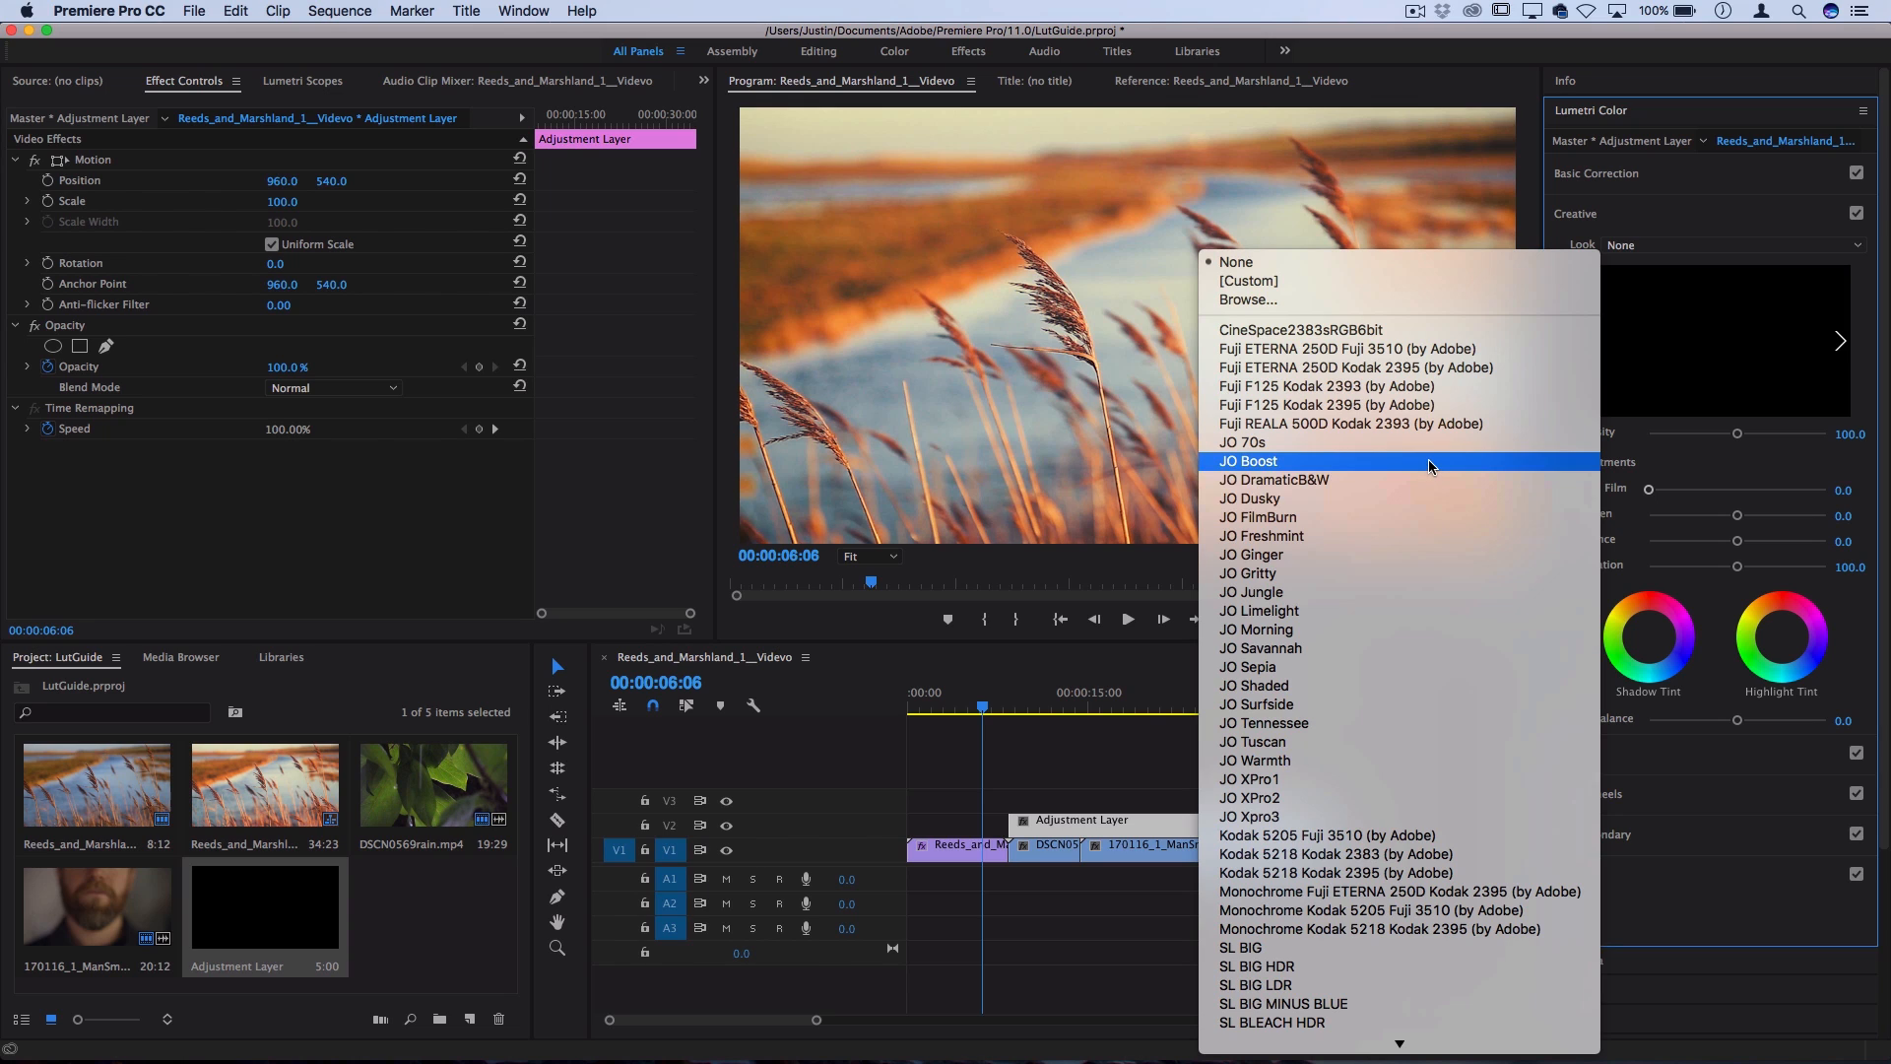
- Apply JO Boost to the adjustment layer, compare with Creative toggled, and return Intensity to 100
{"action": "left_click", "coordinate": [1250, 461]}
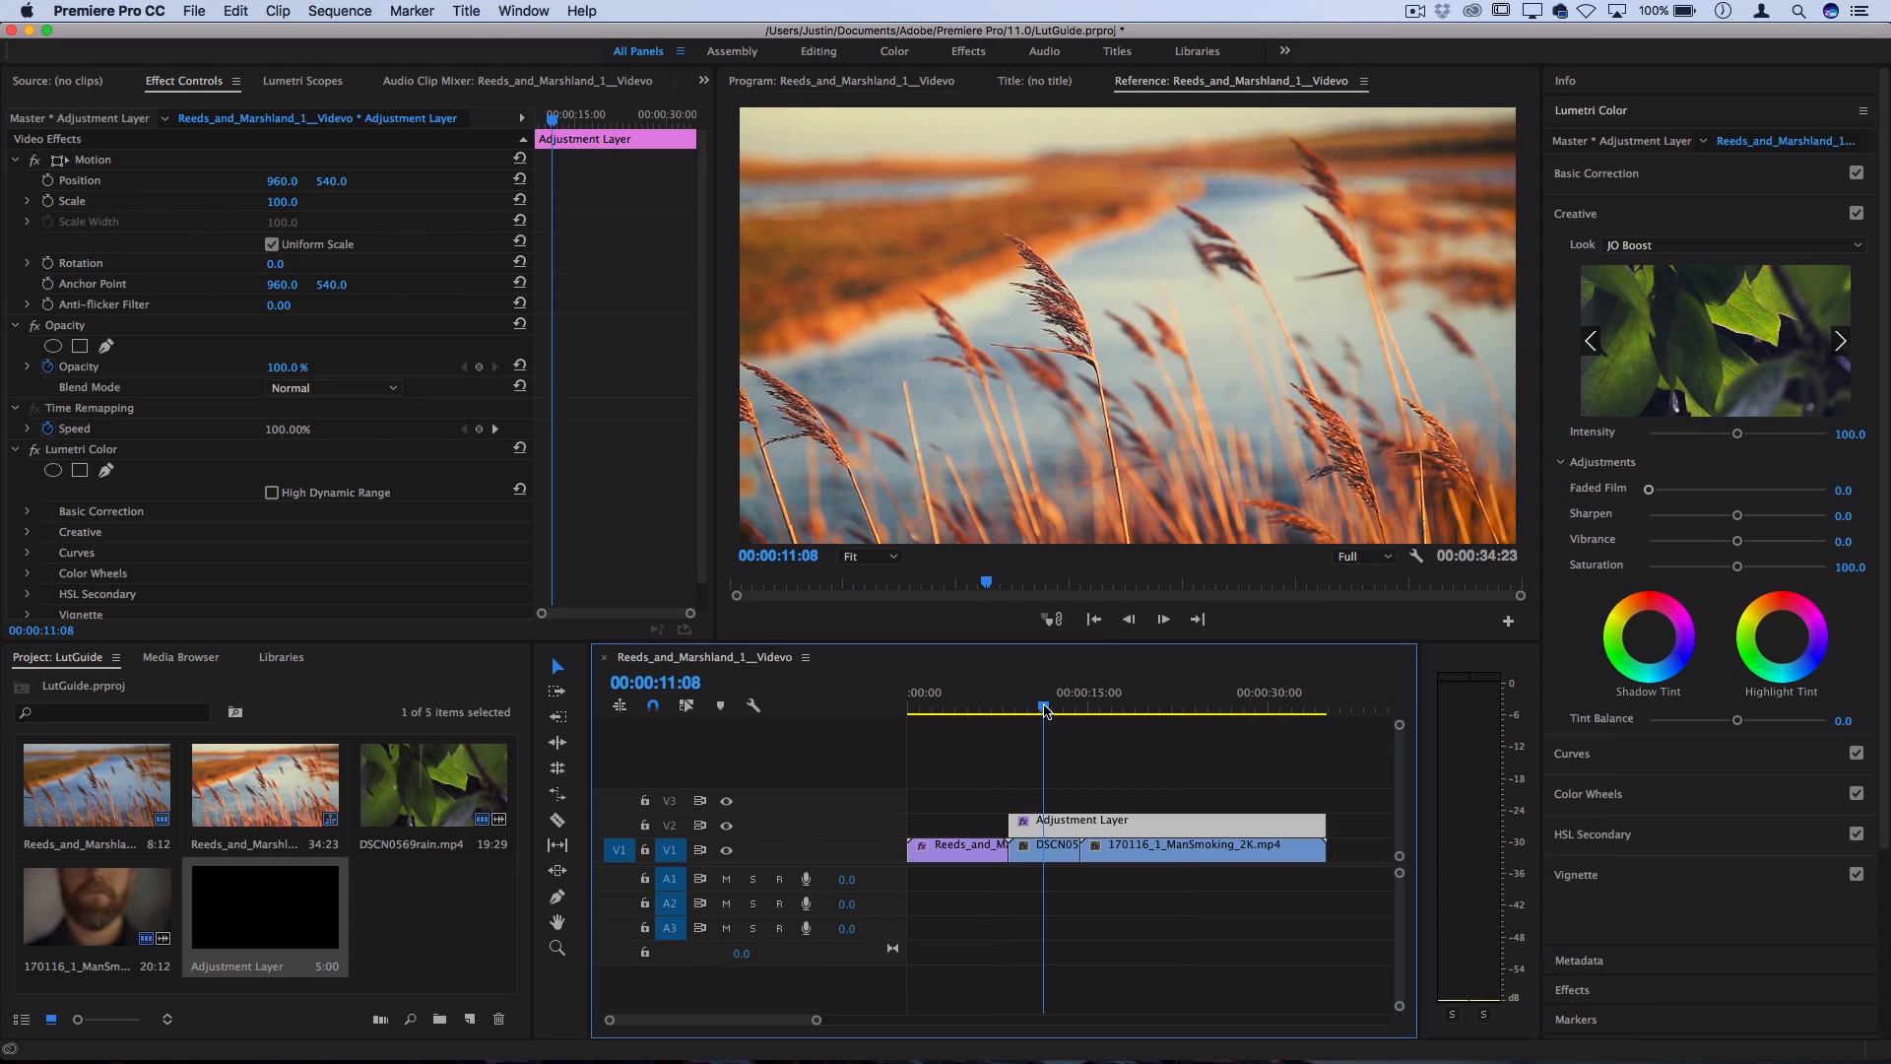
{"action": "left_click", "coordinate": [1858, 214]}
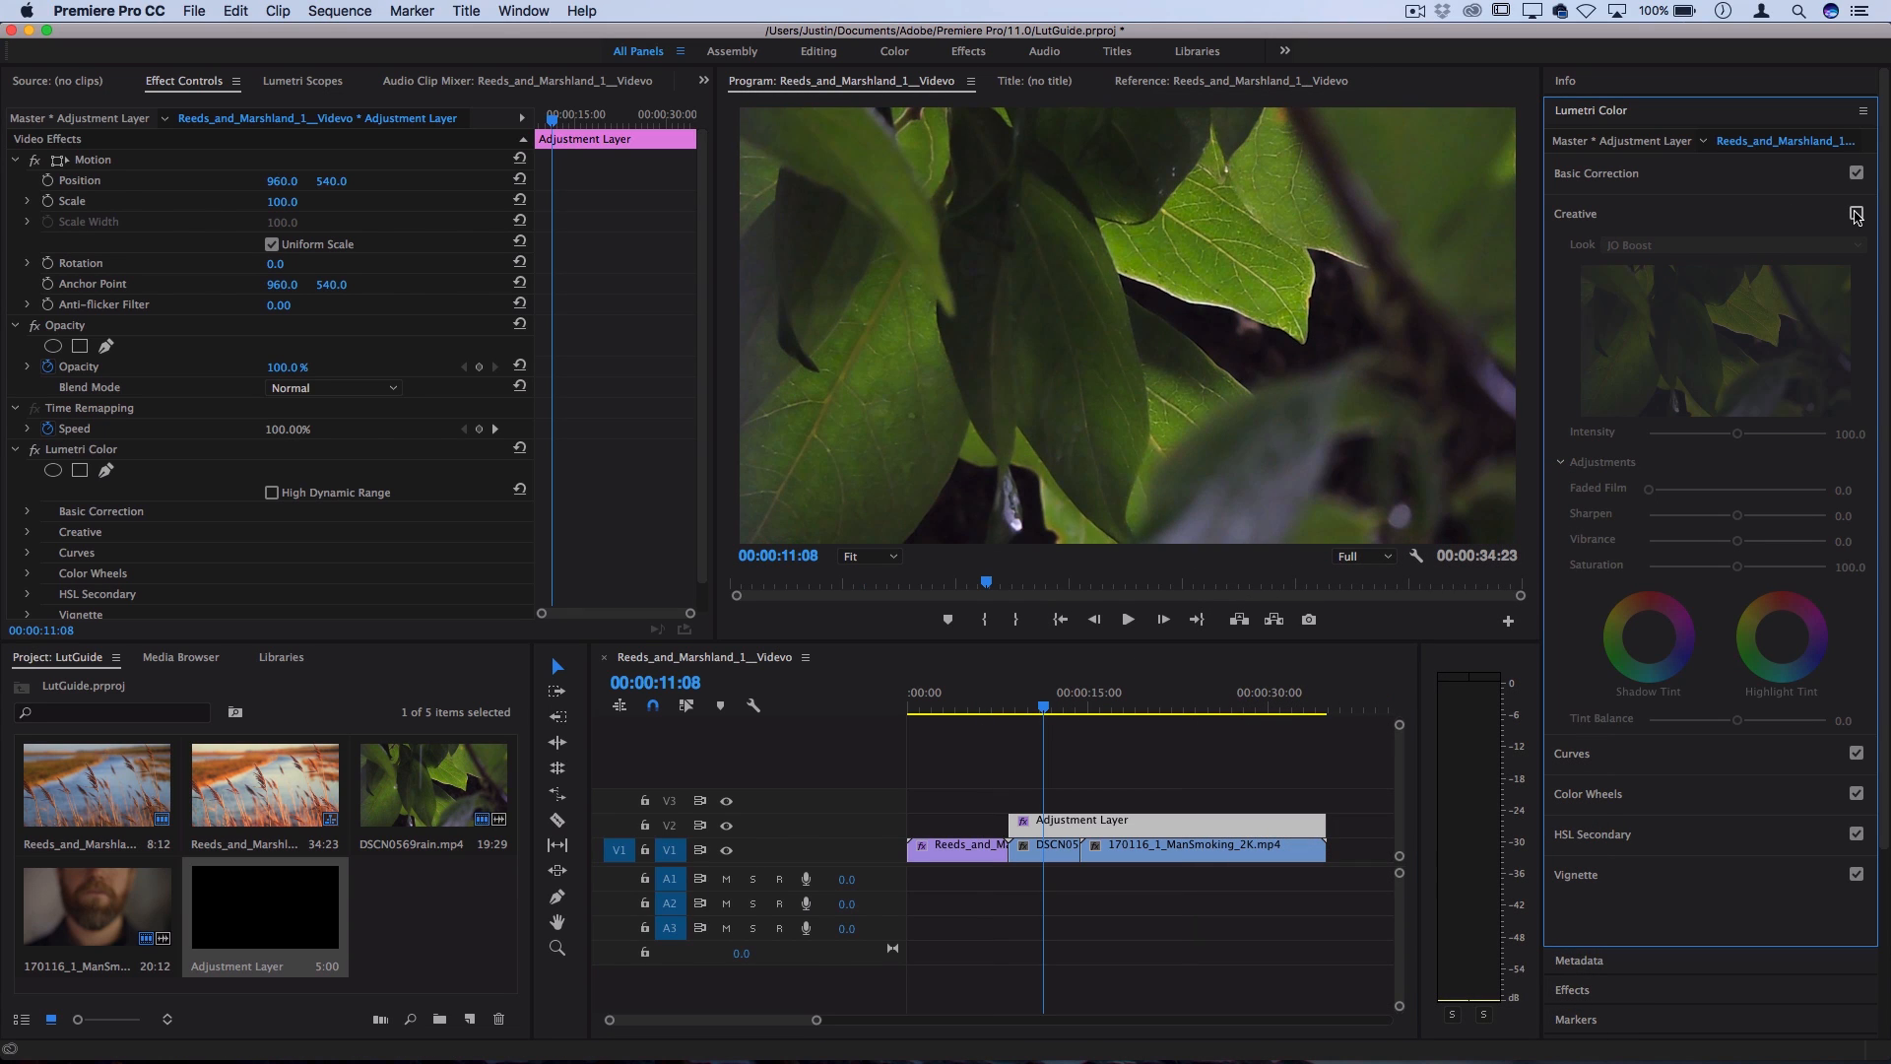
{"action": "left_click", "coordinate": [1855, 215]}
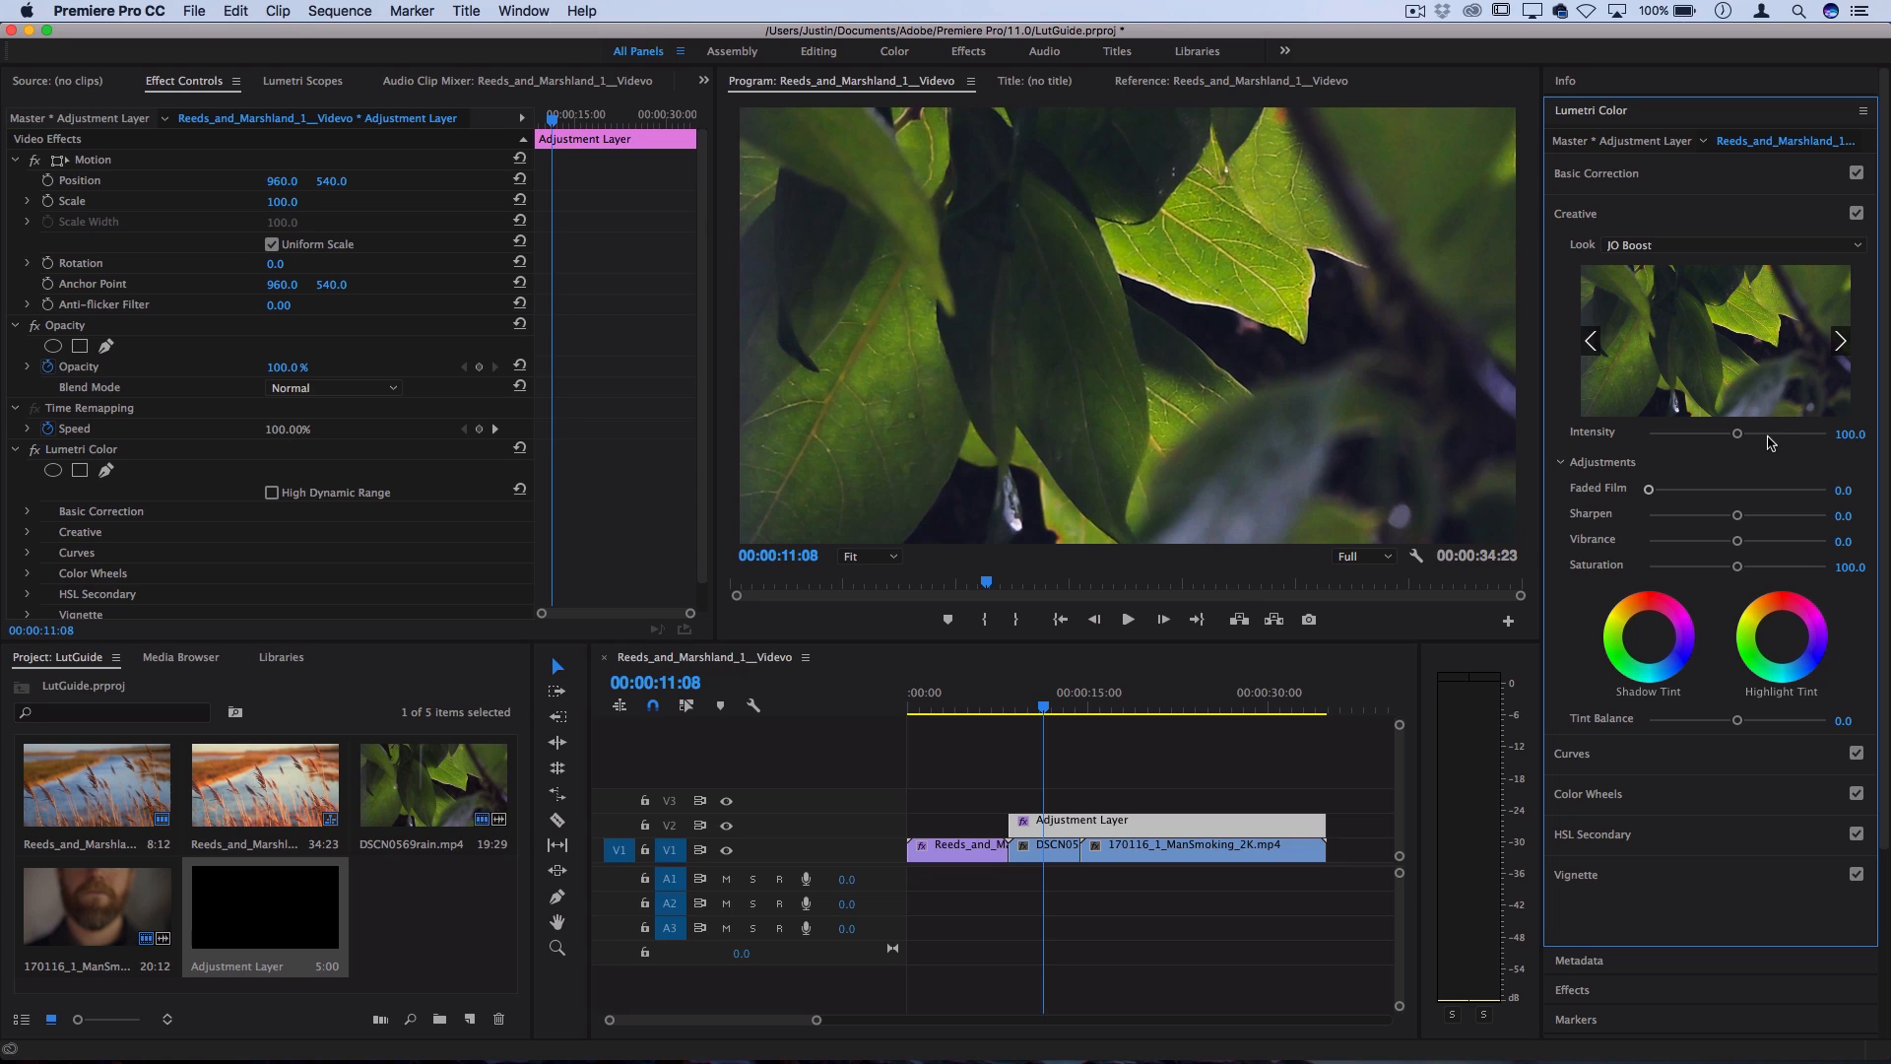
{"action": "left_click_drag", "start_coordinate": [1736, 432], "coordinate": [1773, 431]}
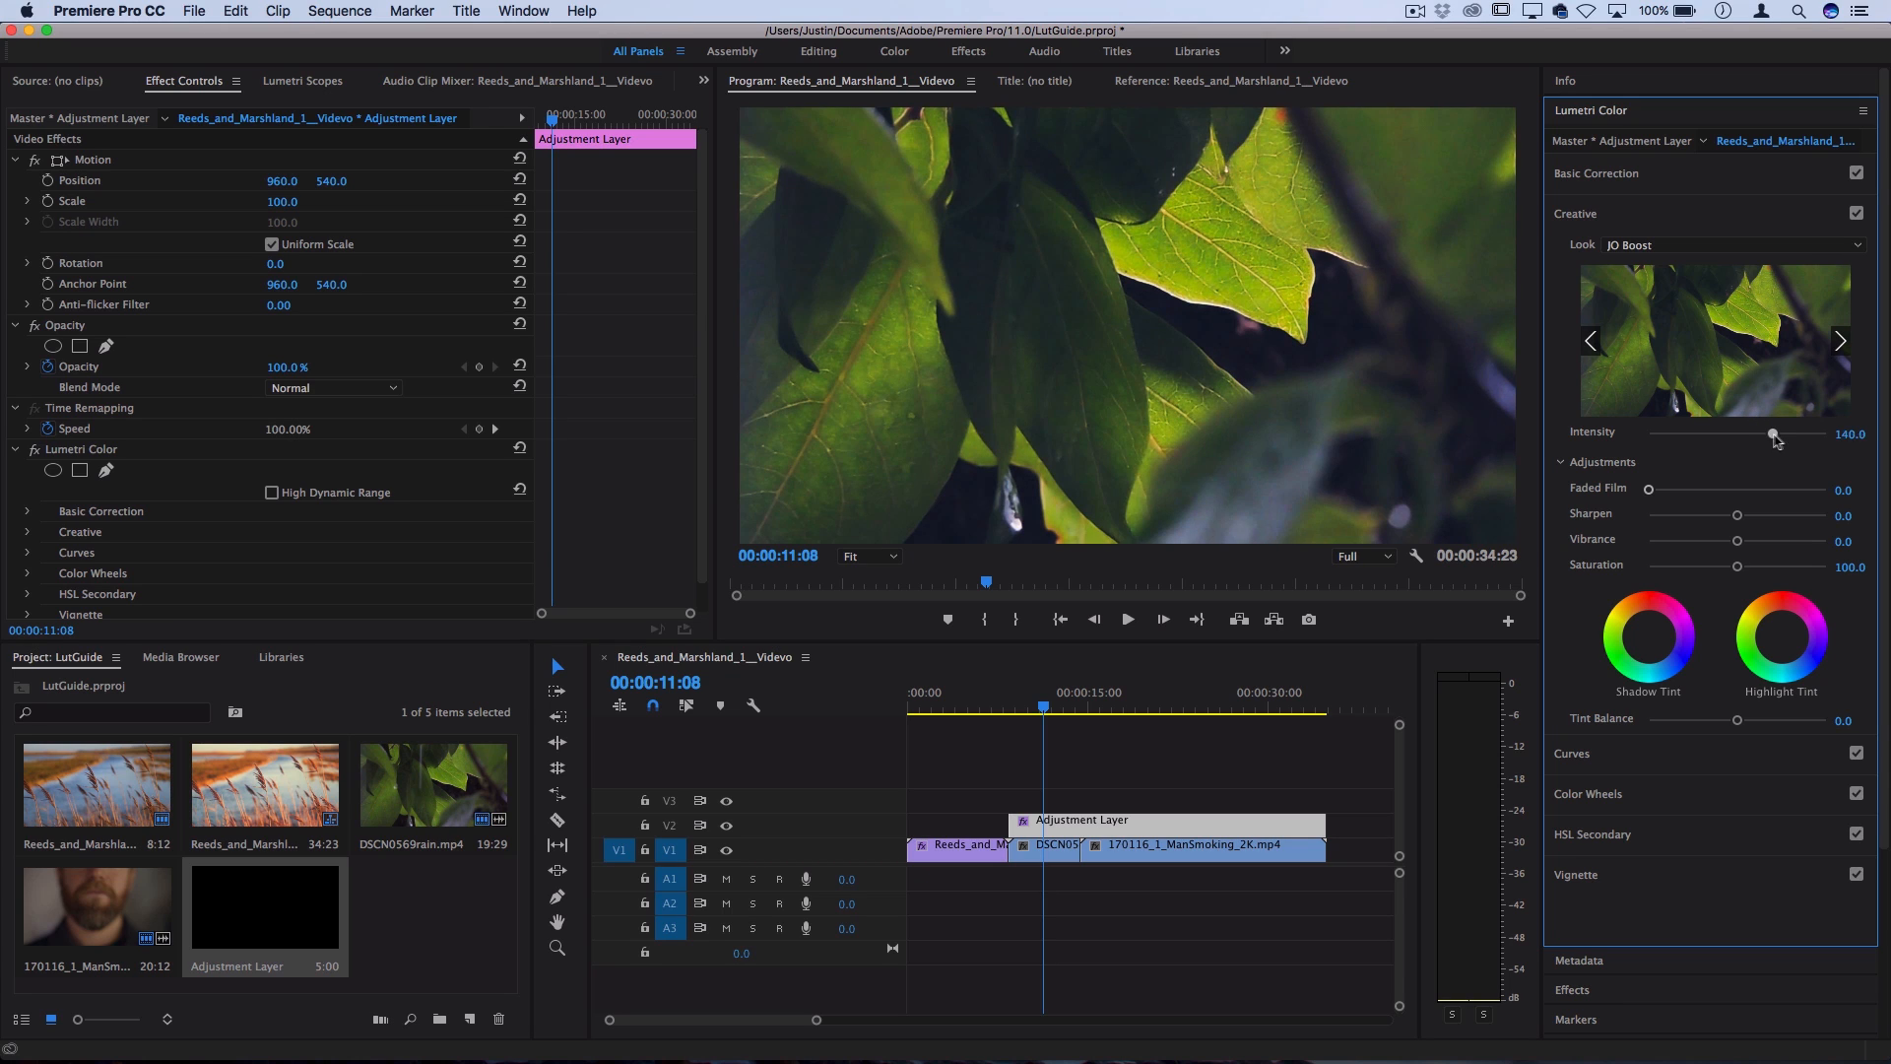
{"action": "left_click_drag", "start_coordinate": [1773, 433], "coordinate": [1713, 434]}
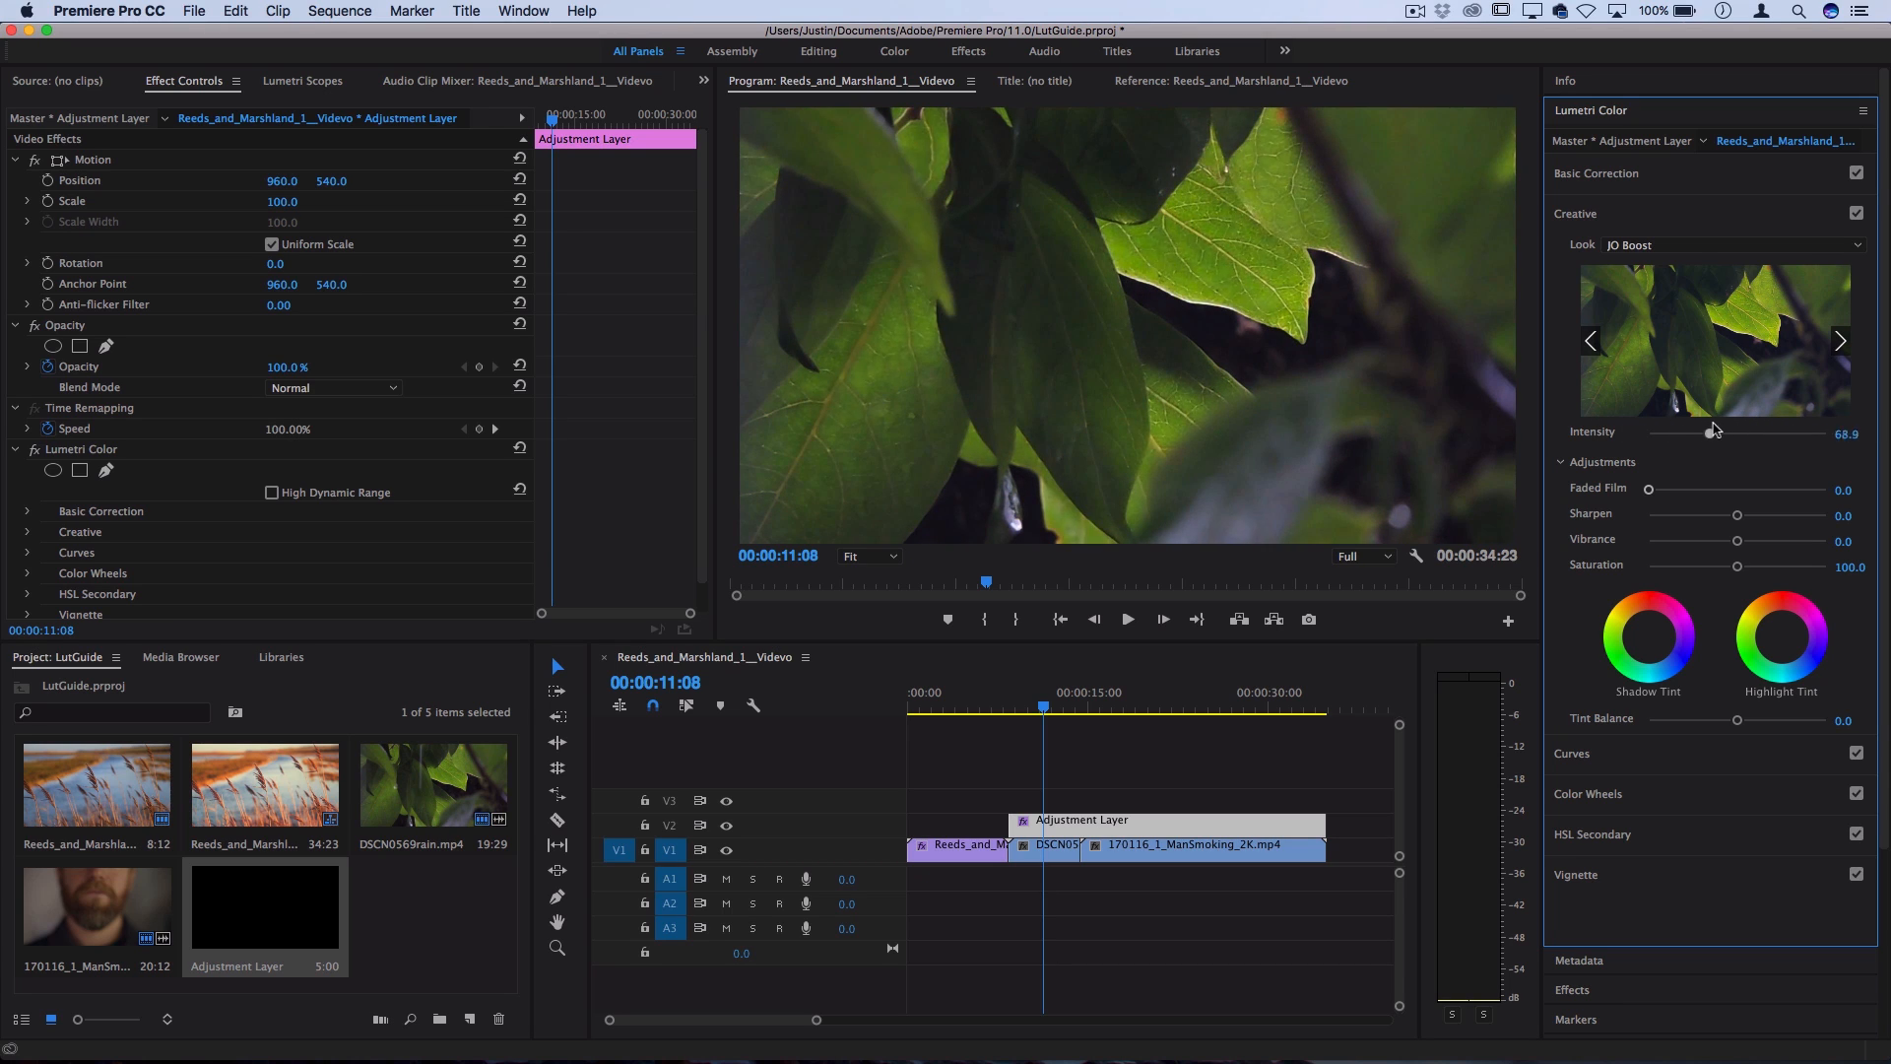
{"action": "left_click_drag", "start_coordinate": [1719, 430], "coordinate": [1702, 431]}
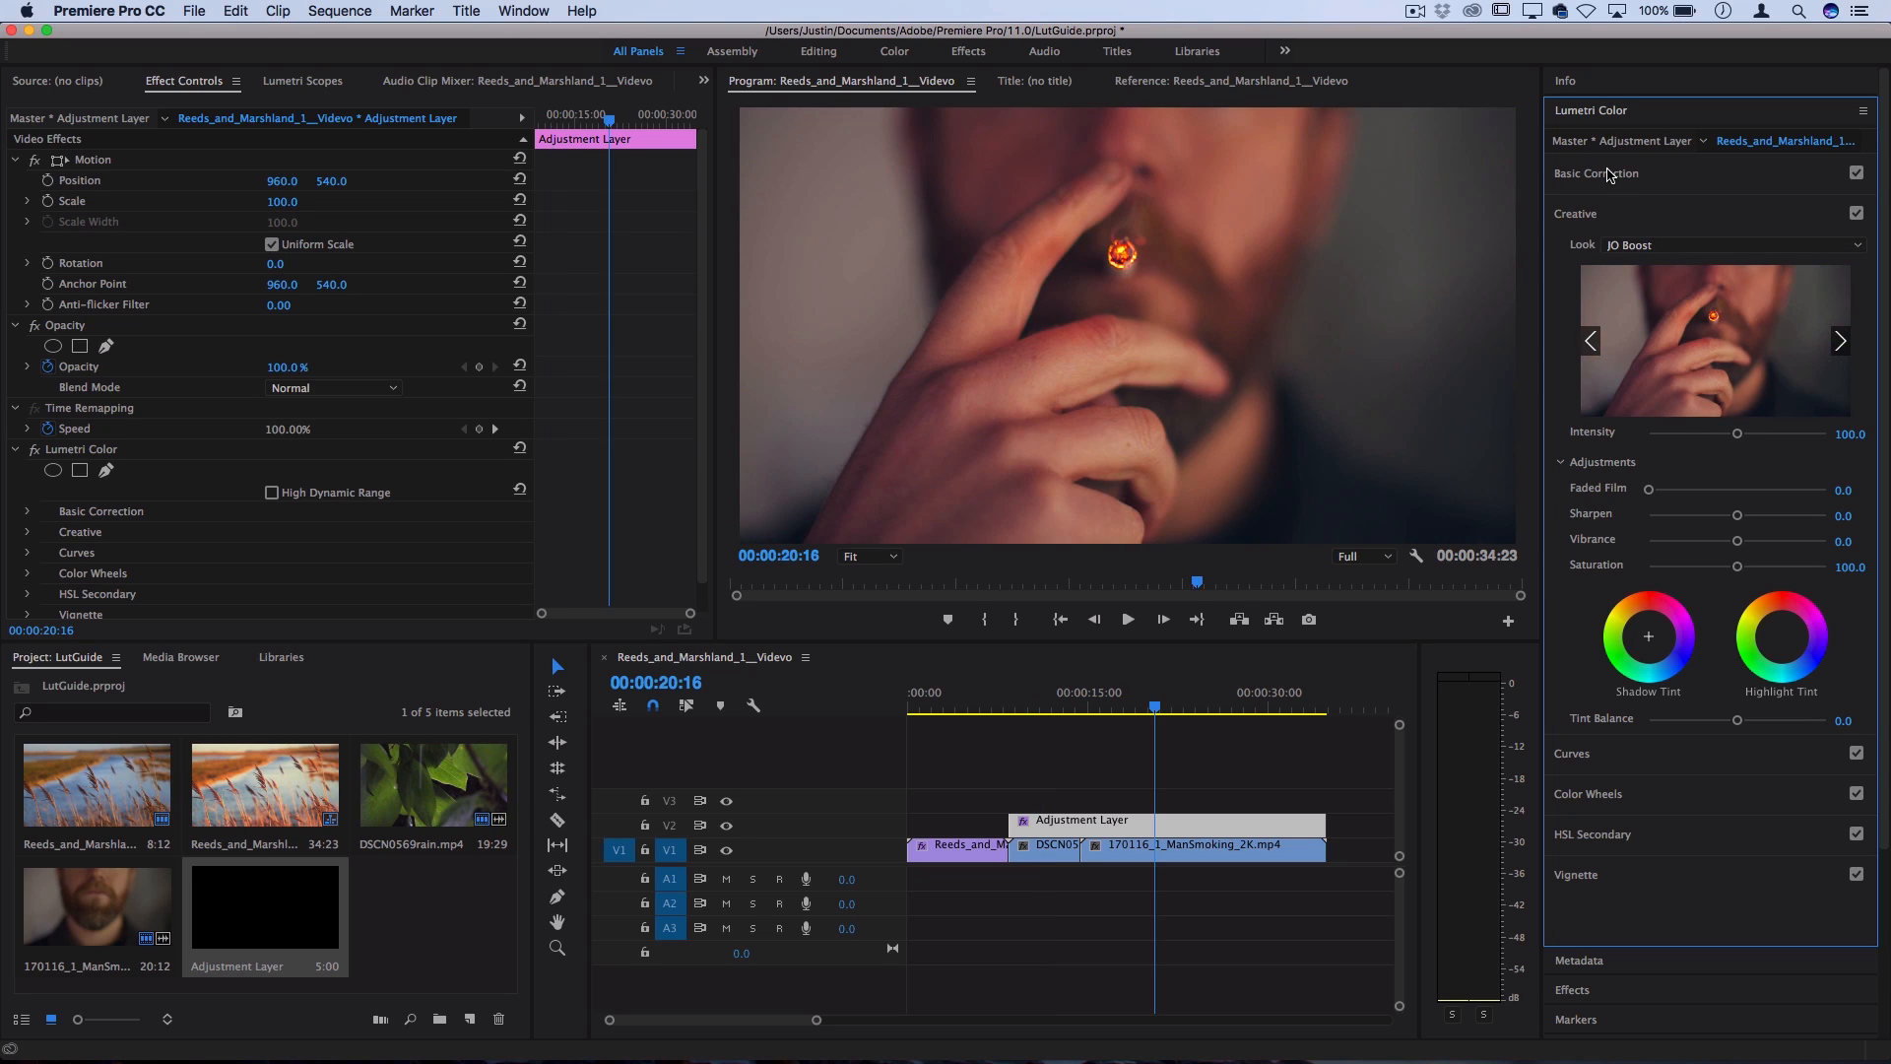
- Try the JO 70s, JO Jungle and JO XPro1 looks, settling on JO XPro2 at 148.9 intensity
{"action": "left_click", "coordinate": [1597, 172]}
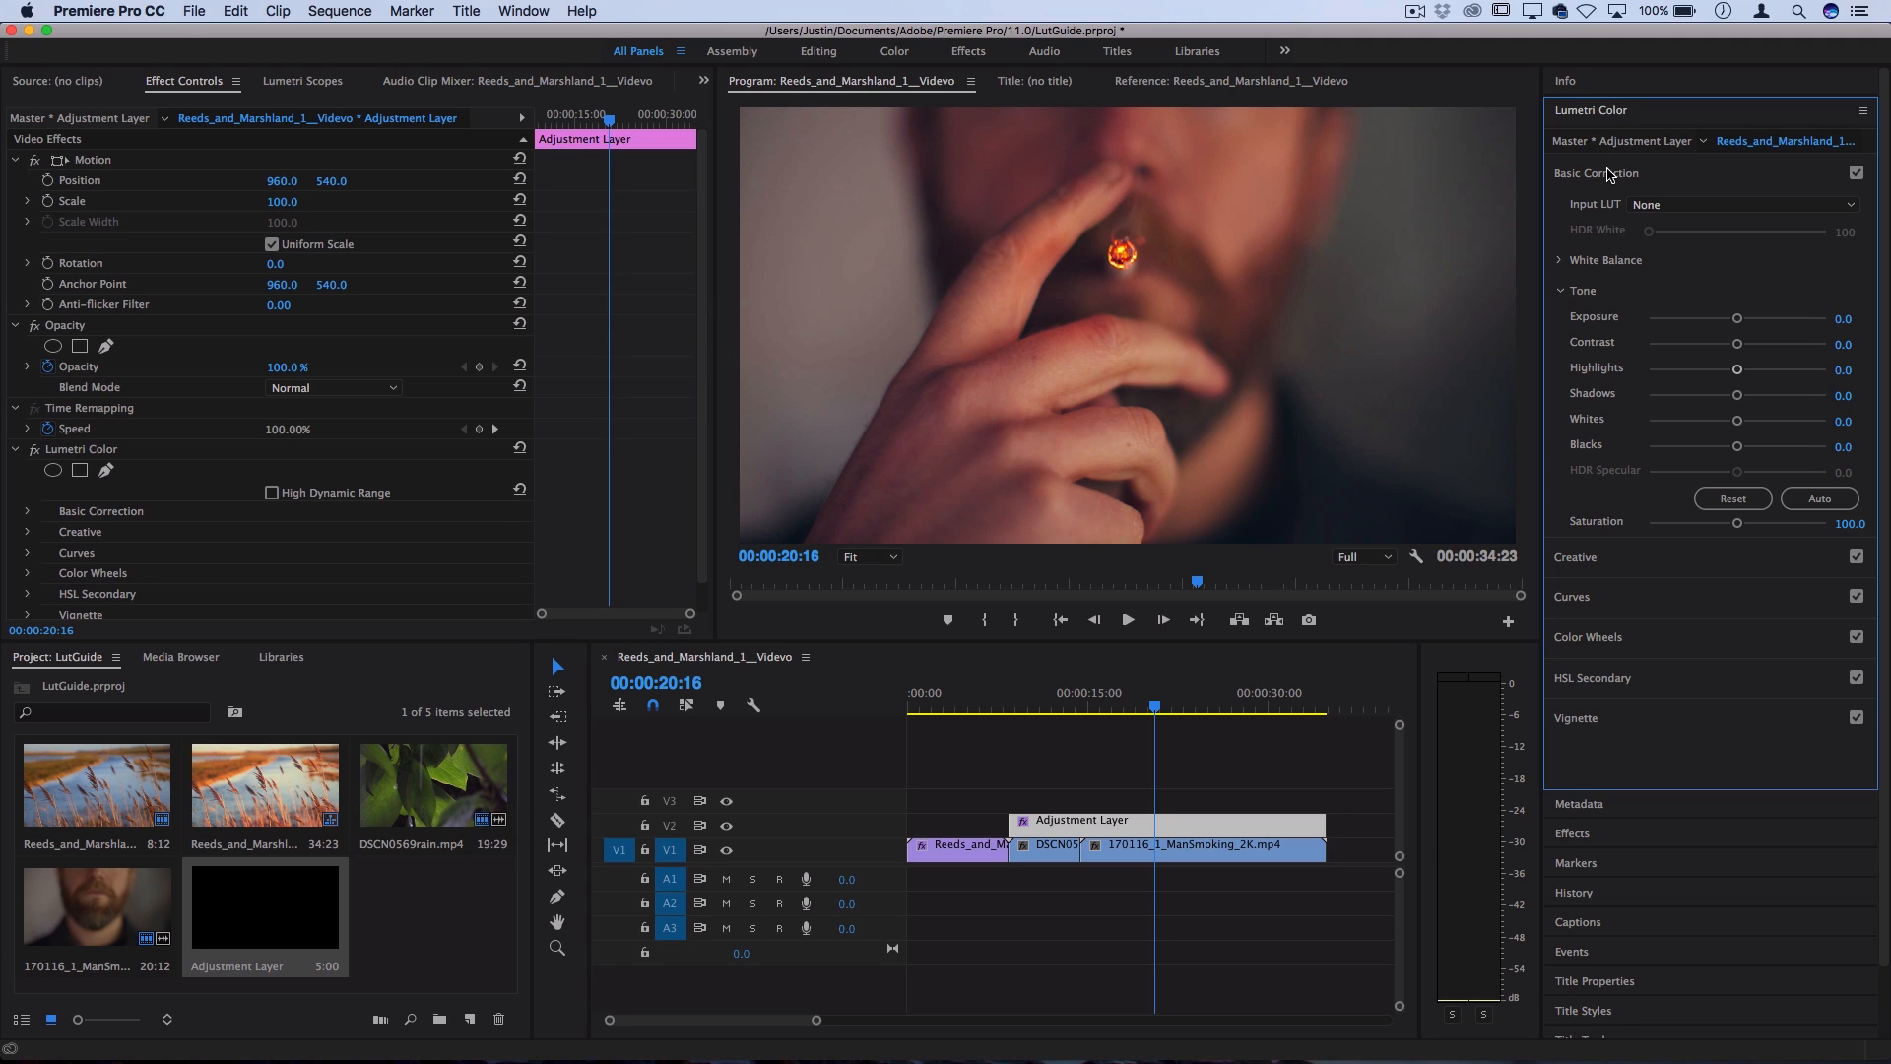
{"action": "left_click", "coordinate": [1576, 214]}
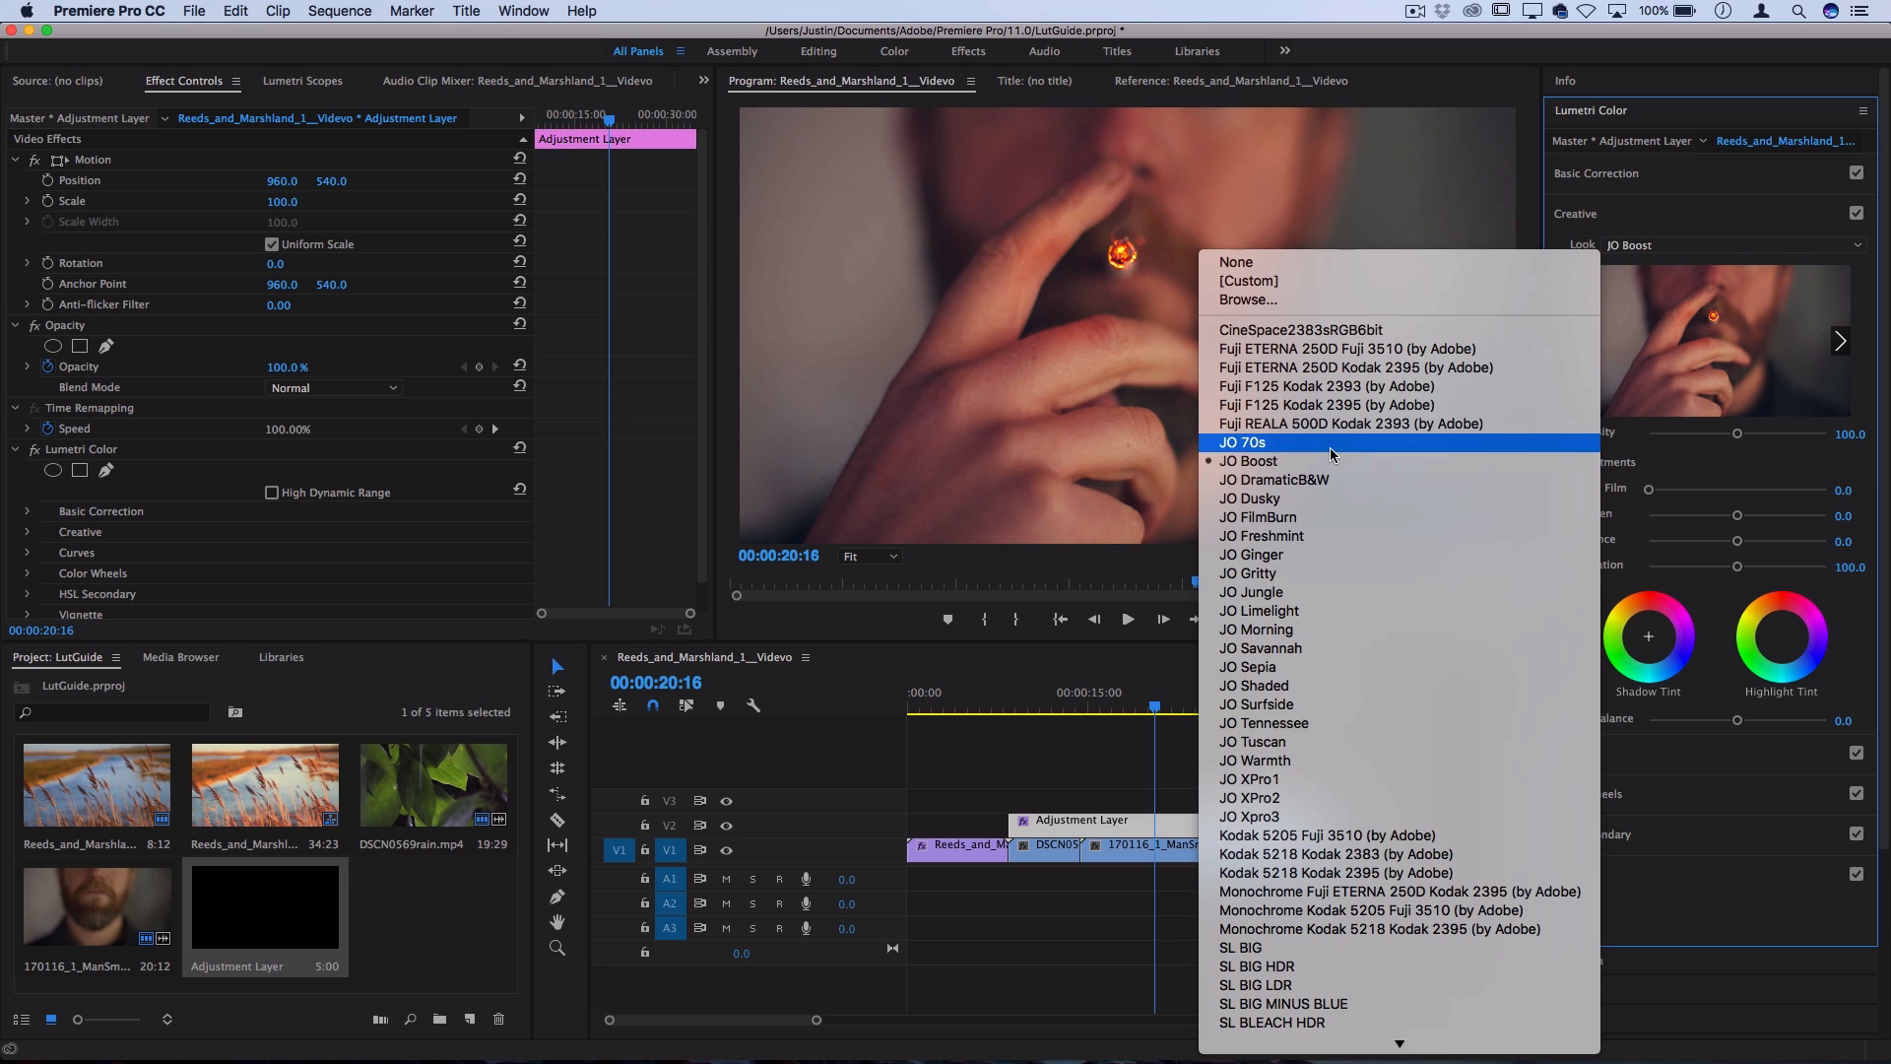
{"action": "left_click", "coordinate": [1243, 442]}
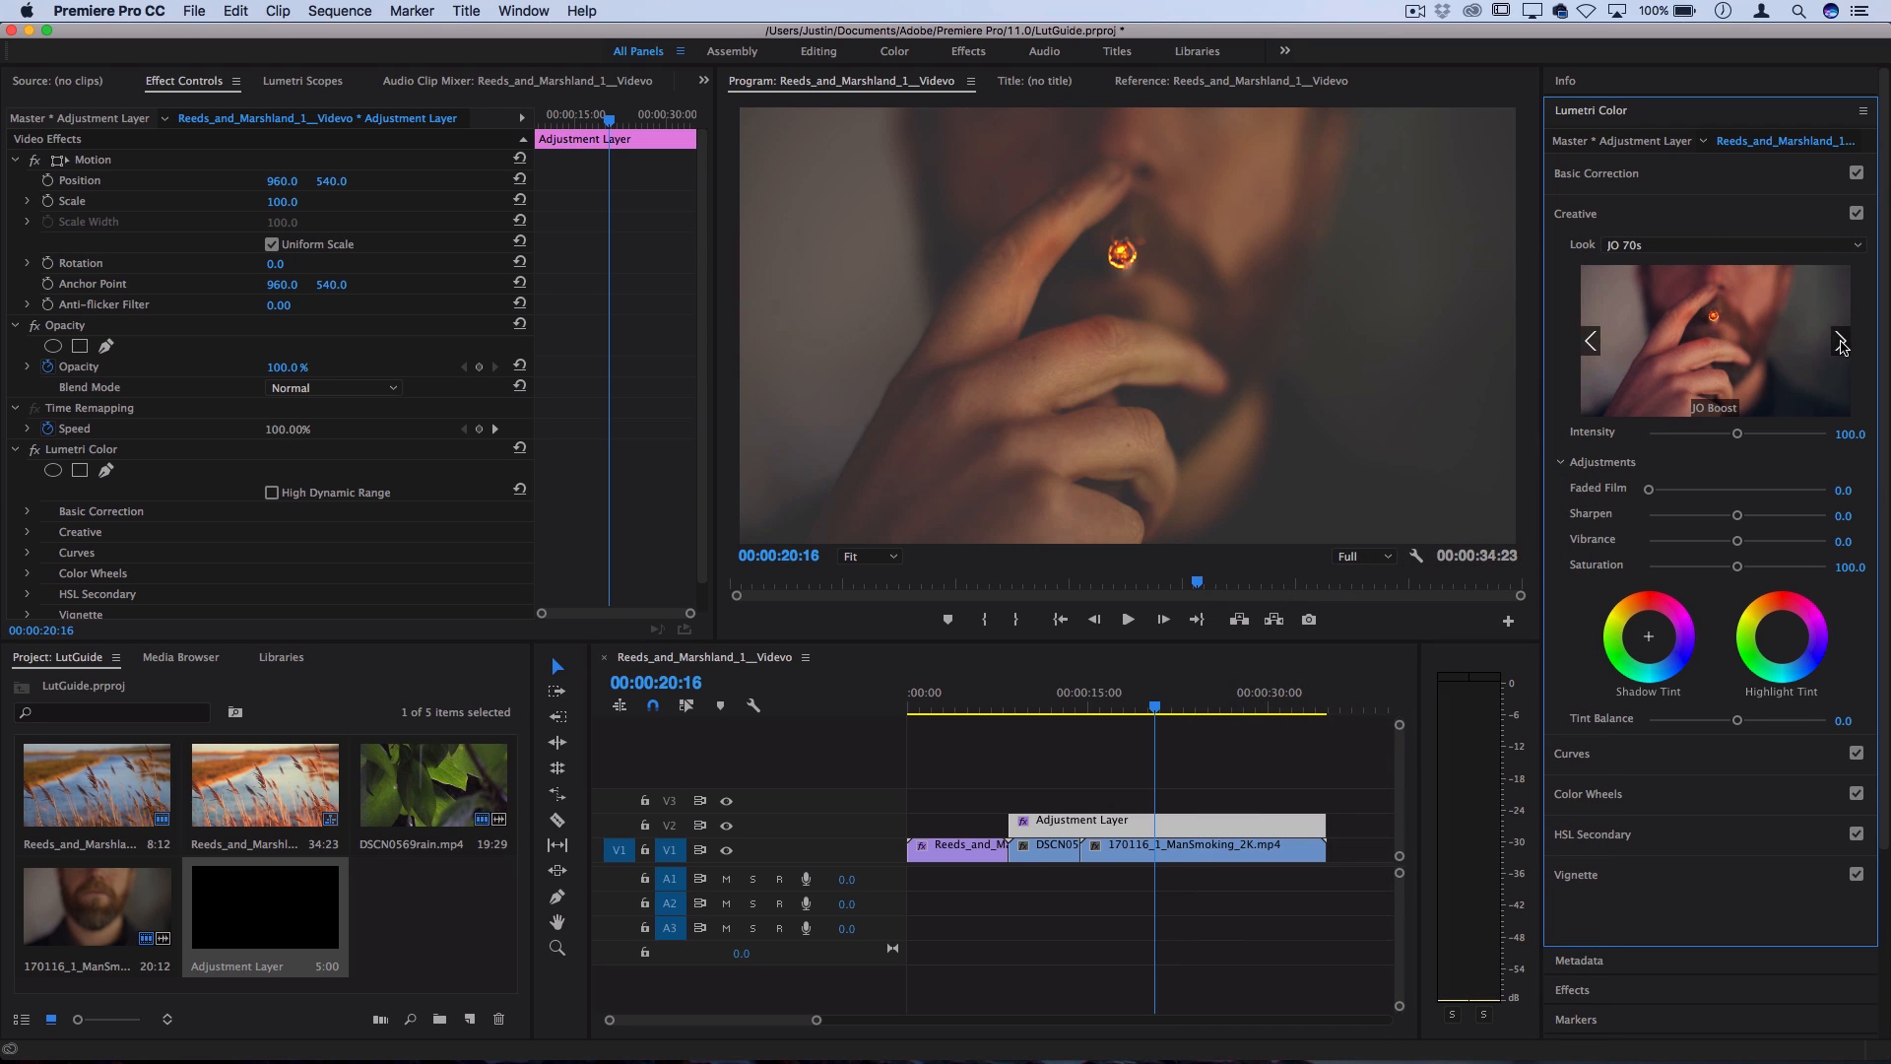
{"action": "left_click", "coordinate": [1839, 340]}
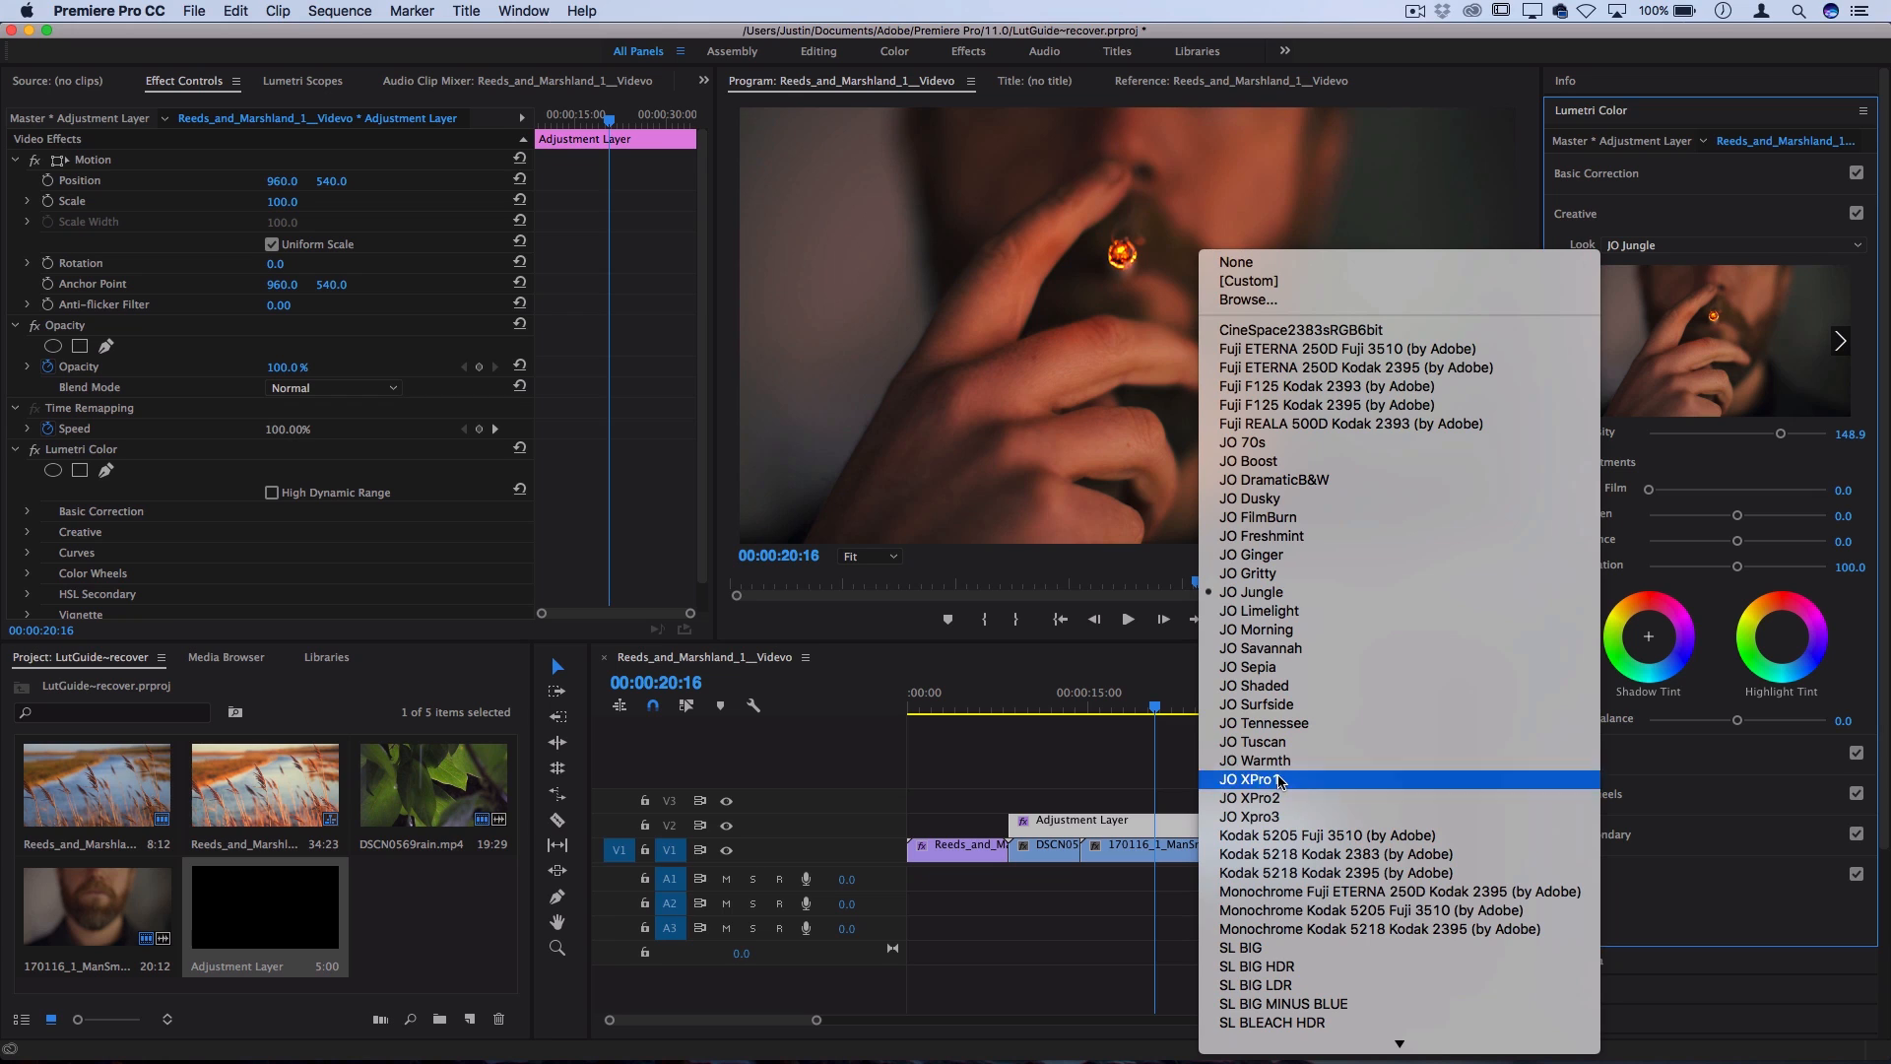
{"action": "left_click", "coordinate": [1251, 779]}
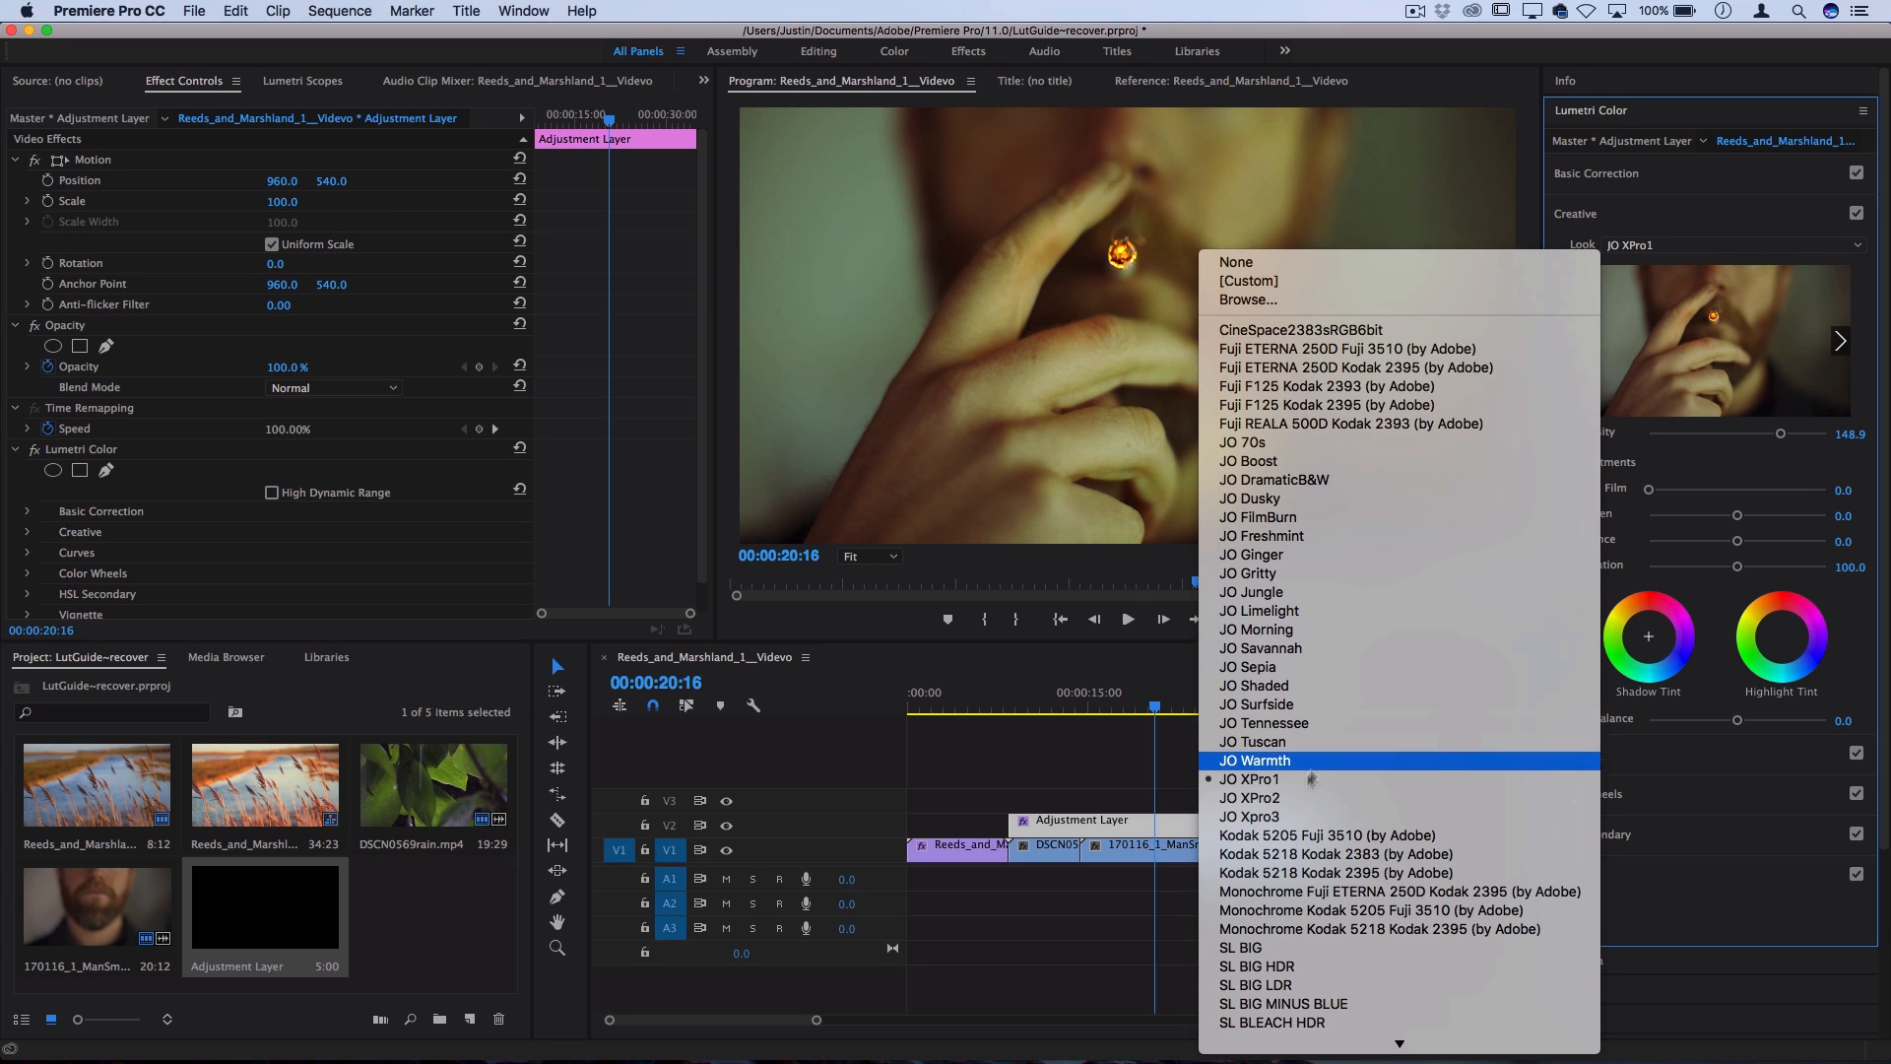
{"action": "left_click", "coordinate": [1251, 797]}
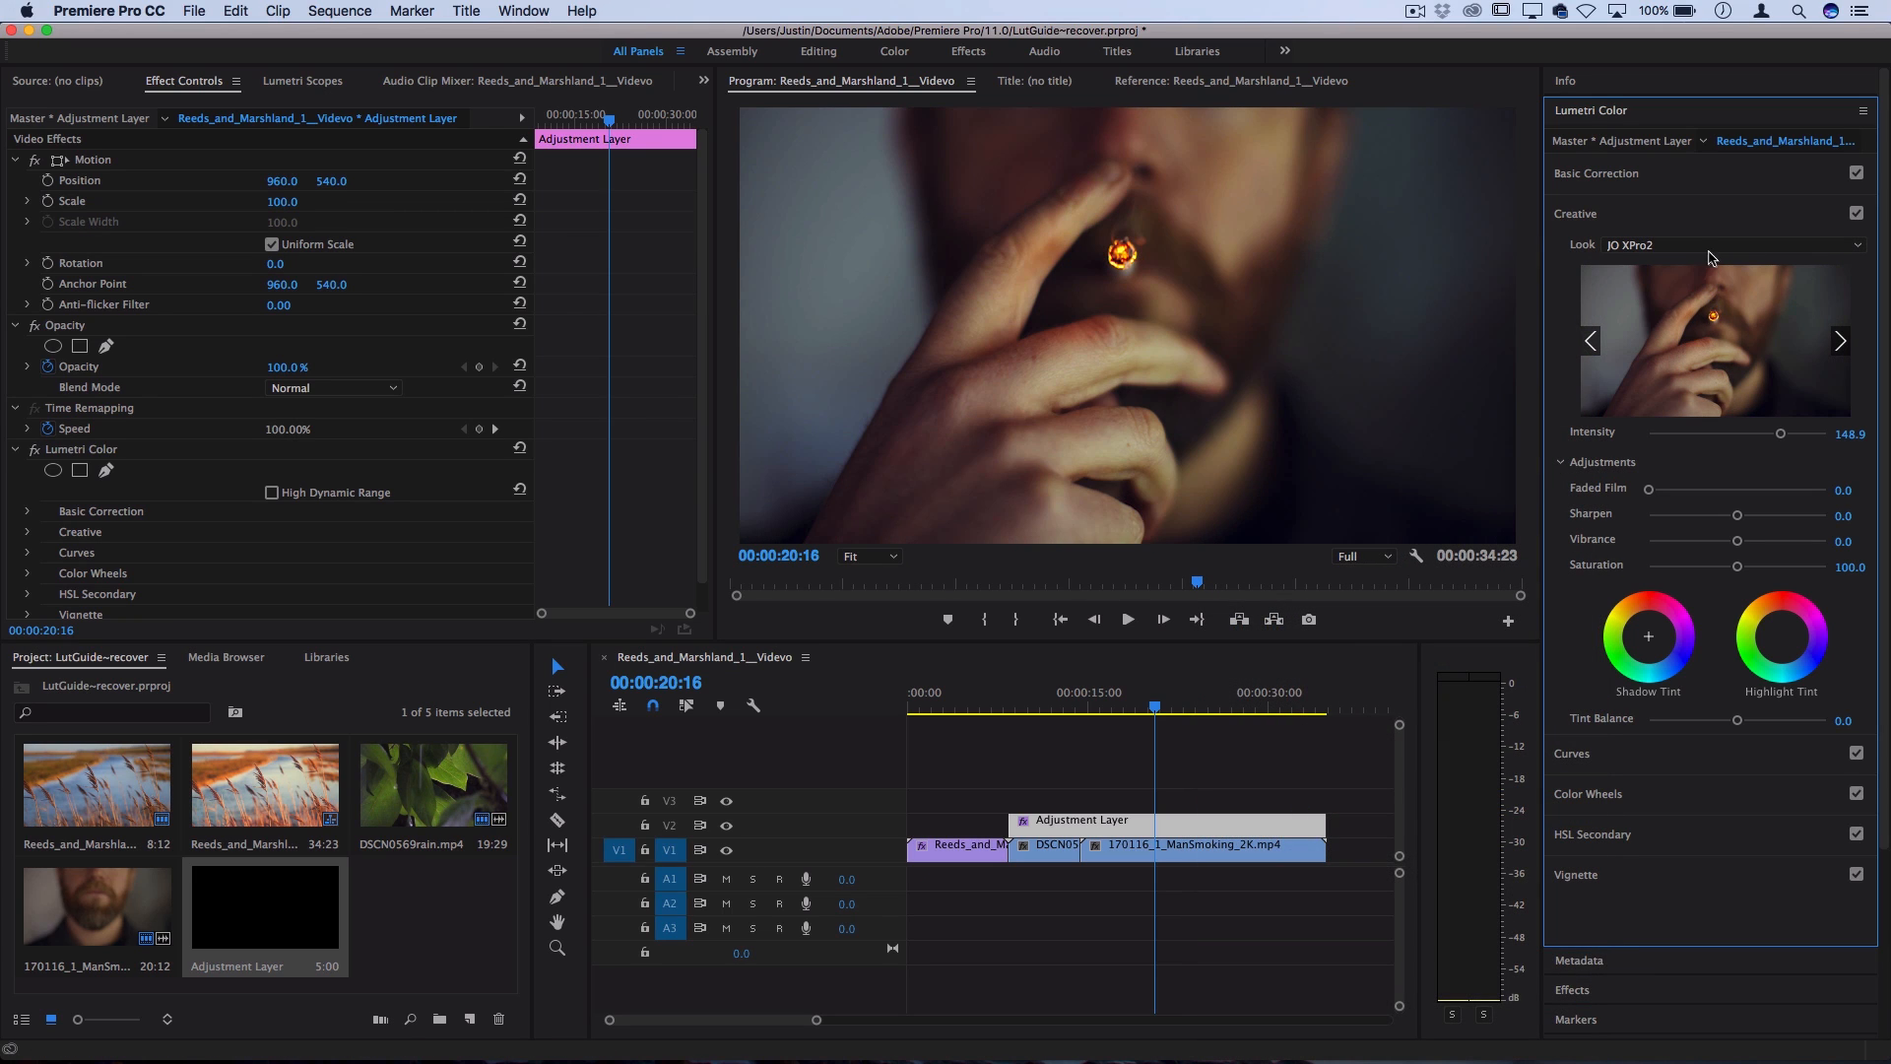
{"action": "left_click", "coordinate": [1839, 340]}
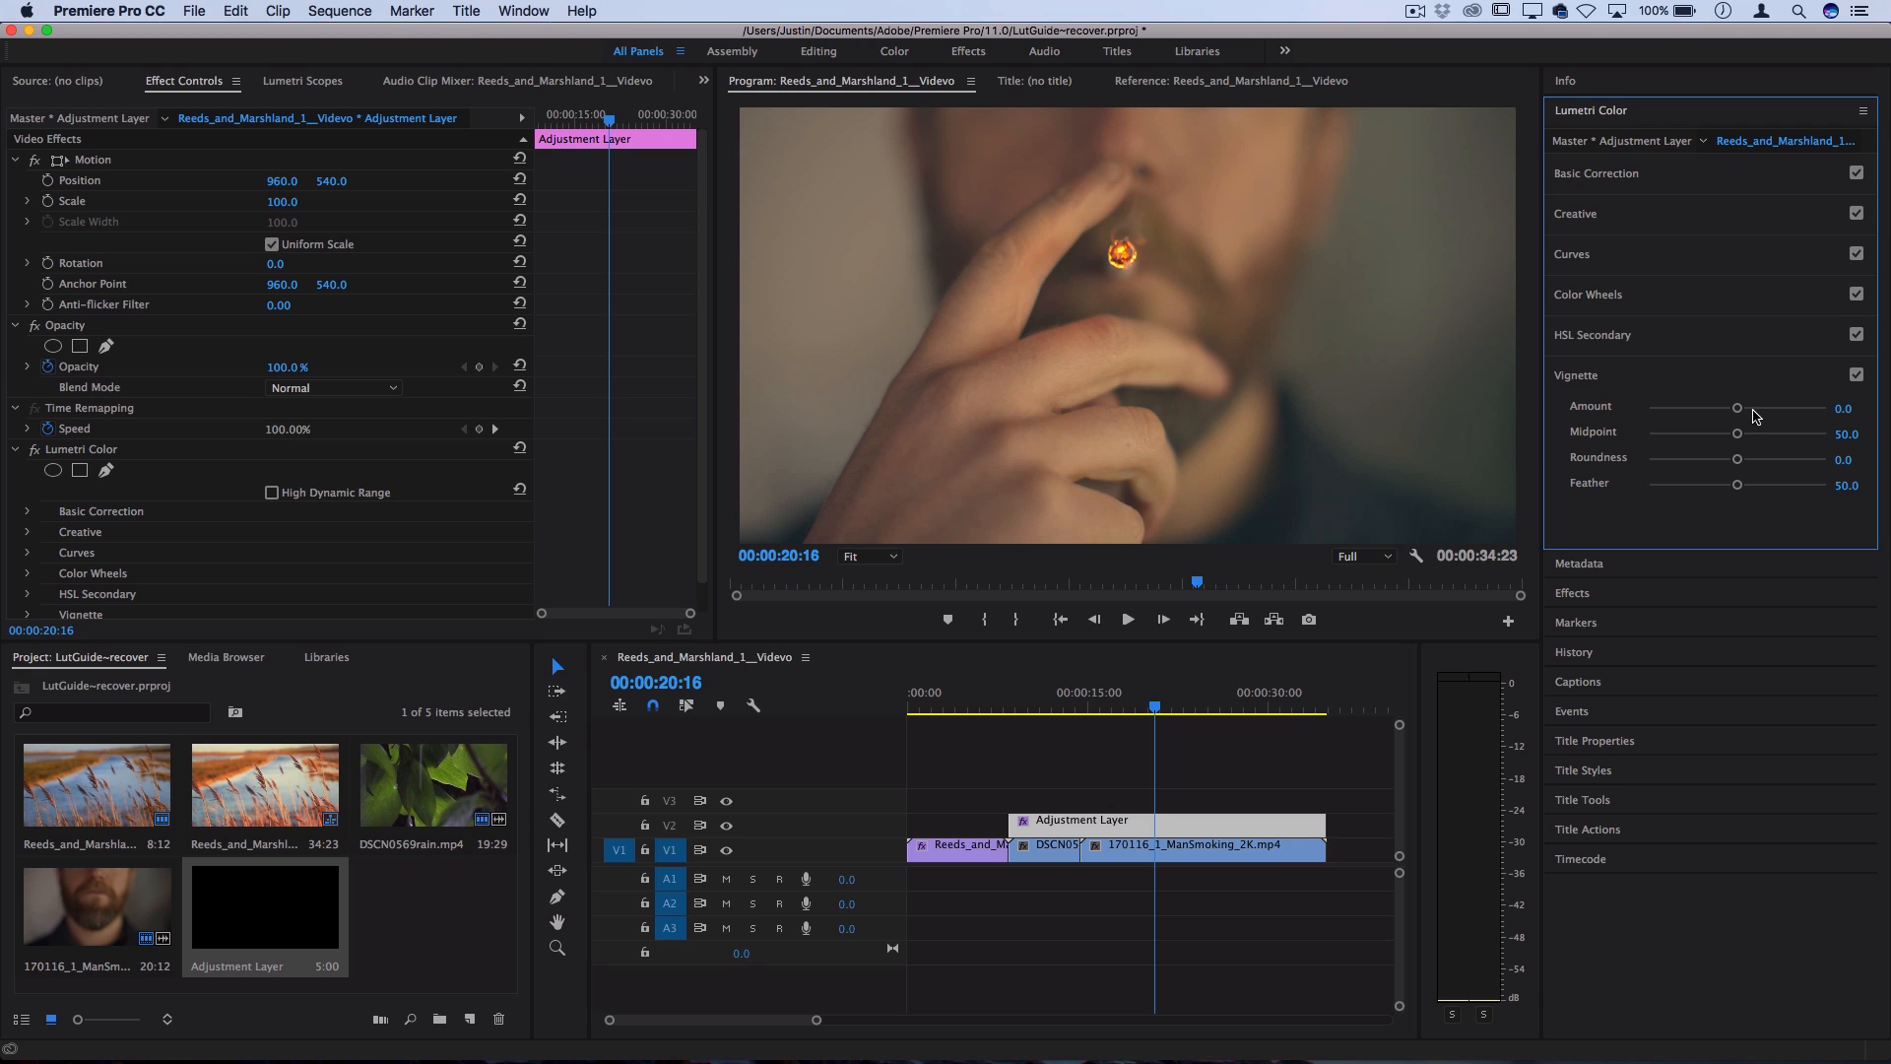
{"action": "left_click", "coordinate": [1592, 109]}
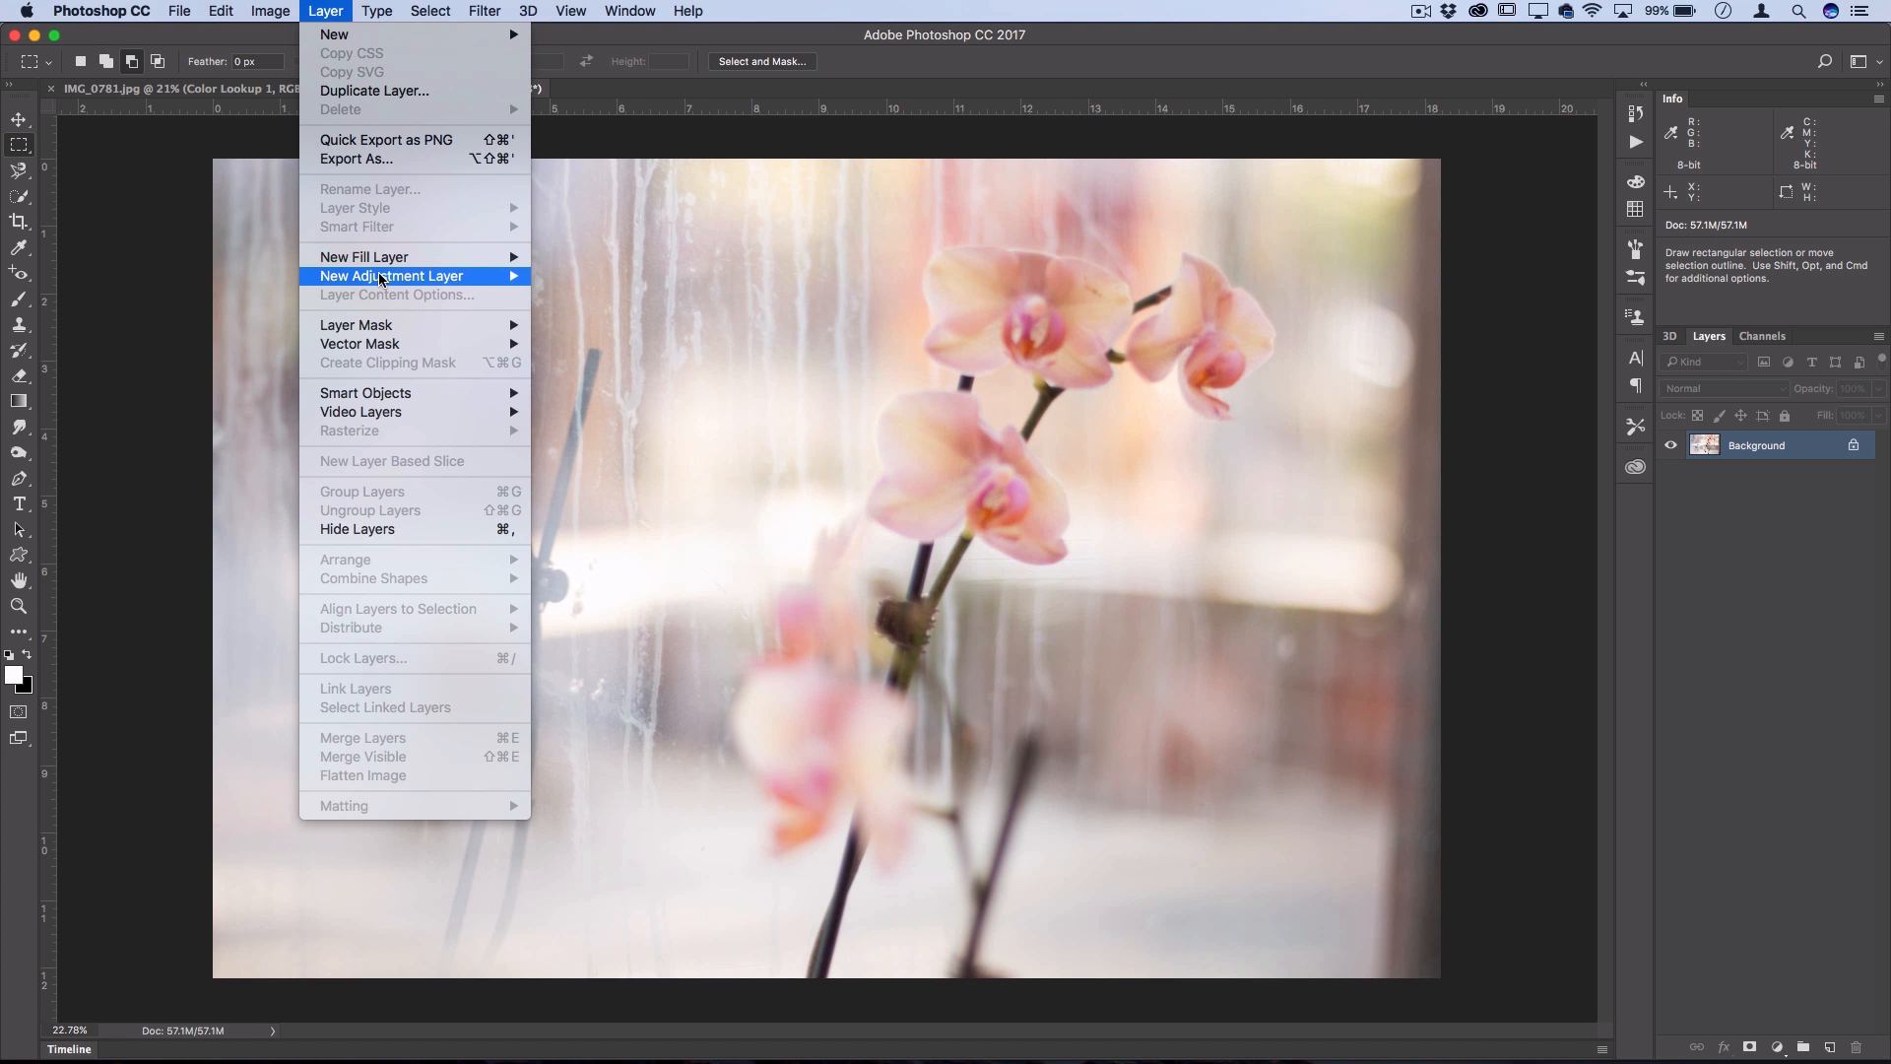
- Add a Color Lookup adjustment layer and open the JO 3DL Files folder via Load 3D LUT
{"action": "left_click", "coordinate": [391, 275]}
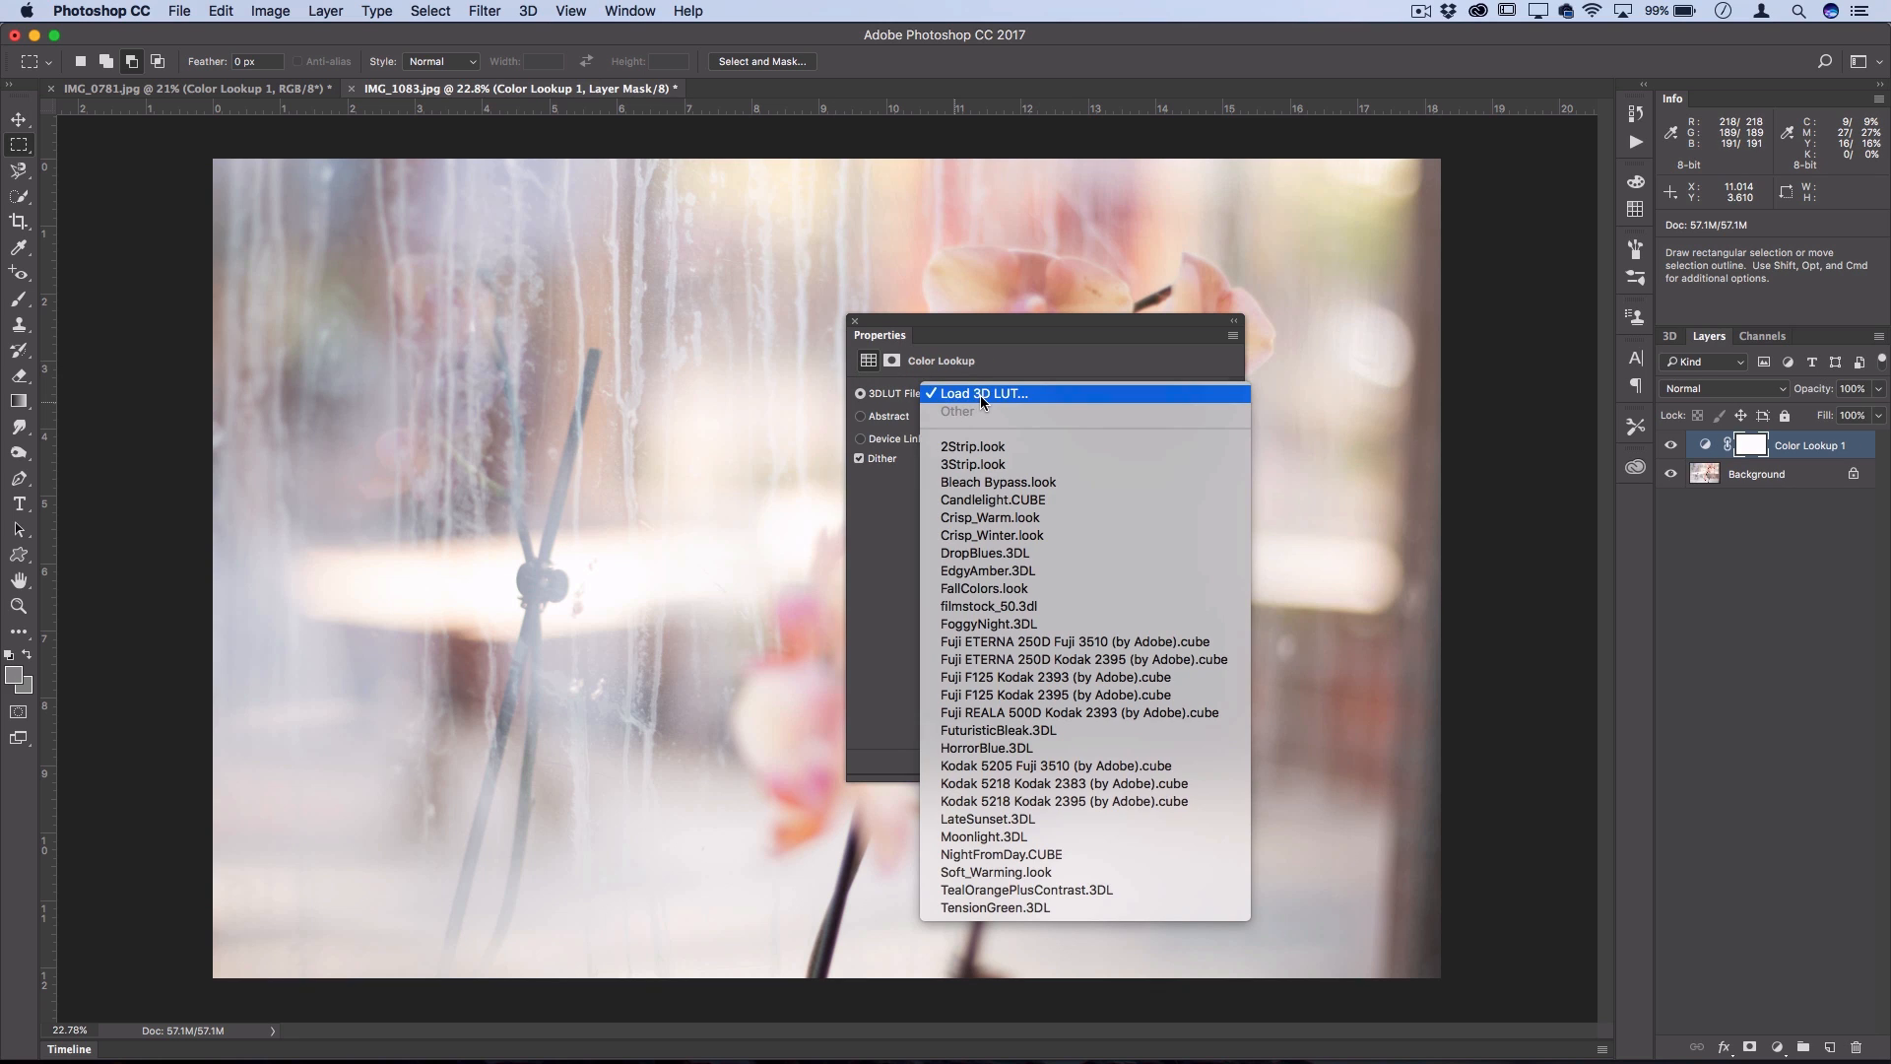
{"action": "left_click", "coordinate": [982, 393]}
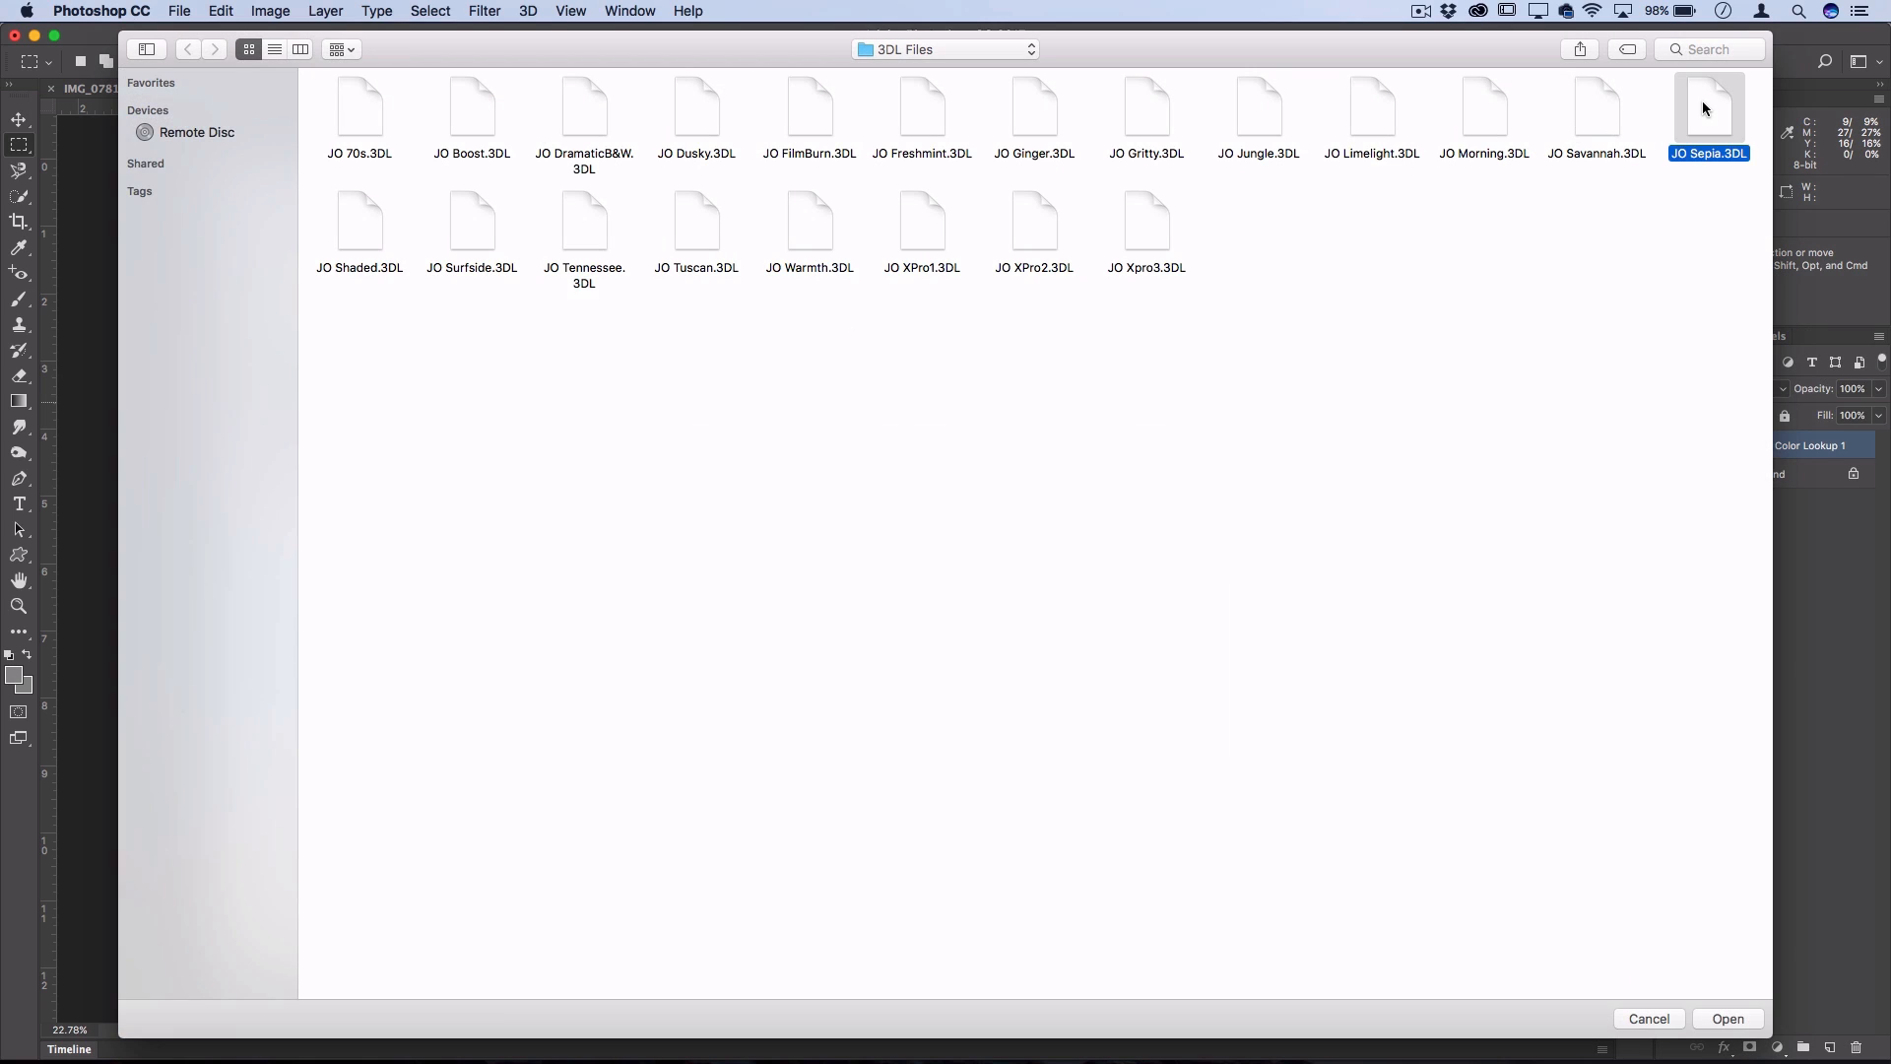